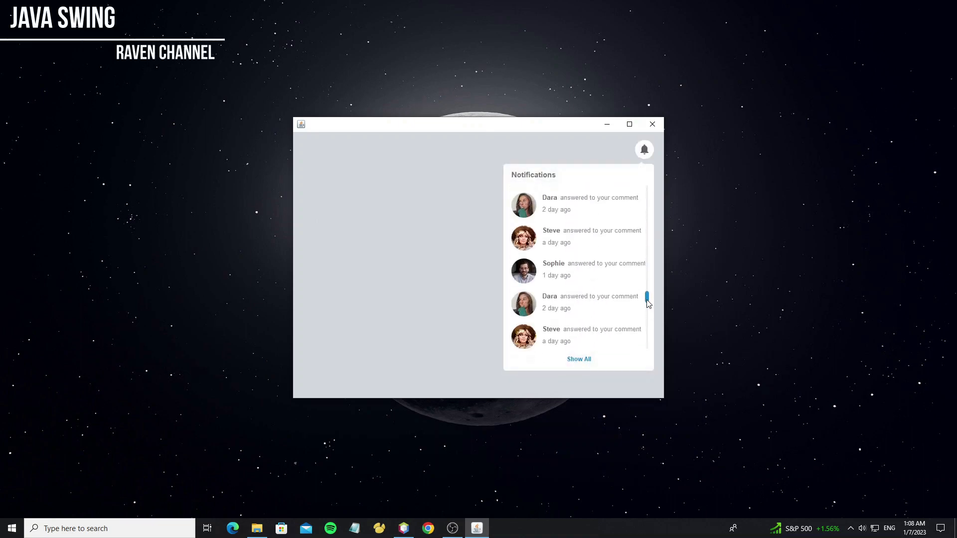
Enlarge, shrink, maximize and restore the demo window while the Notifications popup follows the bell button
scroll("down", 3)
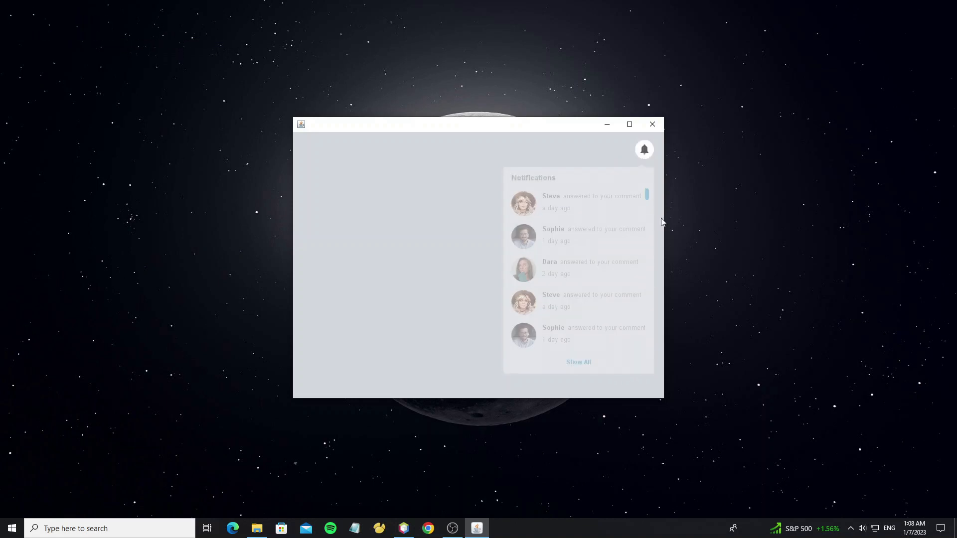
left_click_drag(662, 400, 831, 461)
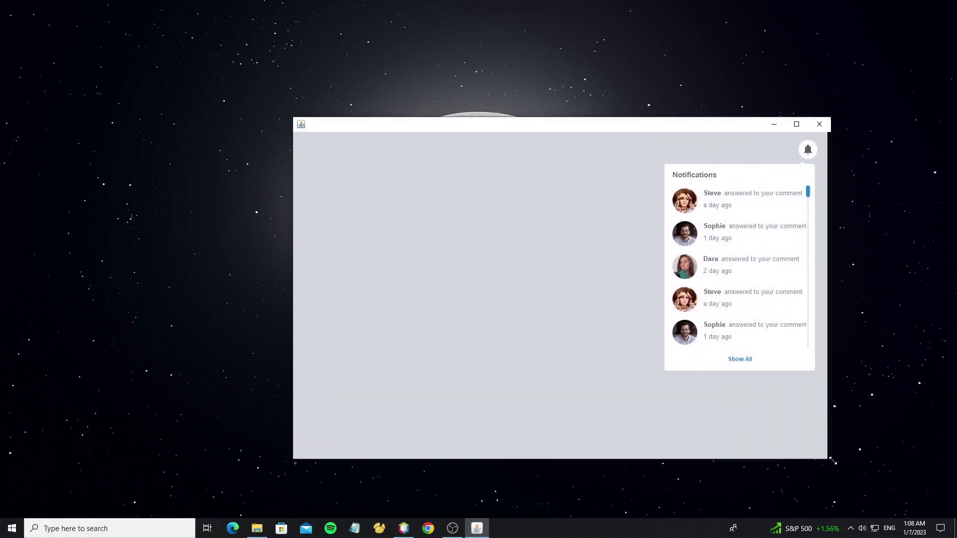
left_click_drag(831, 460, 621, 443)
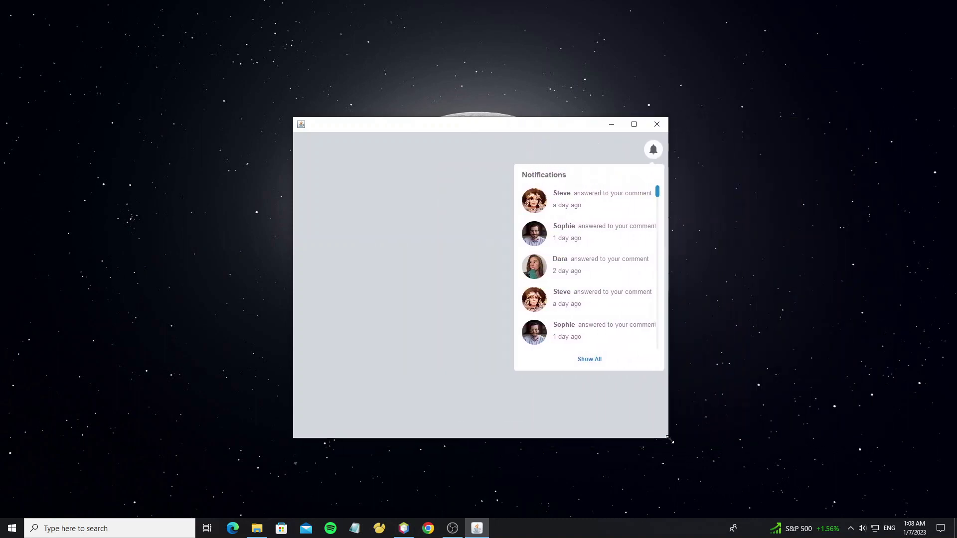
left_click(634, 124)
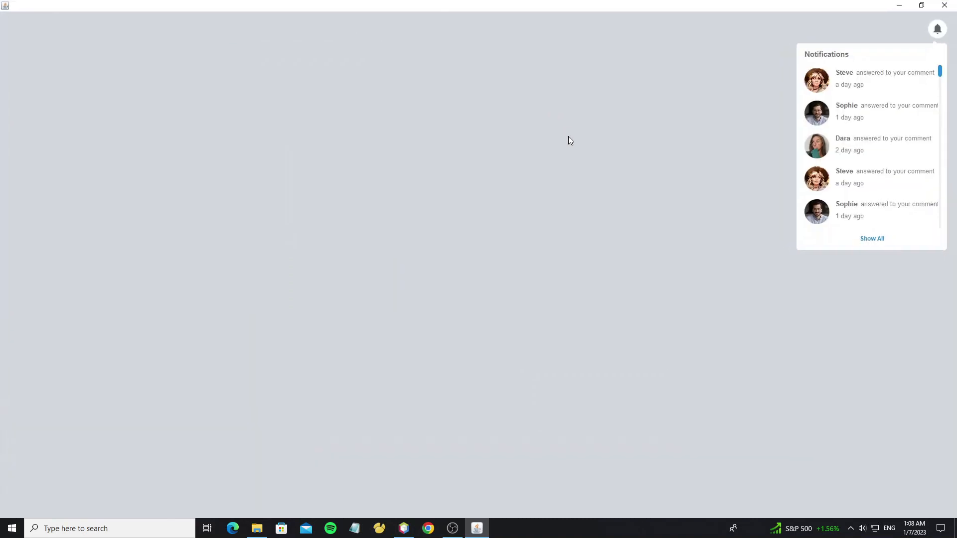
left_click(921, 6)
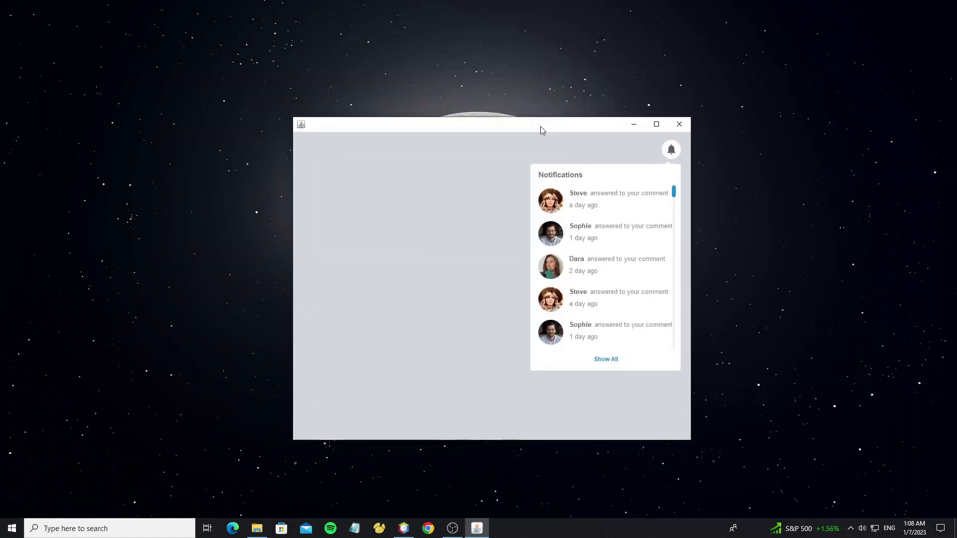
mouse_move(632, 152)
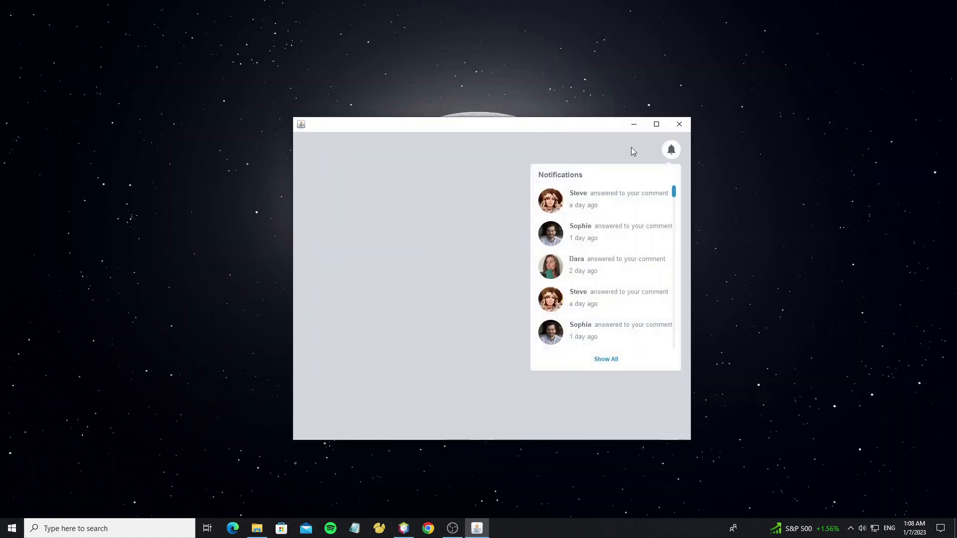
scroll("down", 3)
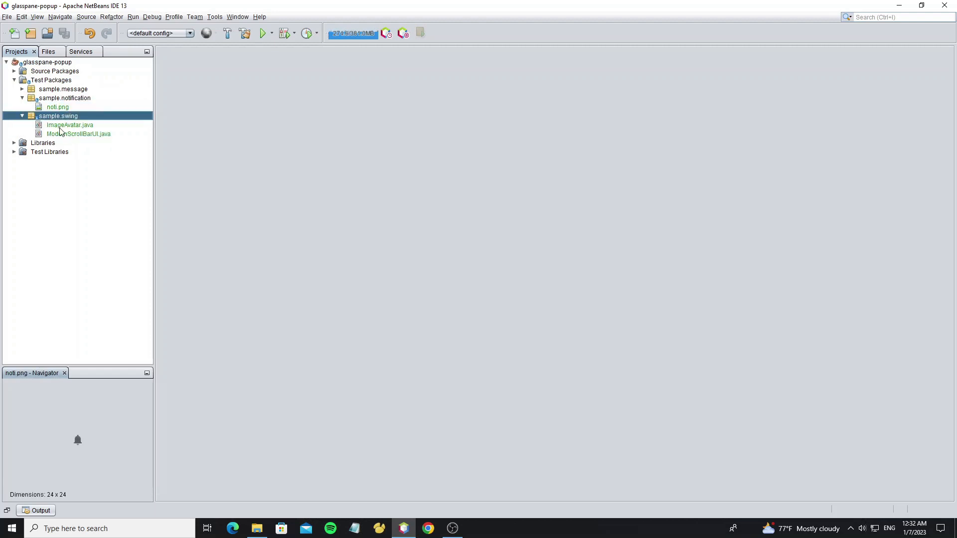
Select ImageAvatar.java then ModernScrollBarUI.java to read their members in the Navigator
left_click(70, 124)
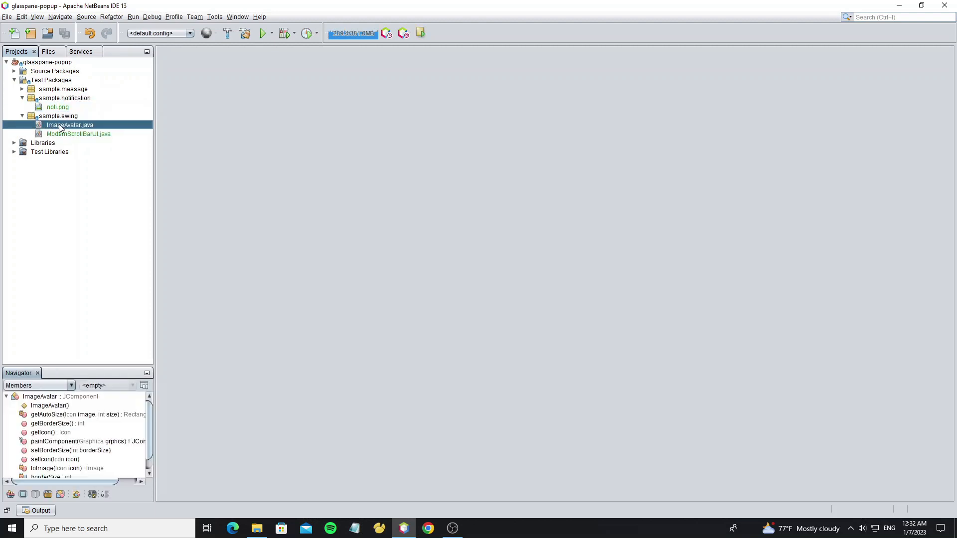
left_click(78, 133)
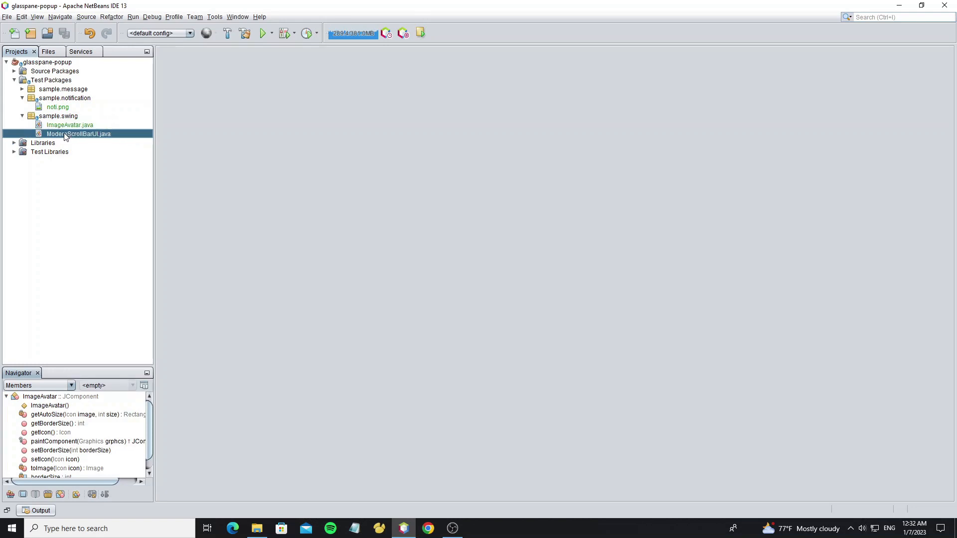
left_click(78, 133)
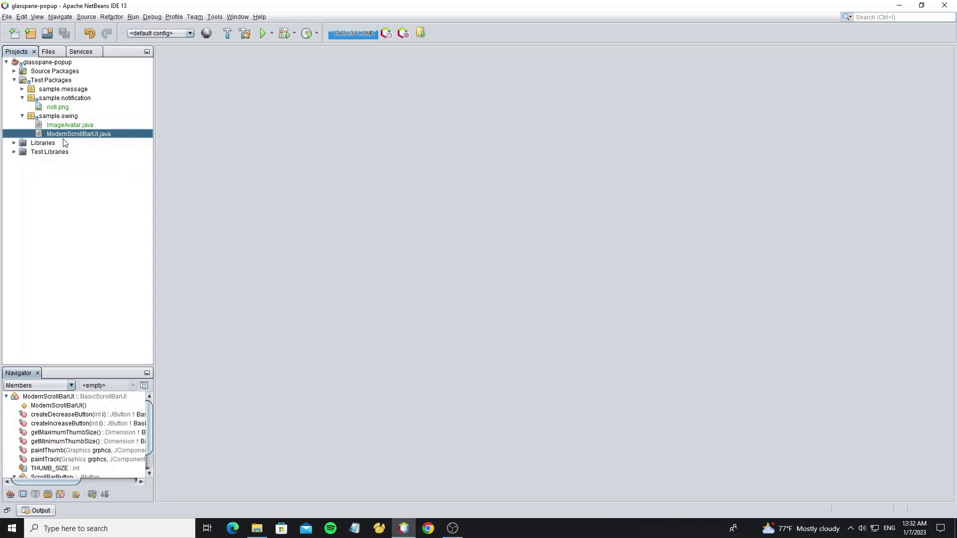
mouse_move(67, 101)
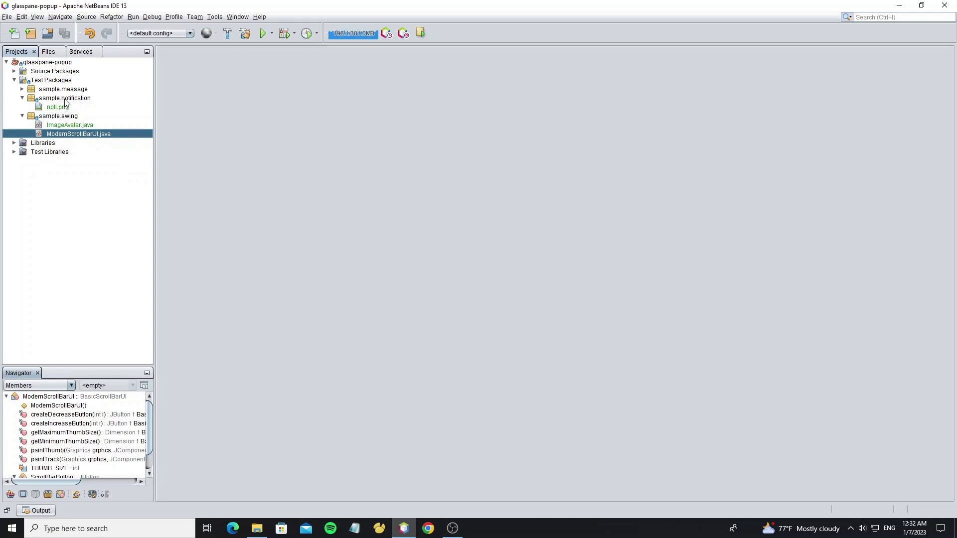
Create a JFrame form named Test in sample.notification and enable Generate Center in its code properties
right_click(65, 97)
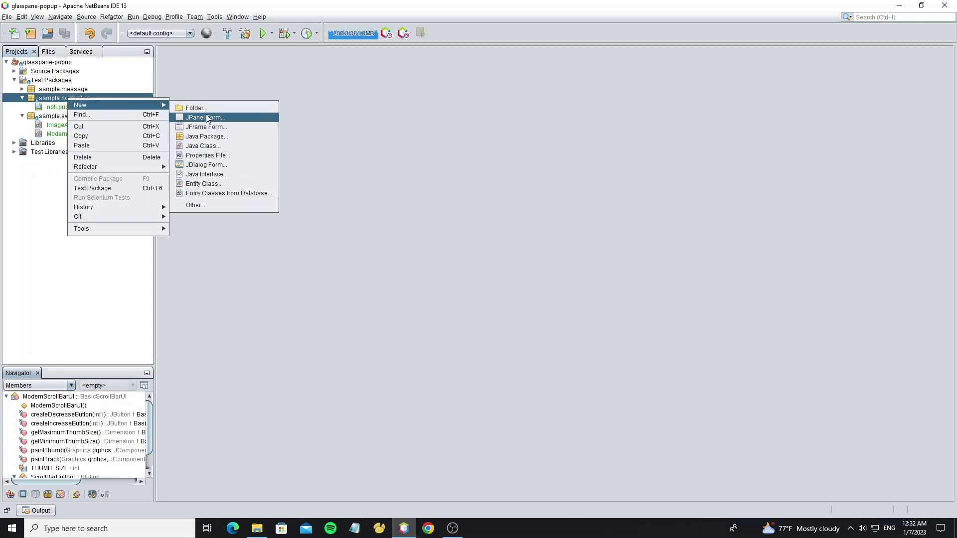
left_click(205, 126)
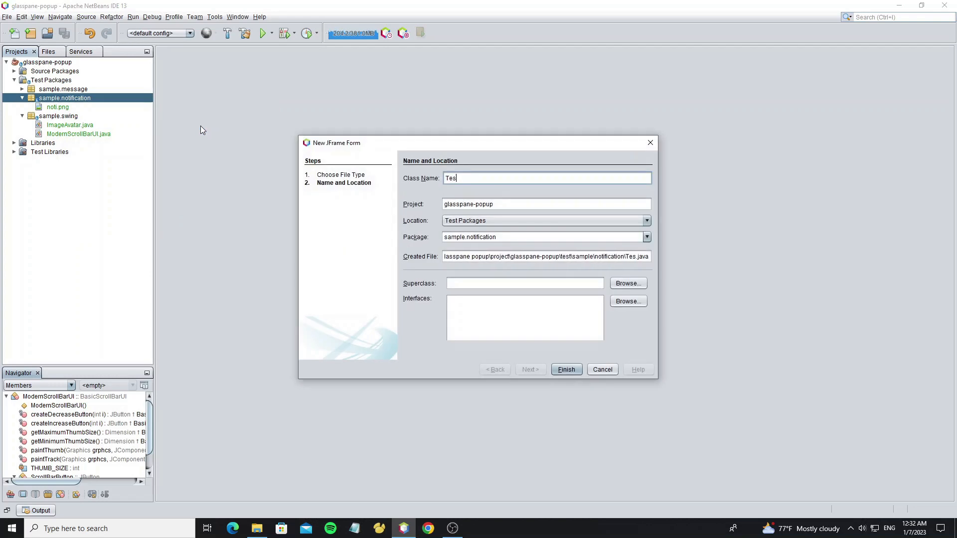
left_click(566, 369)
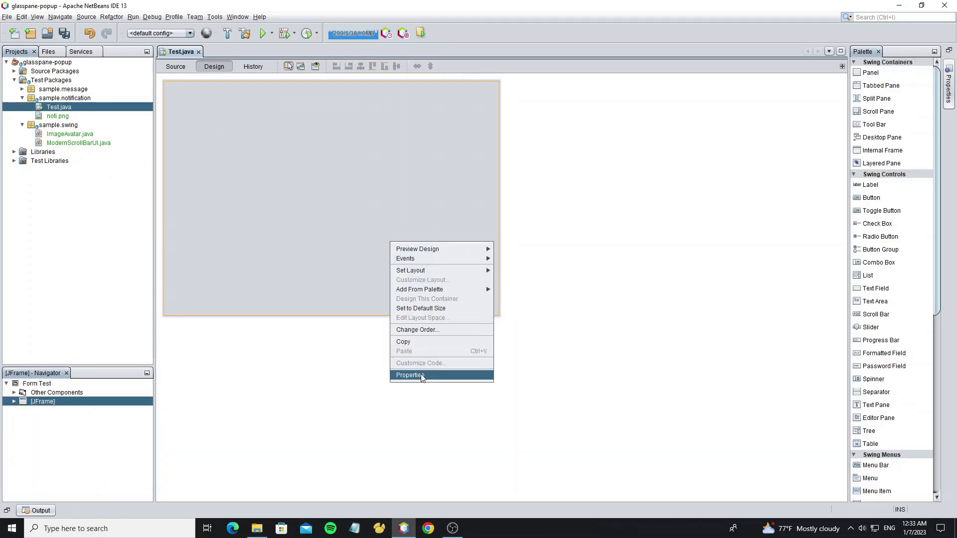
left_click(409, 375)
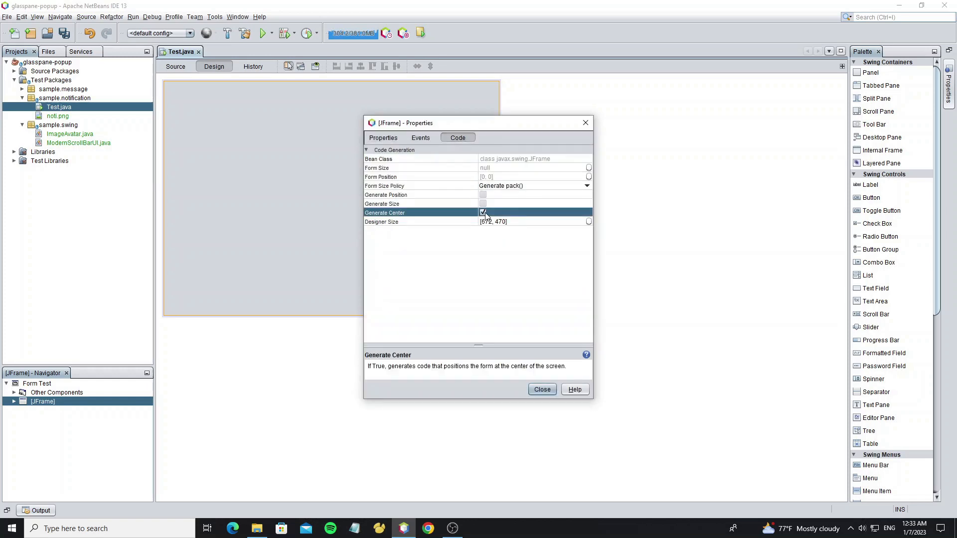
left_click(542, 389)
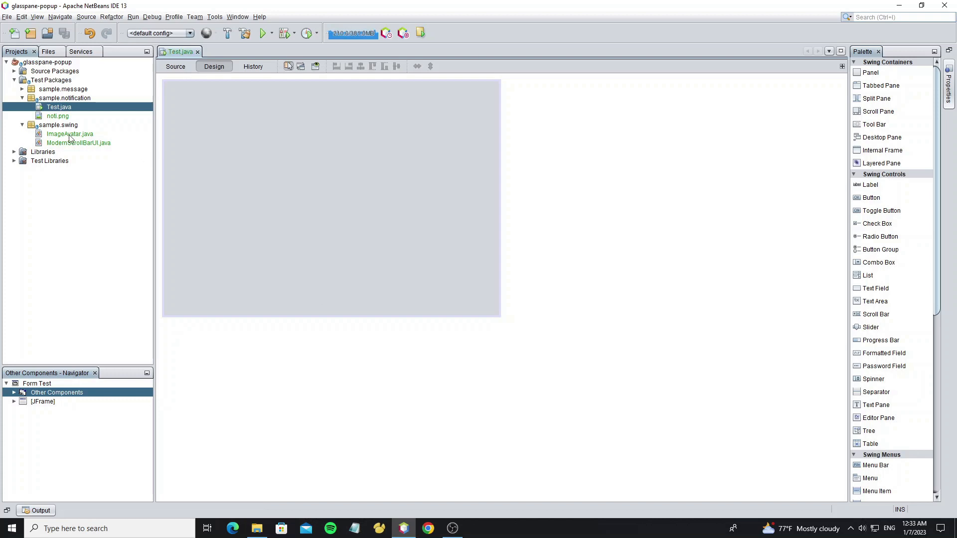
Create a JPanel form named Notifications in the sample.notification package
right_click(64, 98)
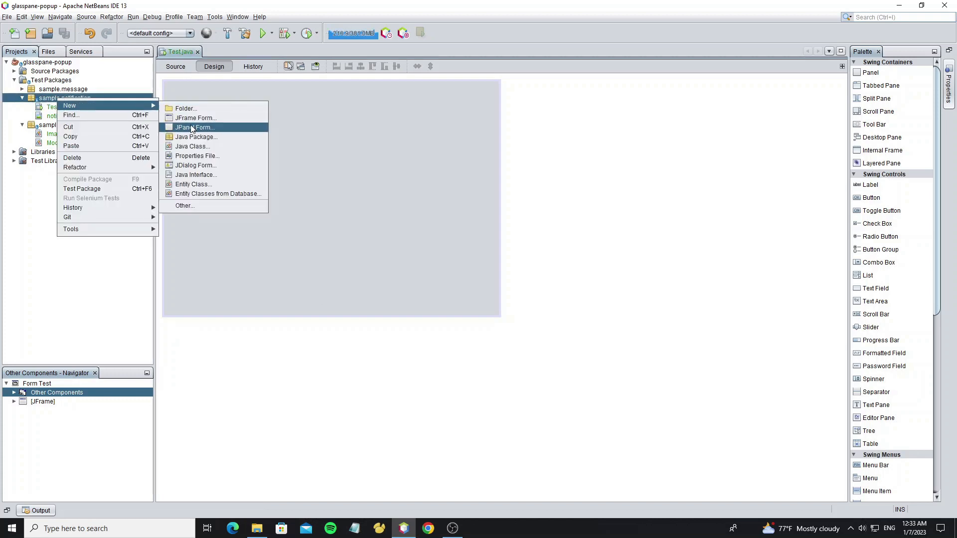
left_click(194, 128)
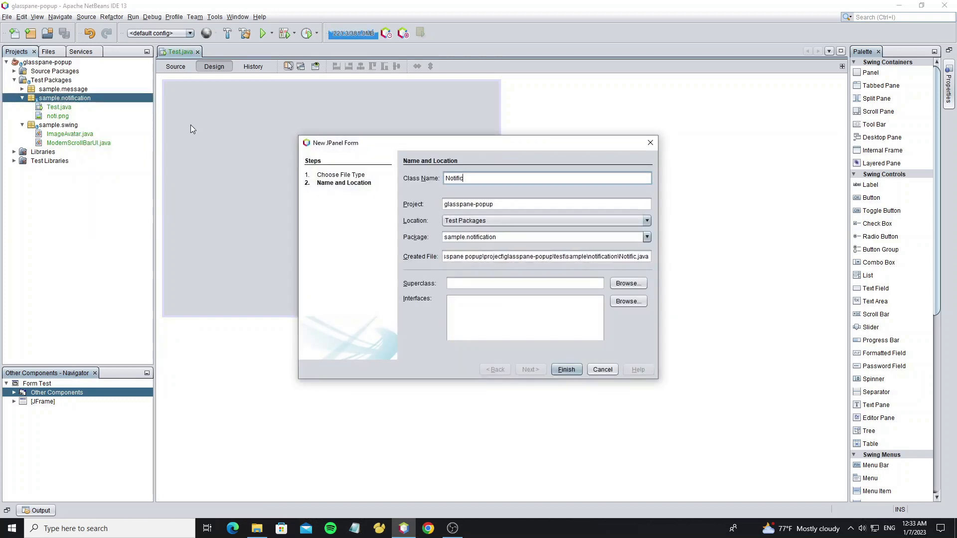
left_click(566, 368)
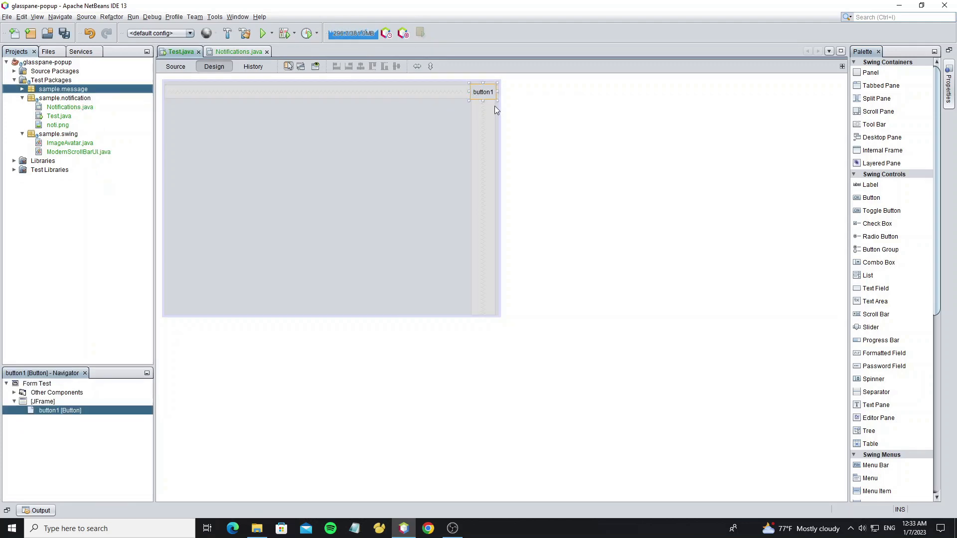
Give the button the noti.png bell icon with no text, rename its variable to cmd, and show Test.java source
left_click(483, 92)
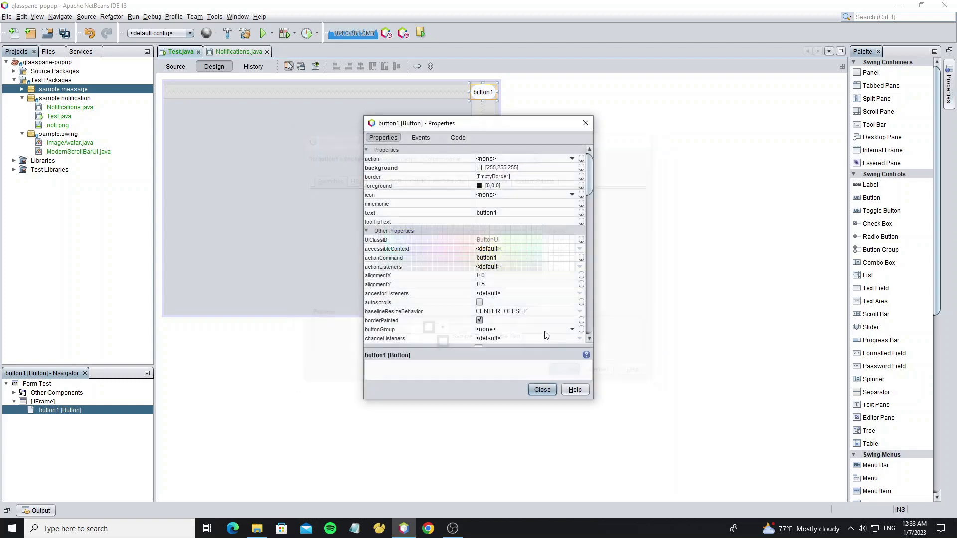
left_click(542, 388)
type("cmd")
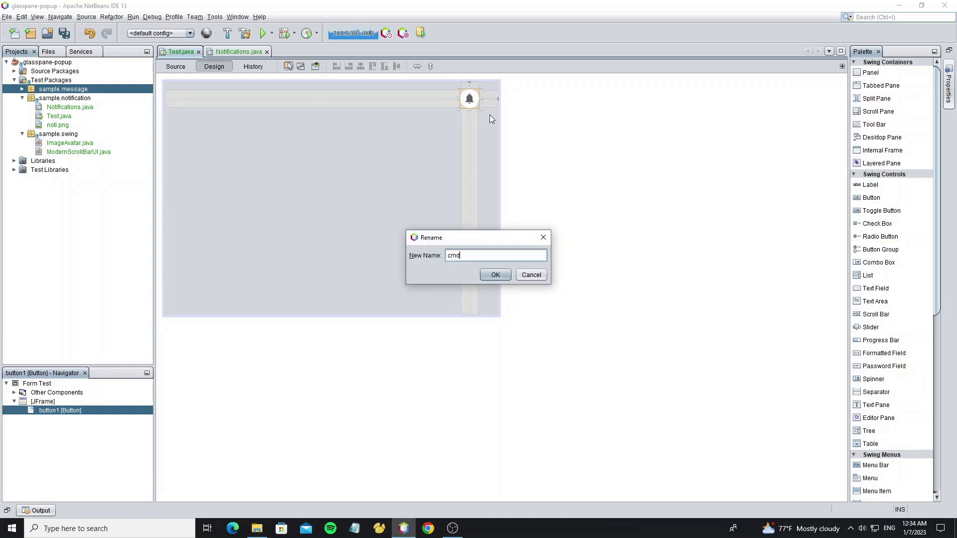
left_click(495, 275)
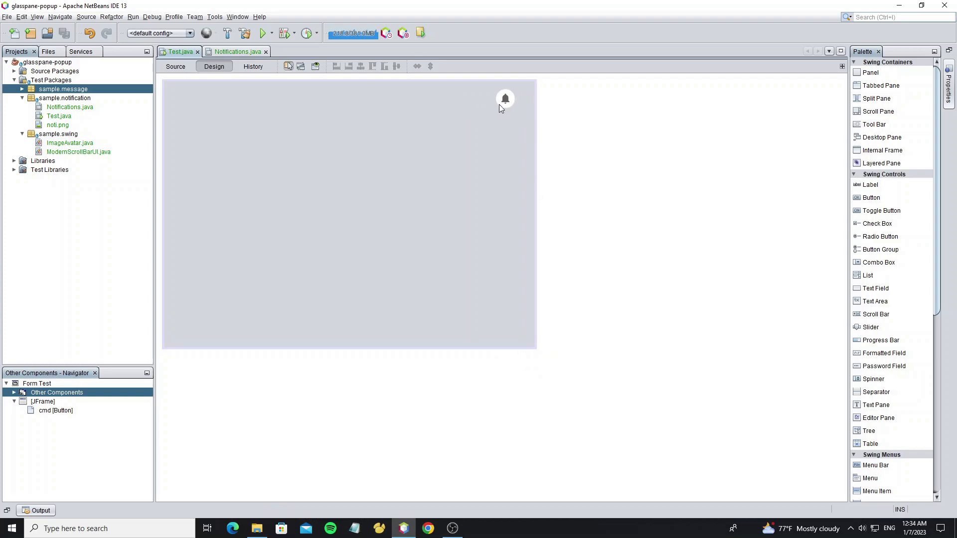
left_click(175, 66)
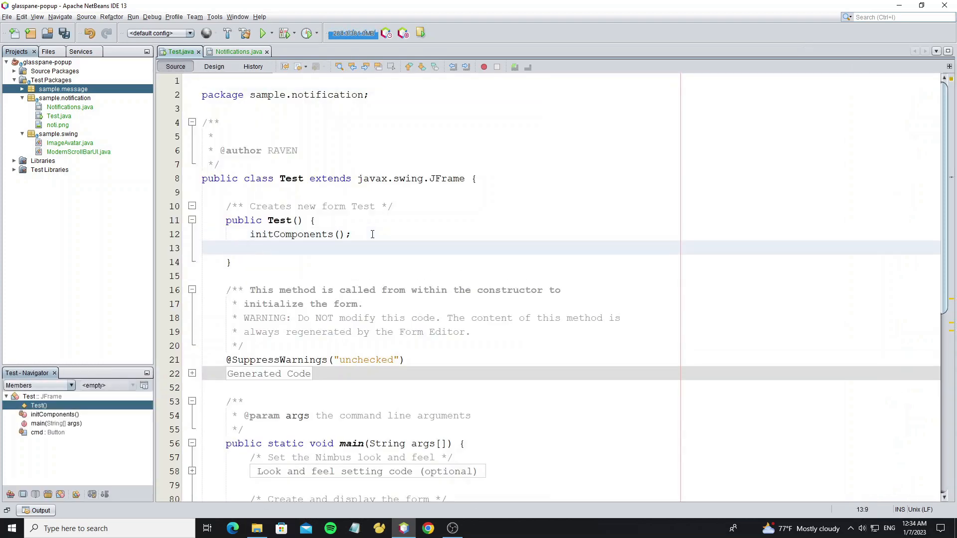
Install GlassPanePopup in the constructor, make cmd show a Notifications popup, and run the file
type("GlassPanePopup.install(this);")
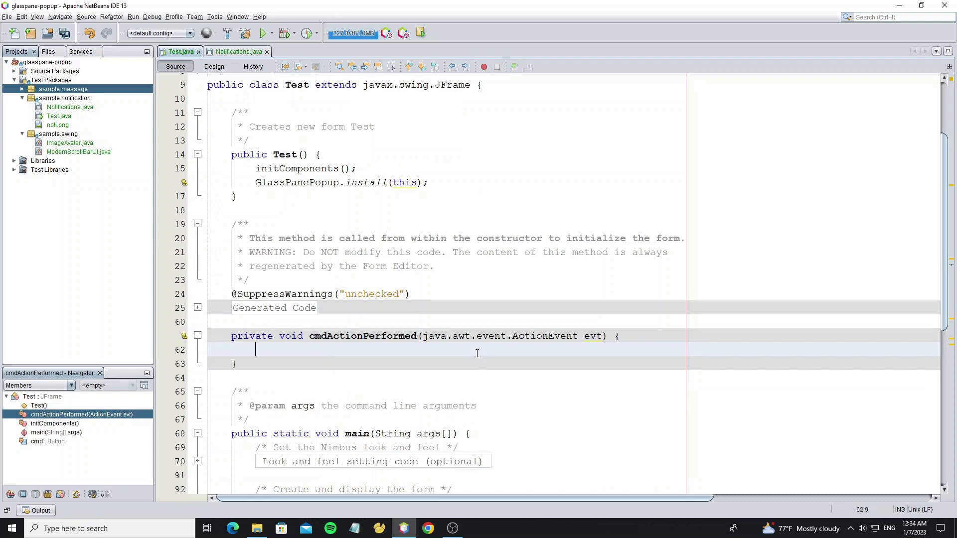
type("GlassPanePopup.")
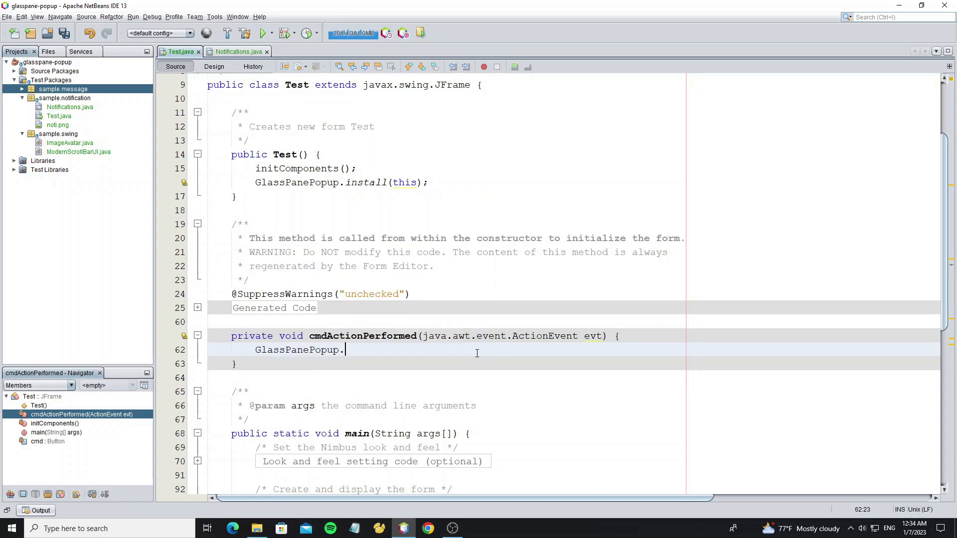
type("showPopup(new N);")
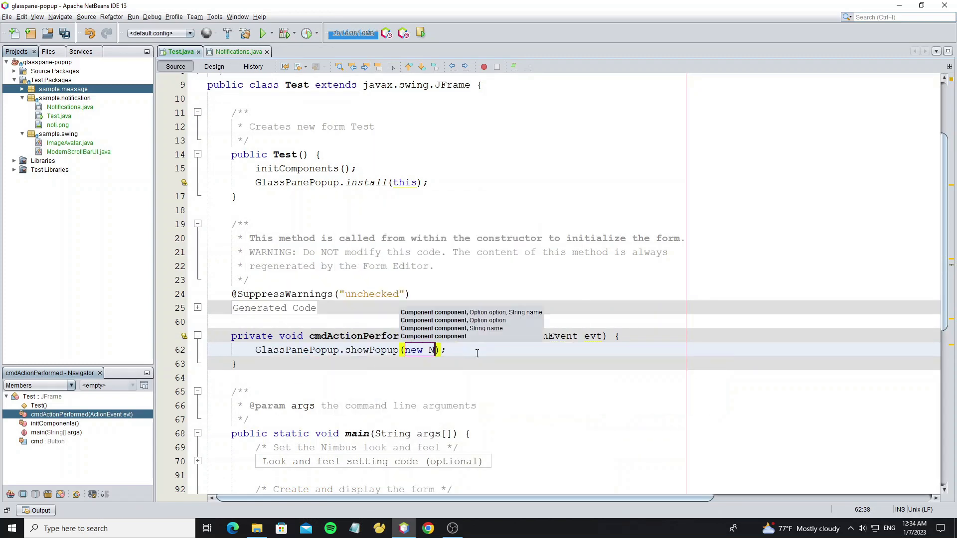
type("otifications()")
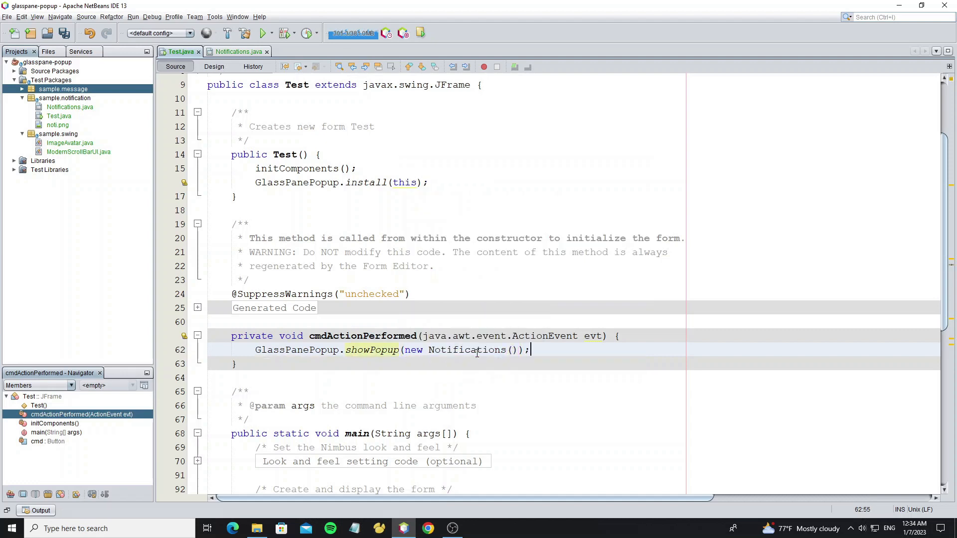
left_click(213, 66)
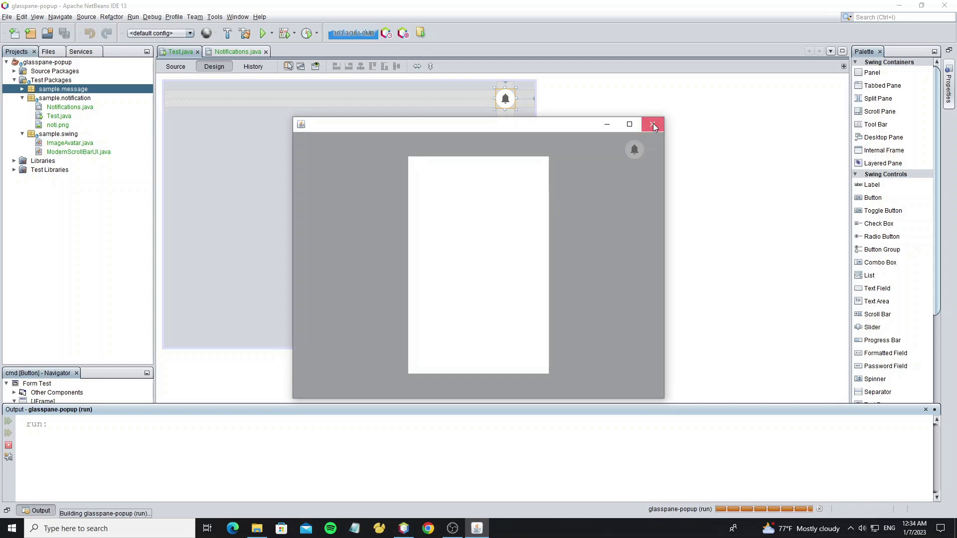
Pass a DefaultOption whose opacity() returns 0 to showPopup, then rerun the project to test the frame
left_click(653, 124)
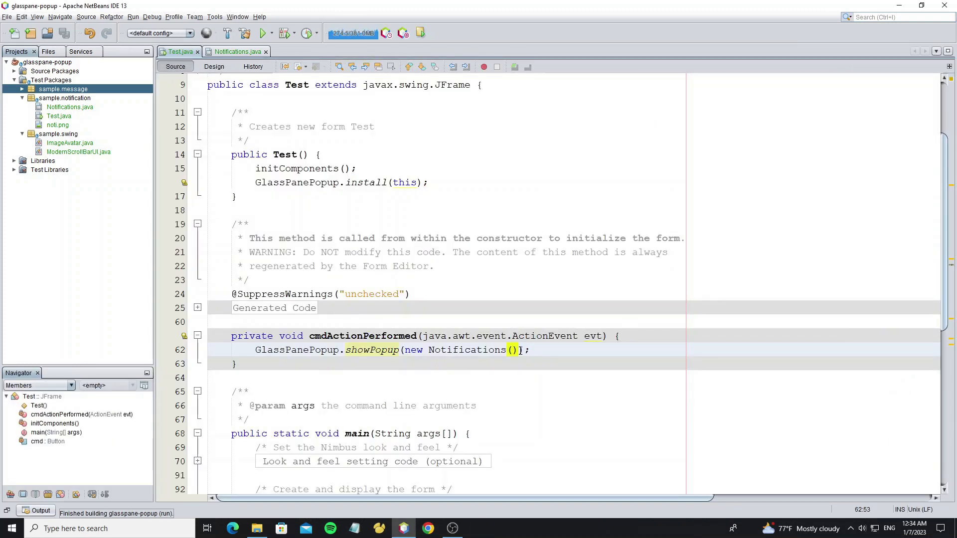
type("new DefaultOption(")
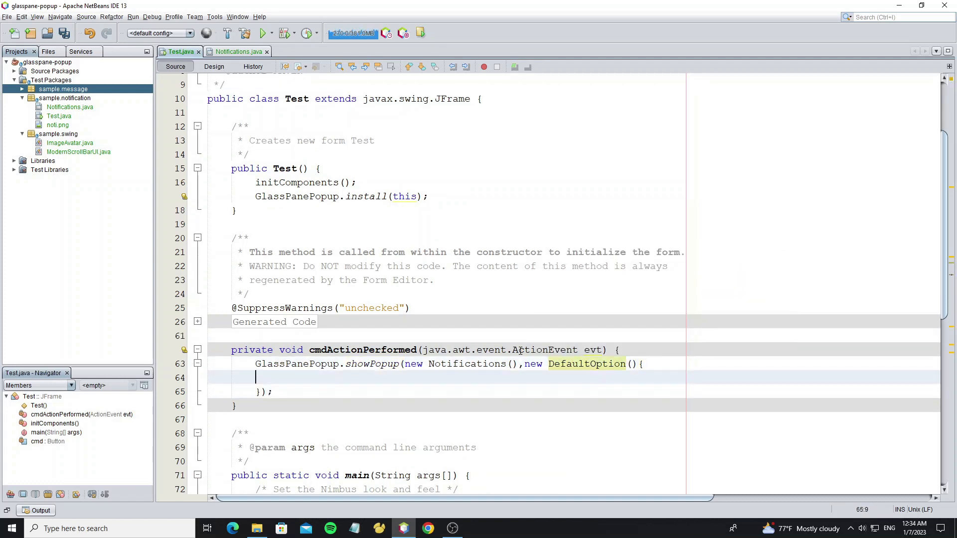
type("opacity() {")
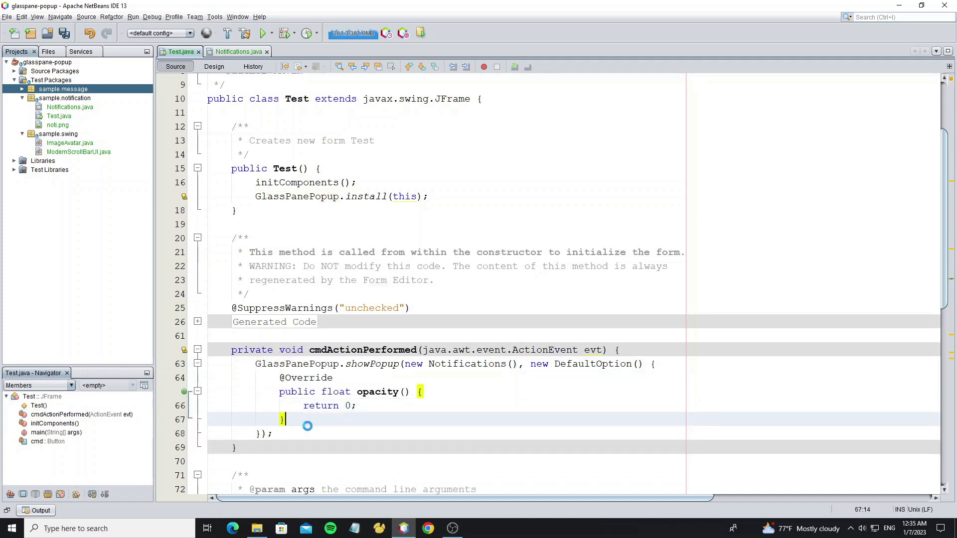
left_click(261, 33)
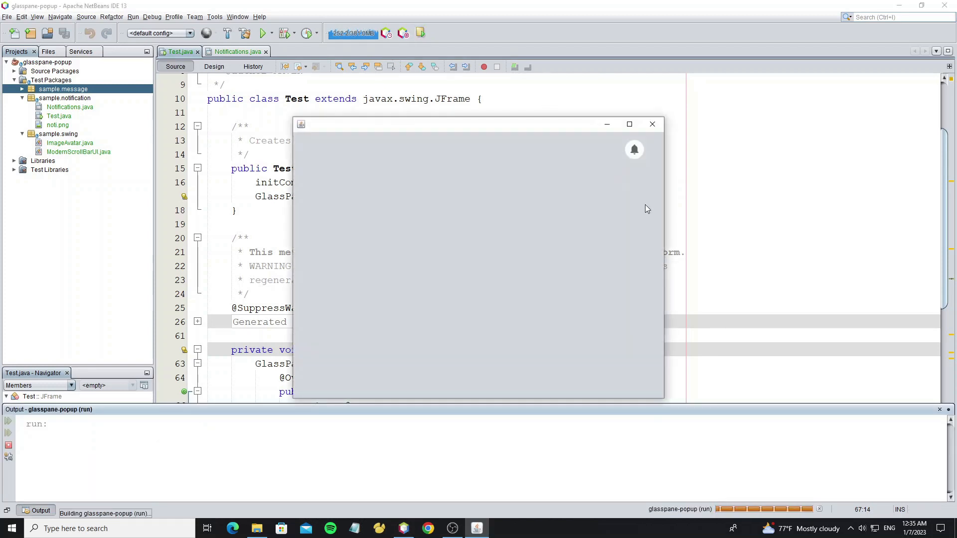
left_click(634, 150)
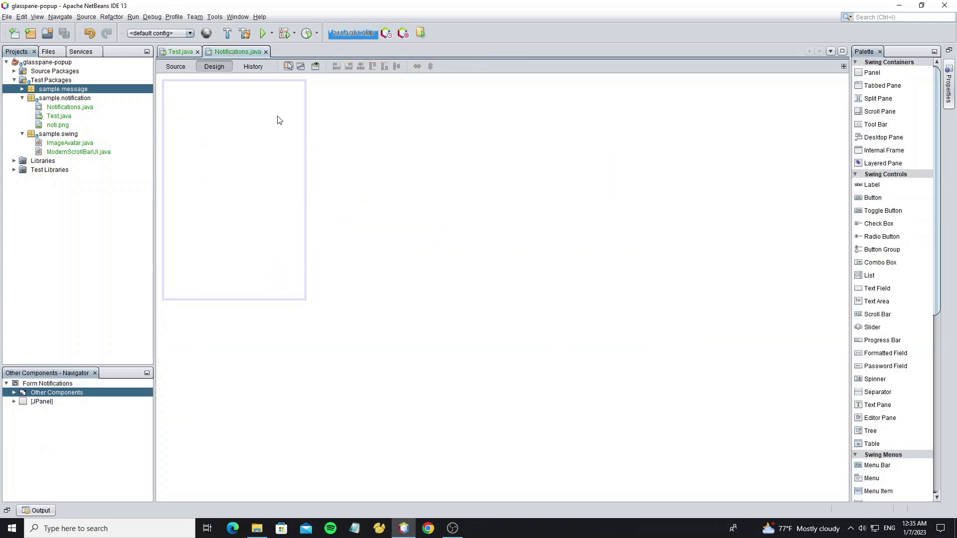
Add setOpaque(false) after initComponents() in the Notifications constructor
left_click(175, 66)
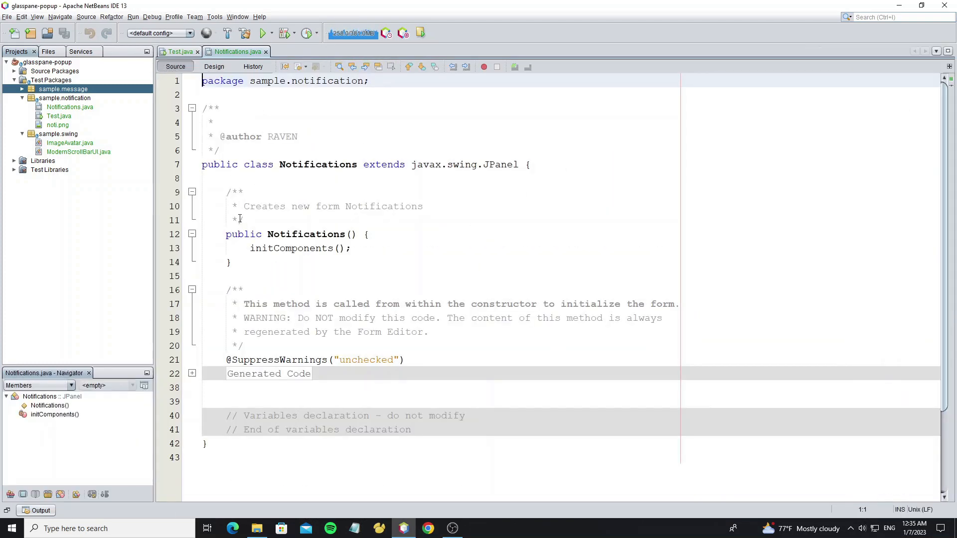
type("set")
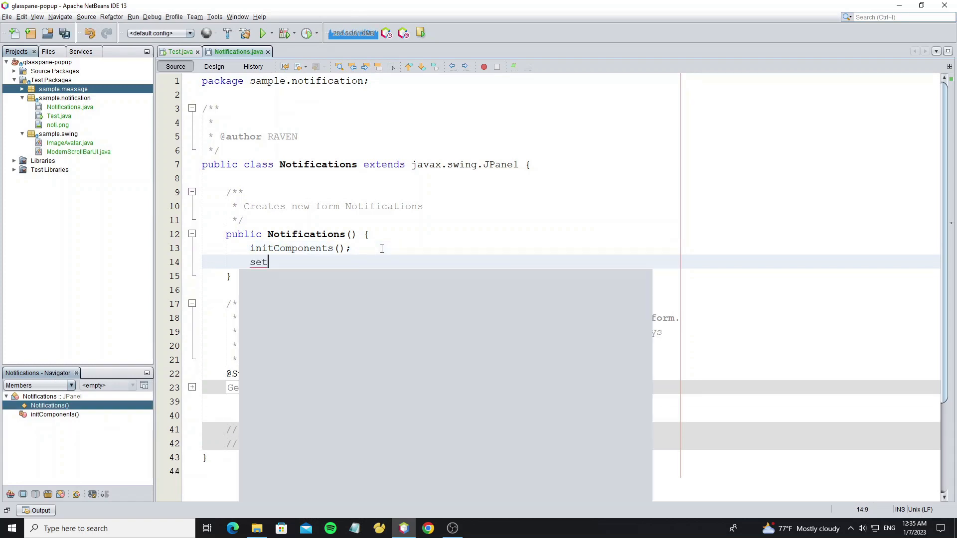
type("Opaque(false);")
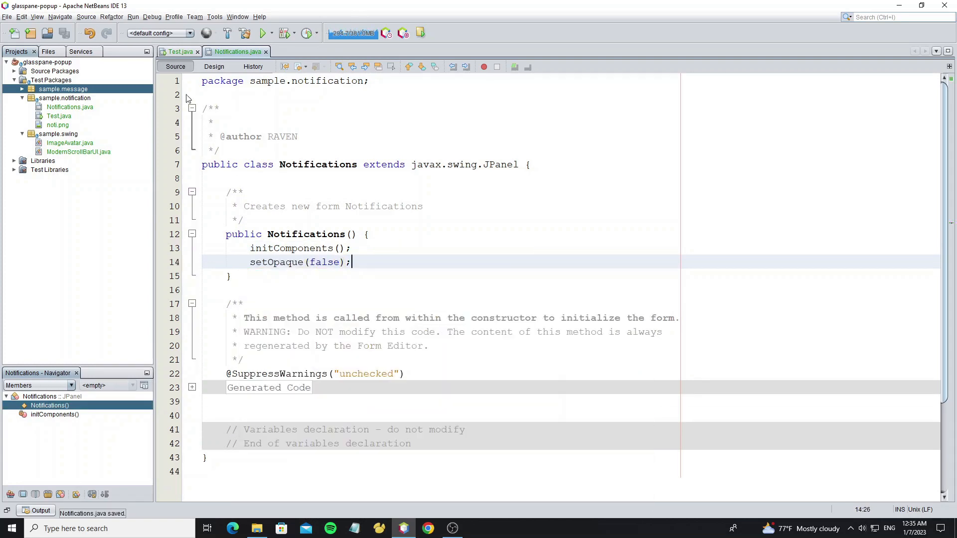
left_click(259, 33)
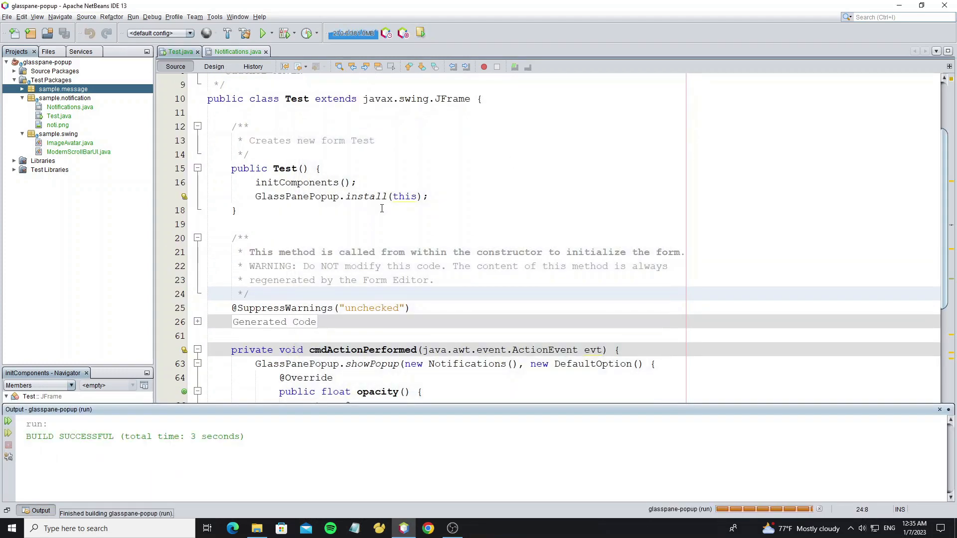
left_click(241, 52)
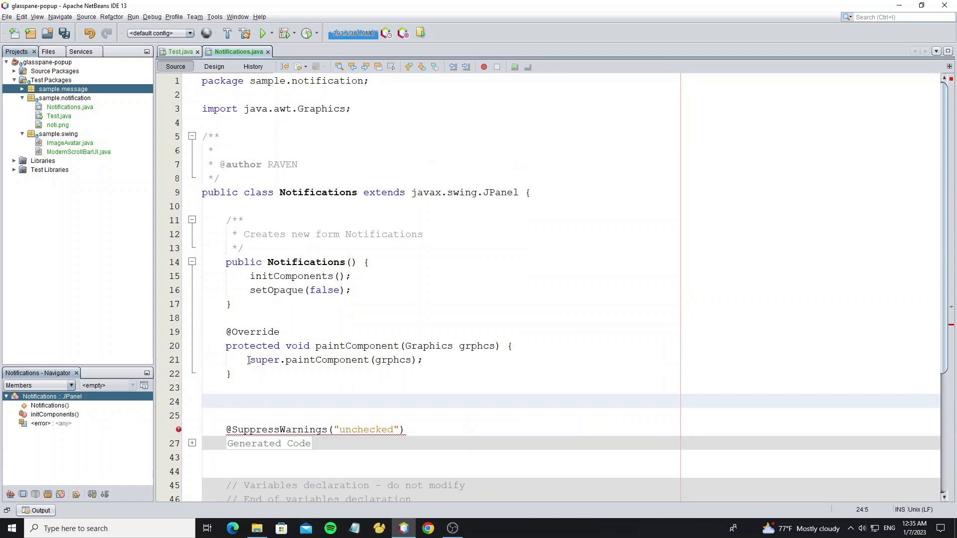
In paintComponent create a Graphics2D with antialiasing on, set the background colour and header = 10
type("Graphics2D g2=(Graphics2D")
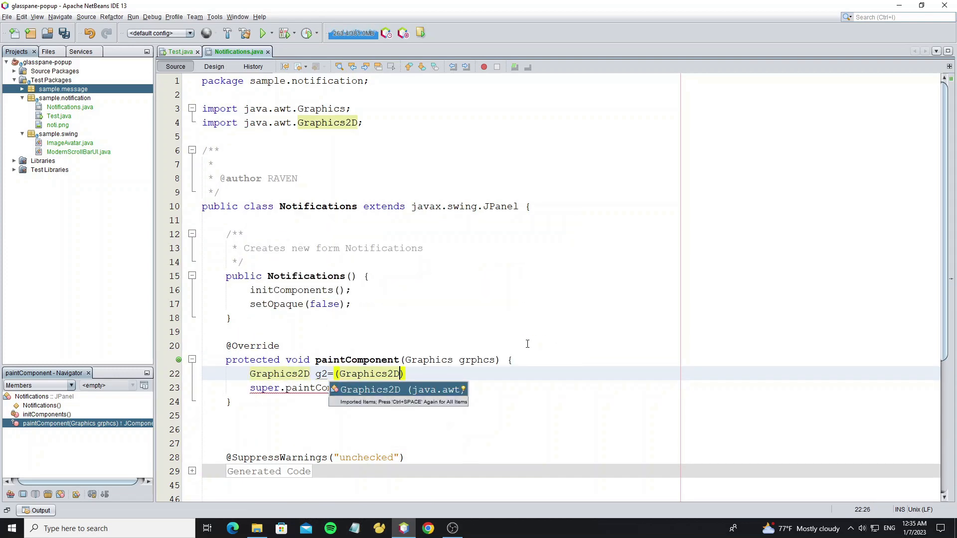
type("grphcs.create();")
type("g2.set")
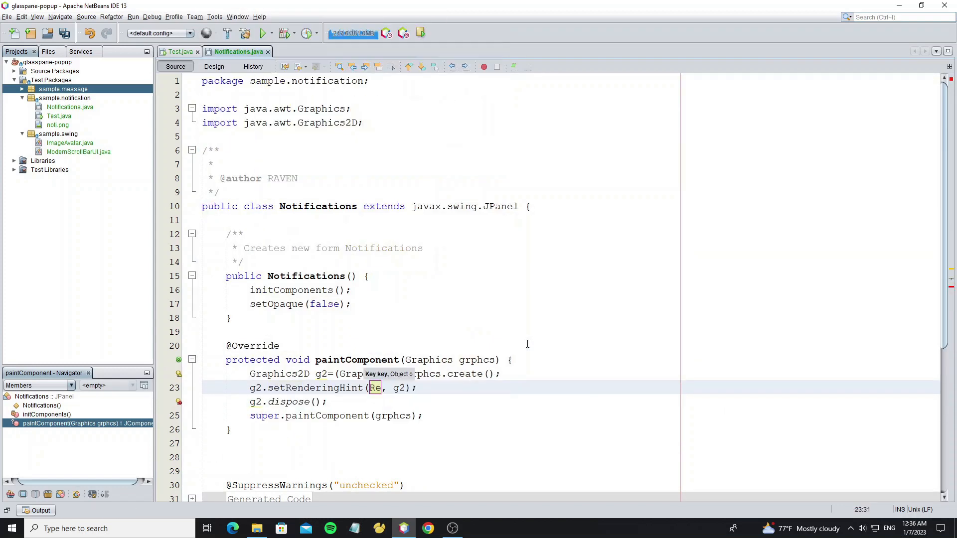
type("RenderingHints.ke")
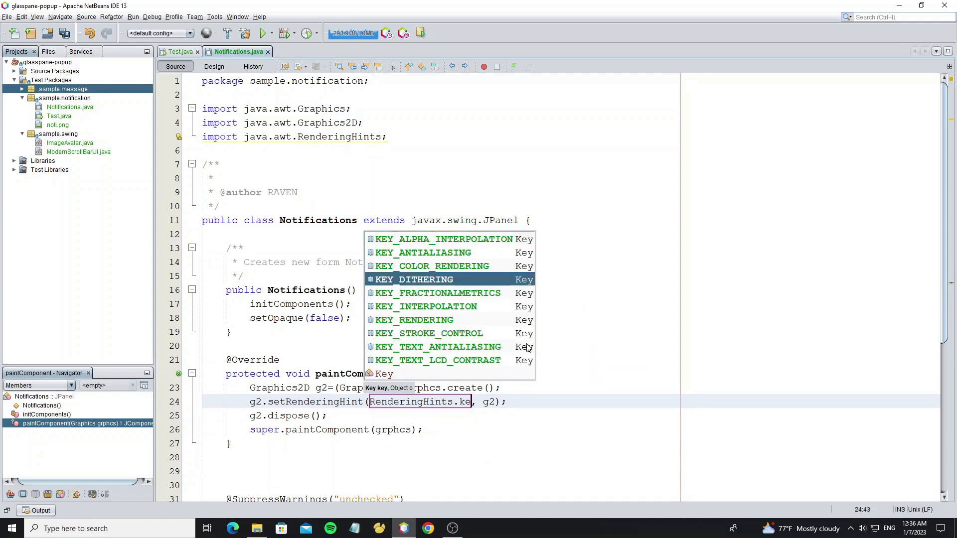
left_click(423, 253)
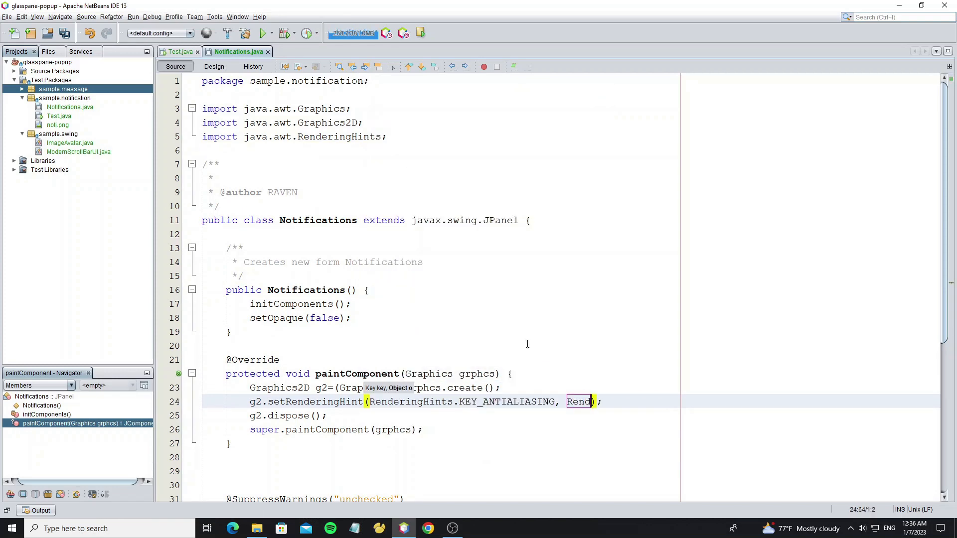
type("RenderingHints.va")
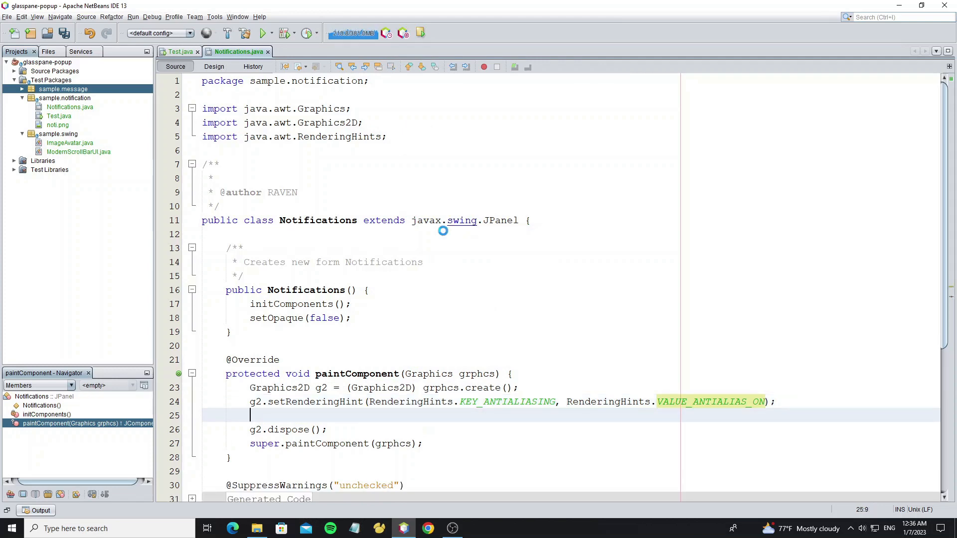
type("g2.setColor(getBackground());")
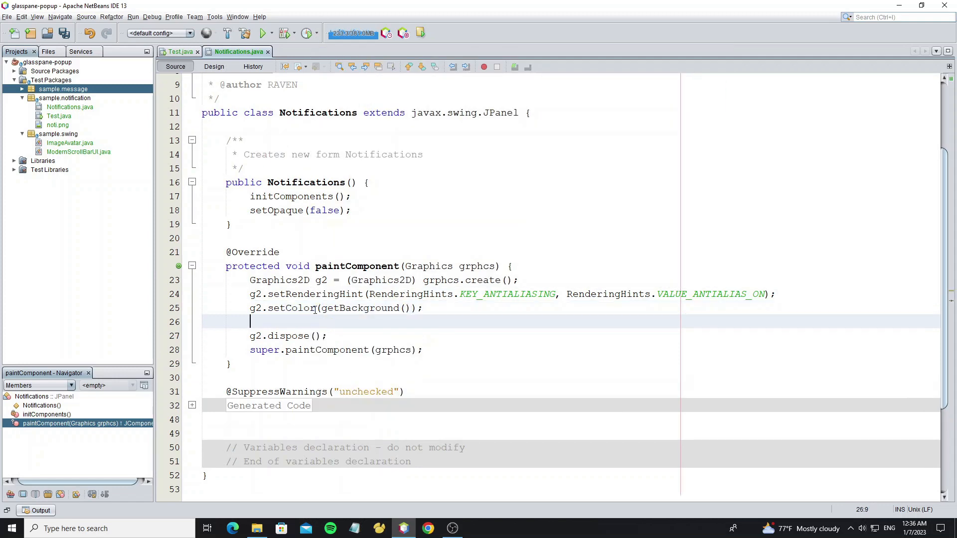
type("int header")
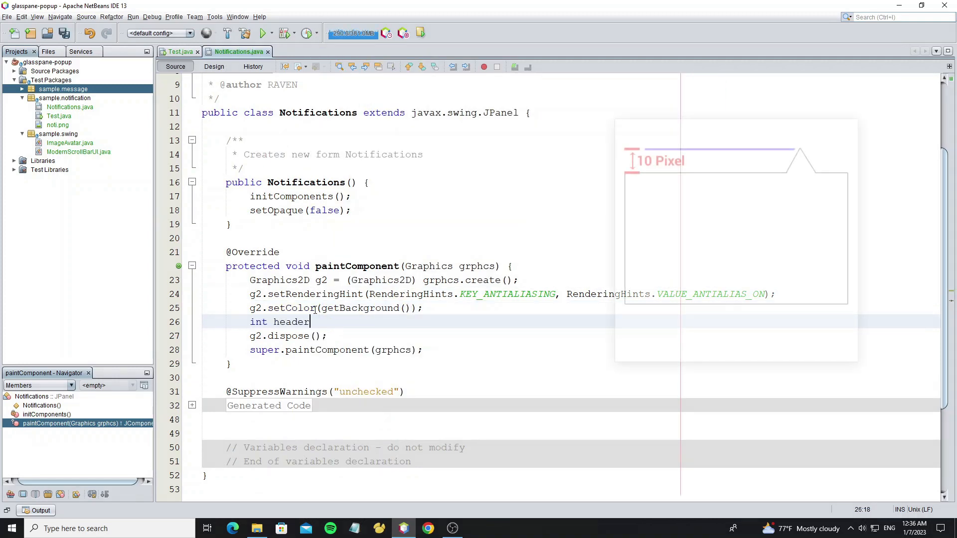
type("=10;")
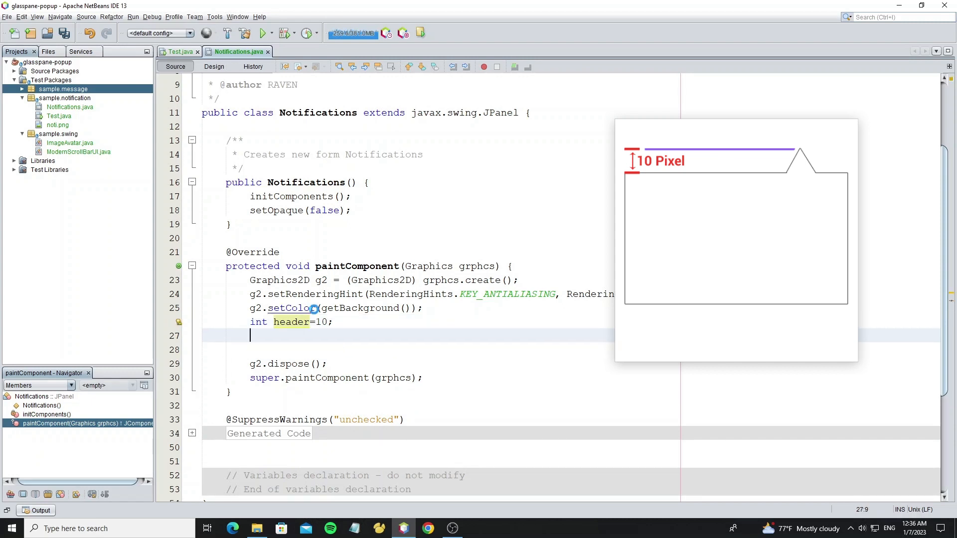
Build an Area from a Path2D RoundRectangle2D(0,0,20,20,5,5) and fill it with g2
type("Area")
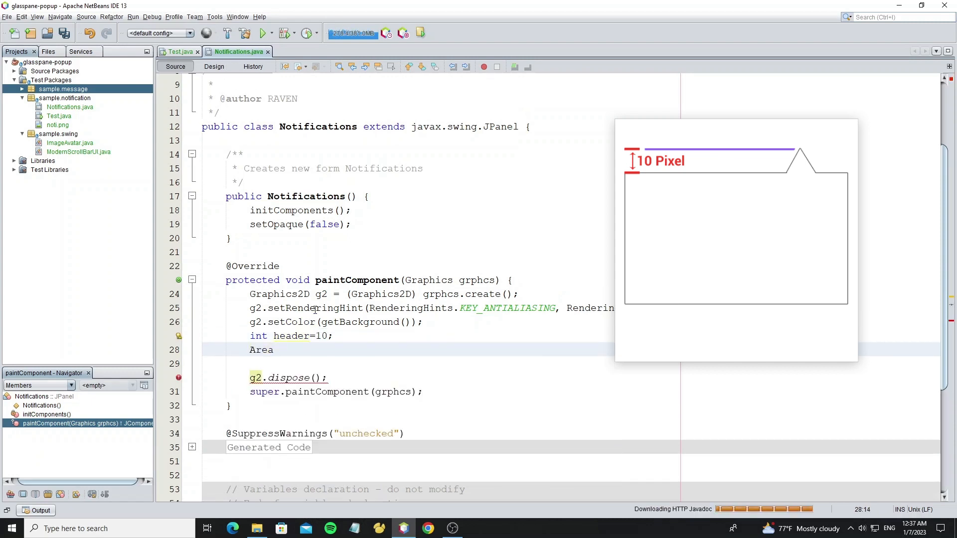
type("area=new Area();")
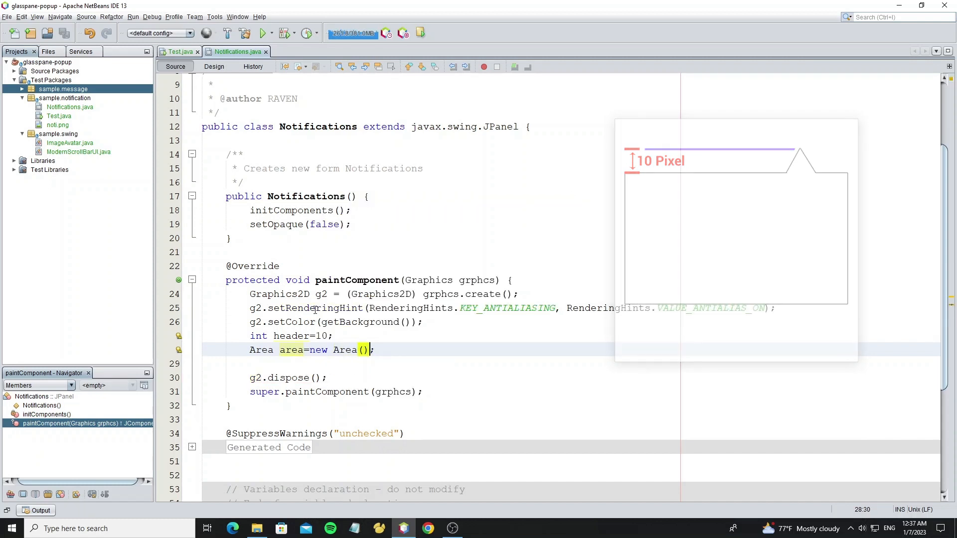
type("Path")
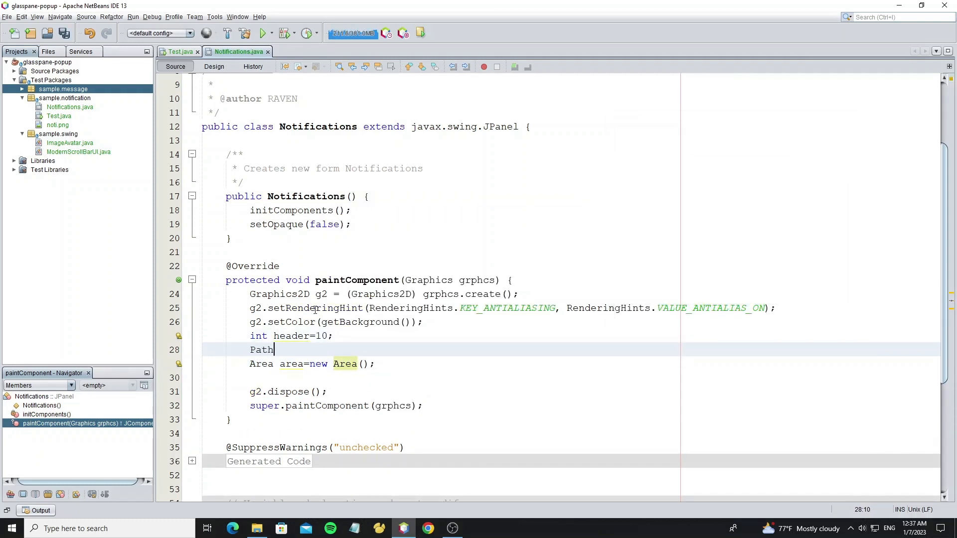
type("2D p")
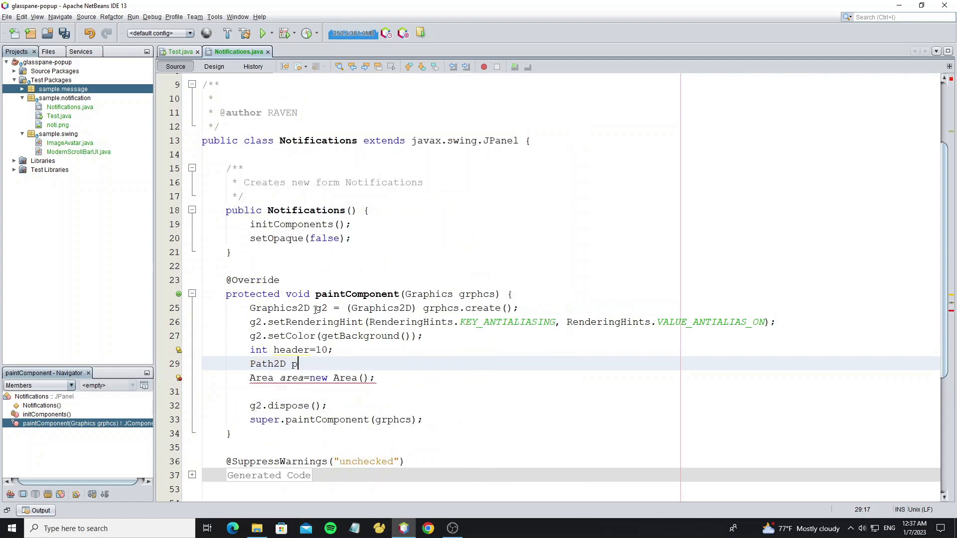
type("=new Path2D.Double(new R);")
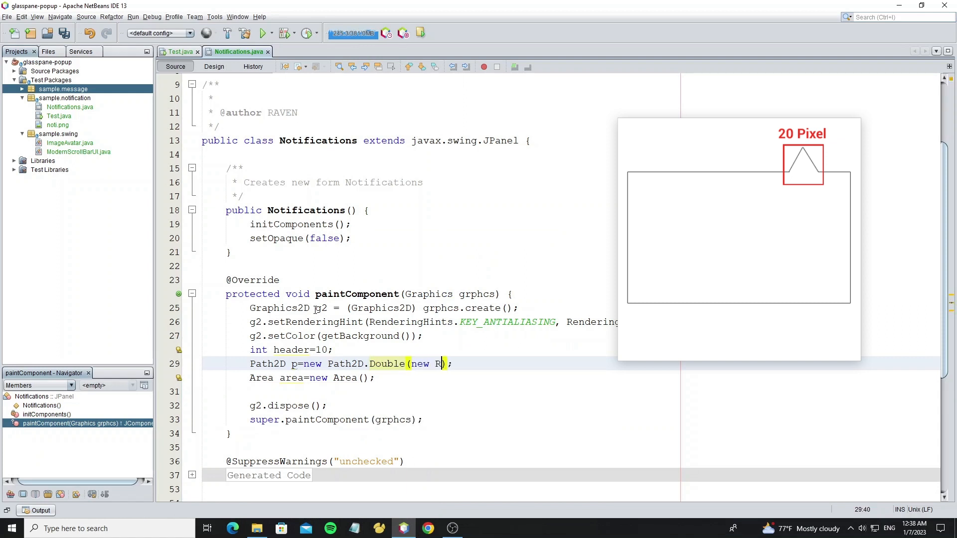
type("oundRectangle2D.do")
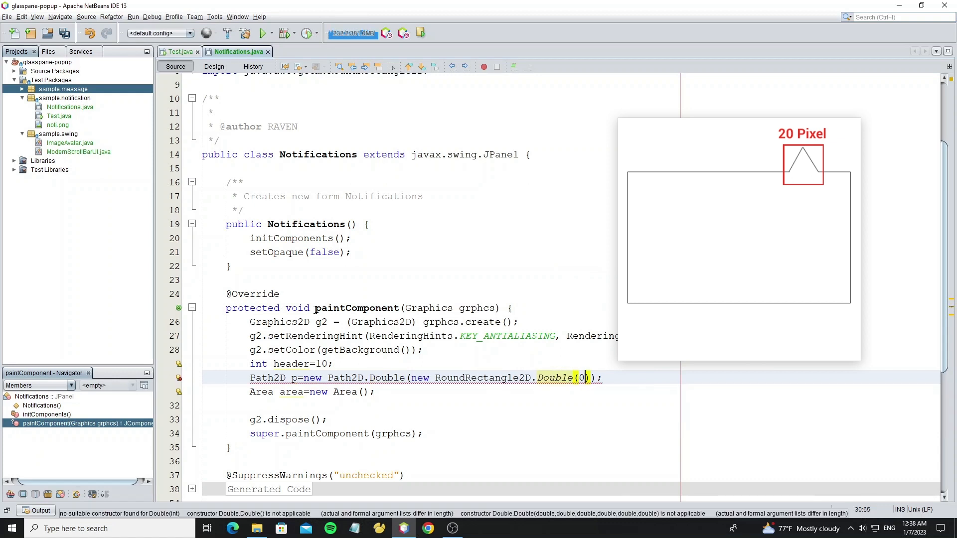
type(",0,2")
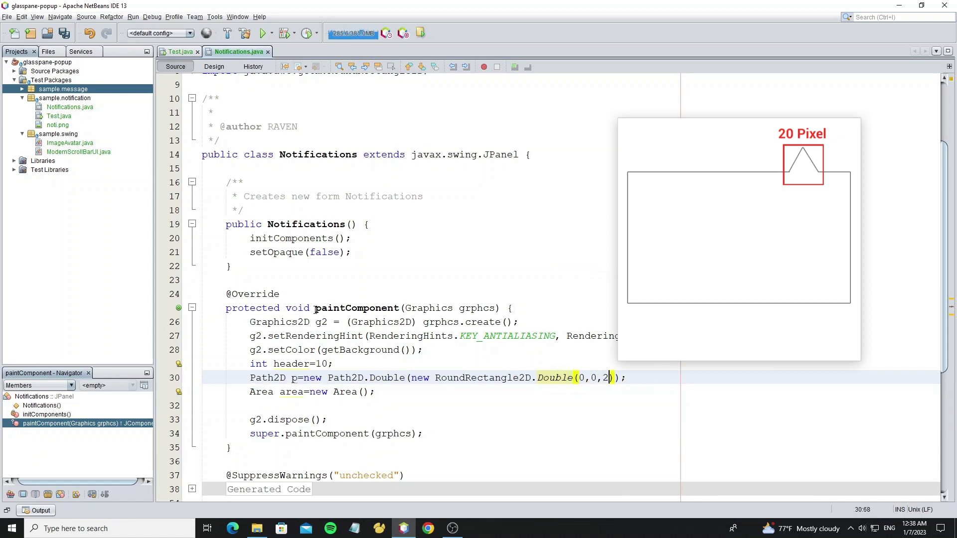
type("0,20,5,5")
left_click(312, 391)
type("p")
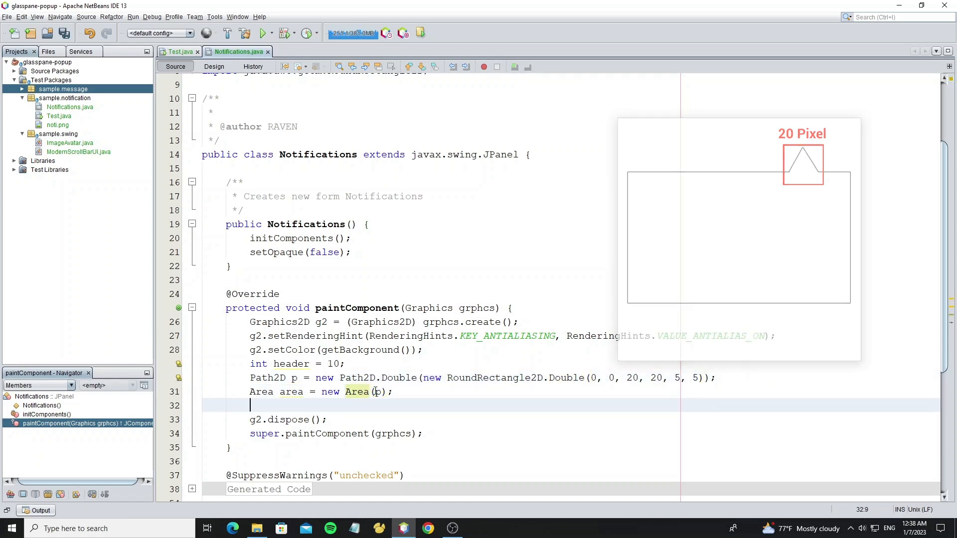
type("g2.fill(area);")
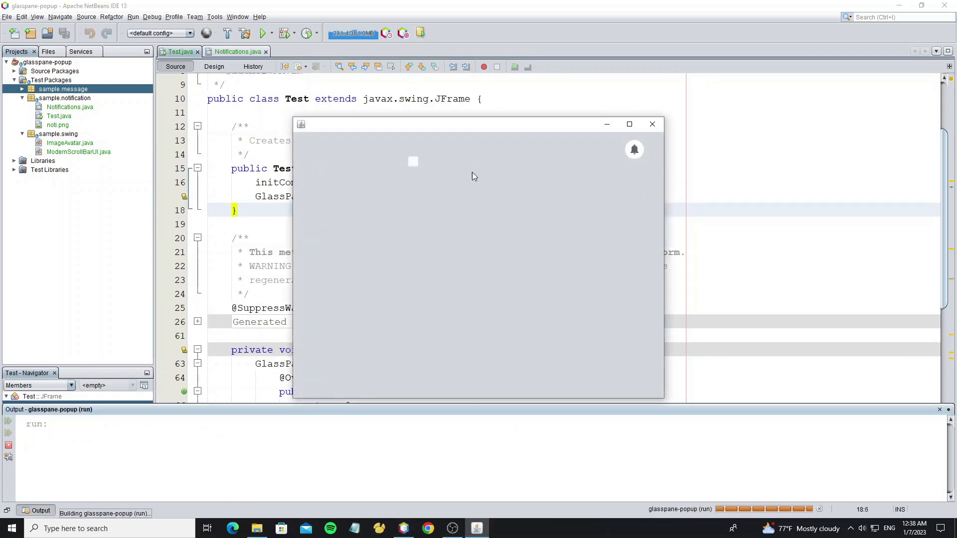
mouse_move(652, 124)
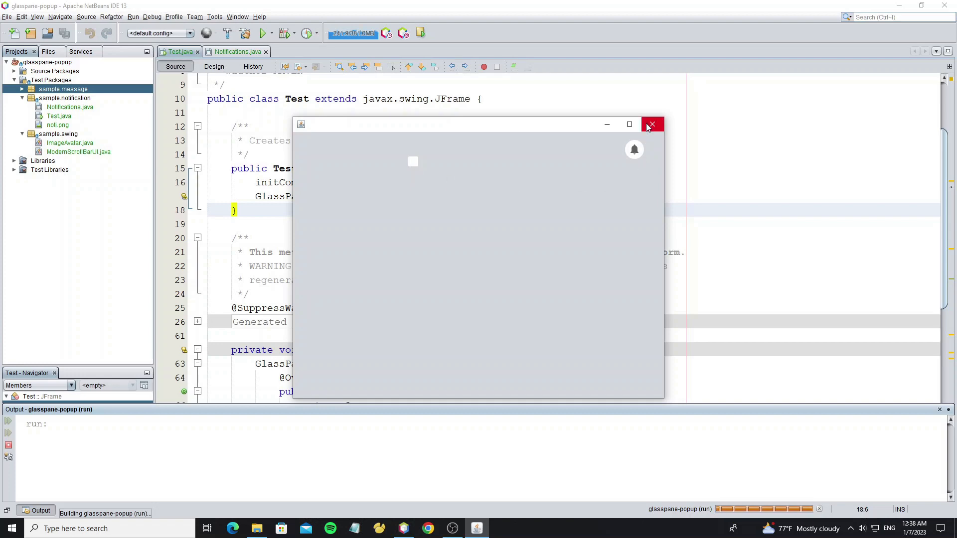
left_click(651, 124)
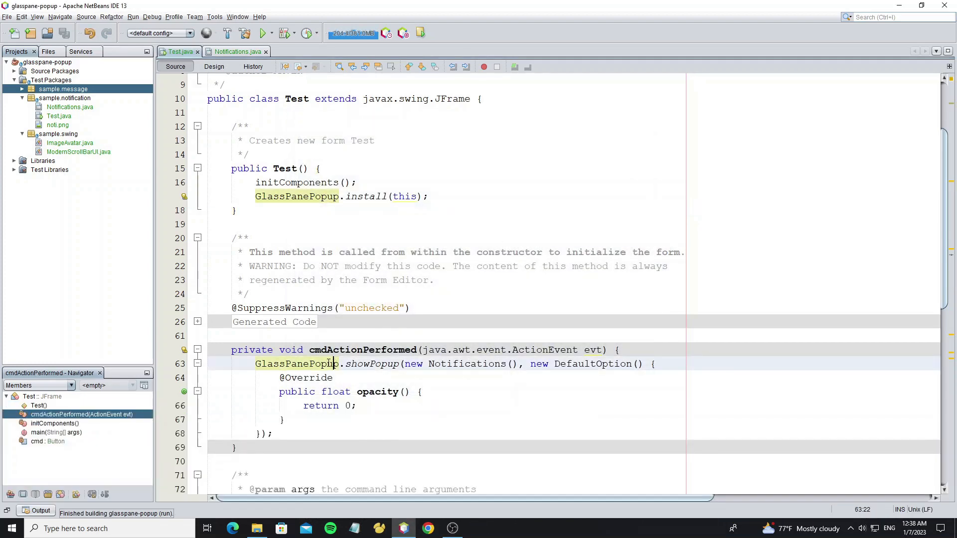
left_click(237, 52)
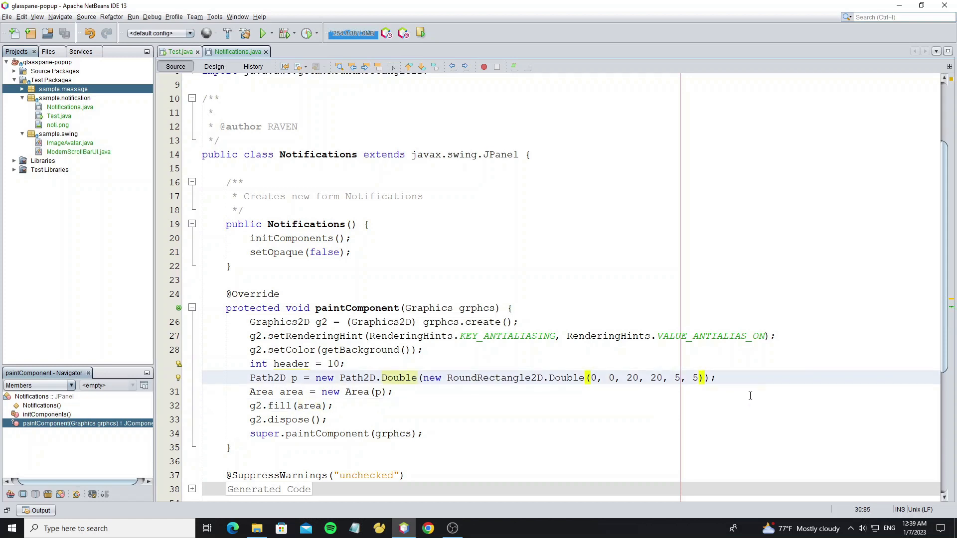
Create an AffineTransform tran translated to (getWidth()-25, 5) and pass it to the Path2D
type(",tran")
type("Aff")
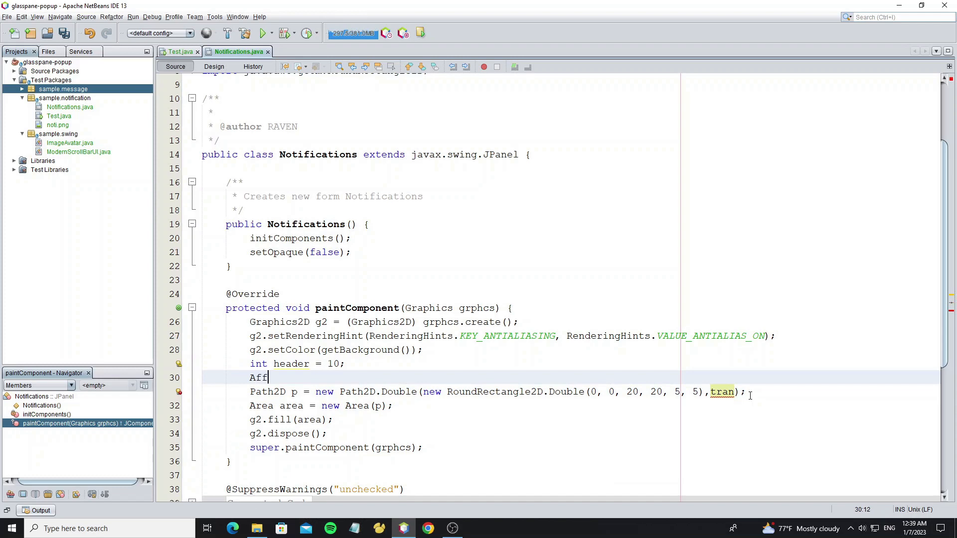
type("ineTransform tran")
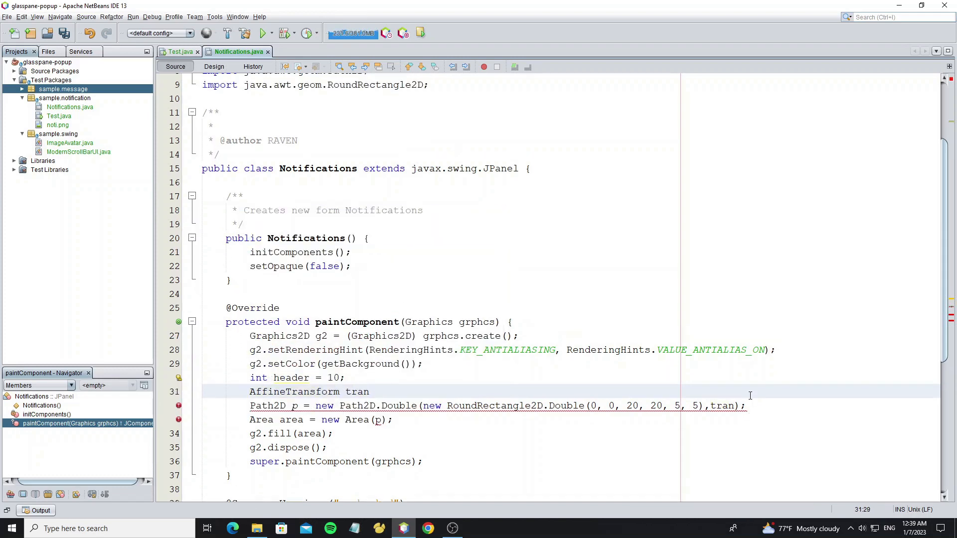
type("=")
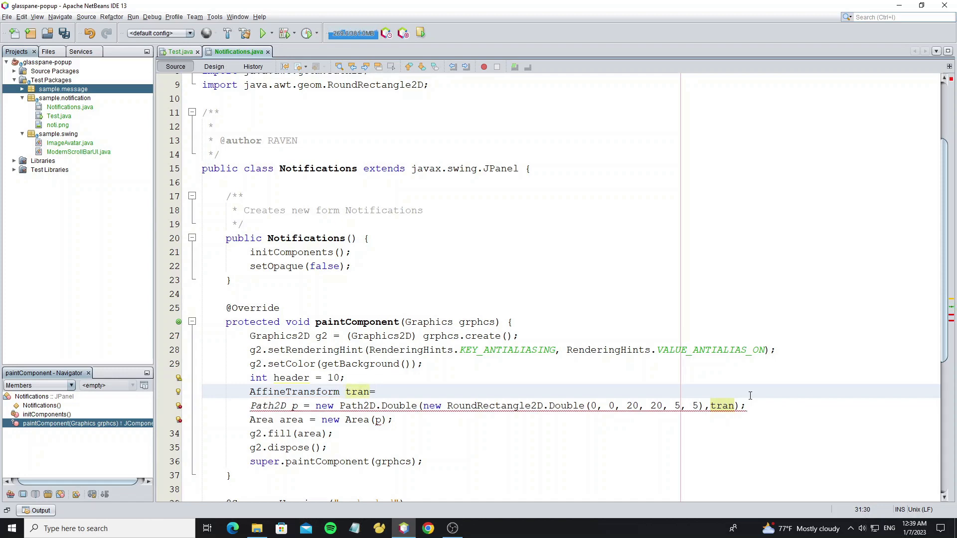
type("new AffineTransform();")
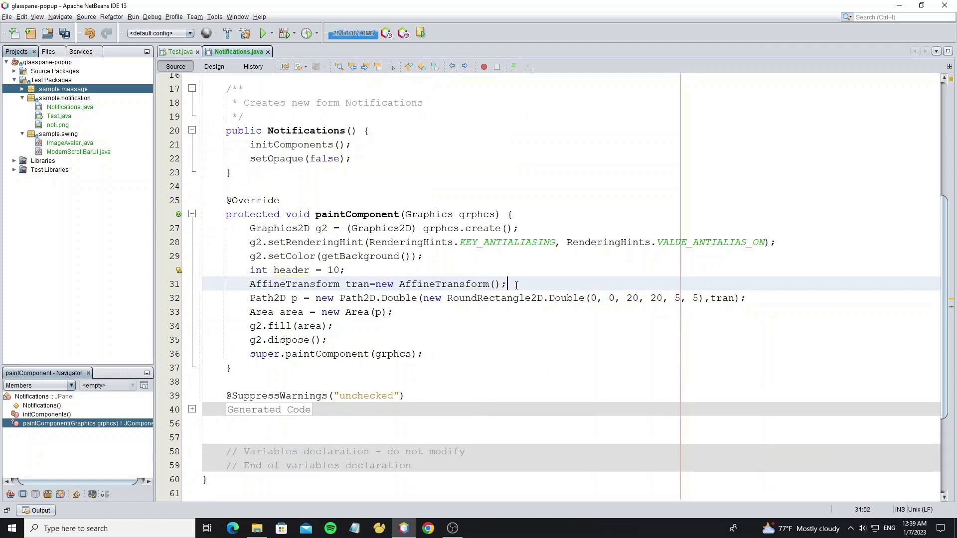
type("tran.")
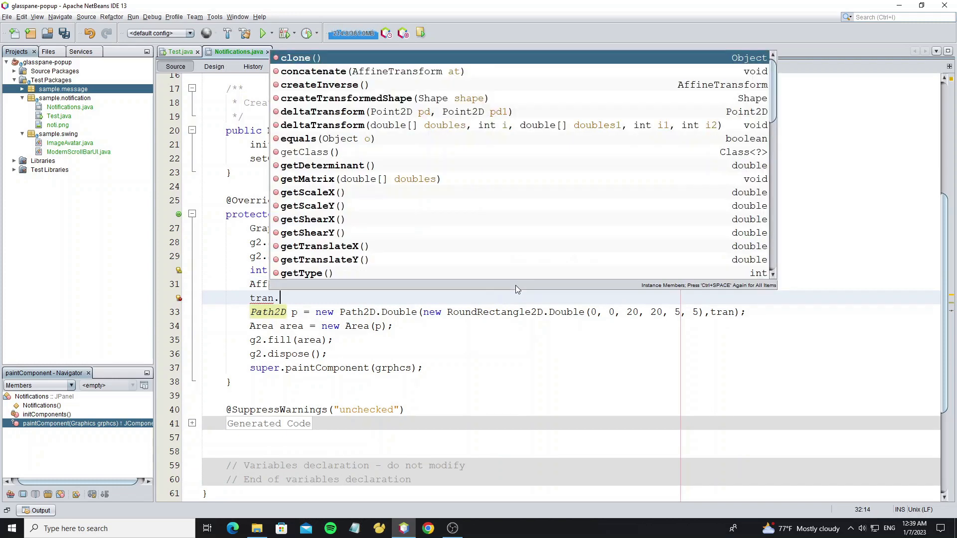
type("tra")
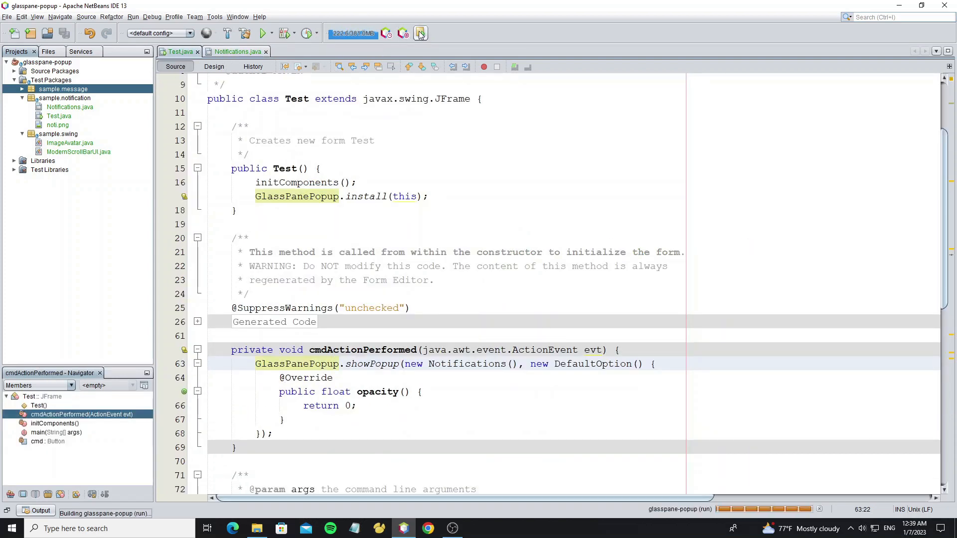
Rotate tran by Math.toRadians(45) so the rounded square draws as a diamond
left_click(420, 33)
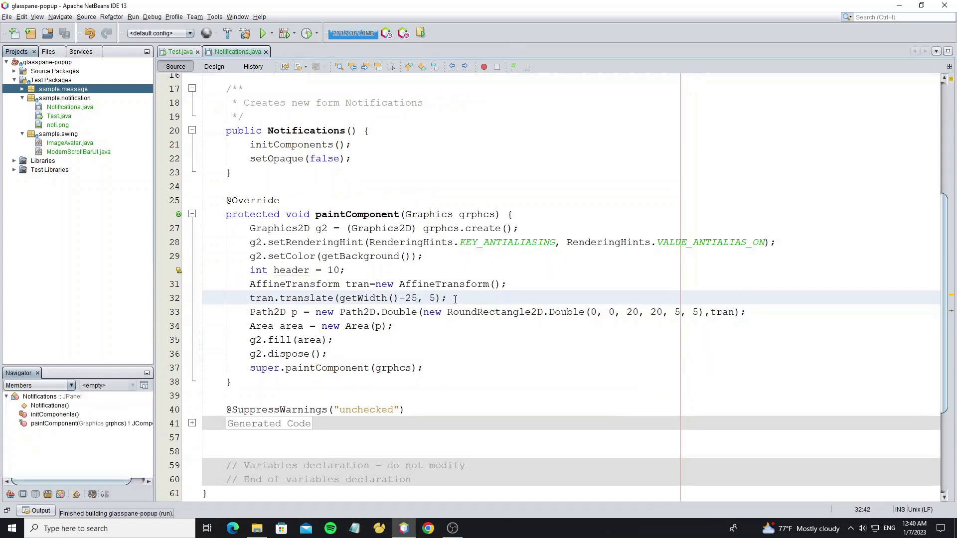
type("tran.r")
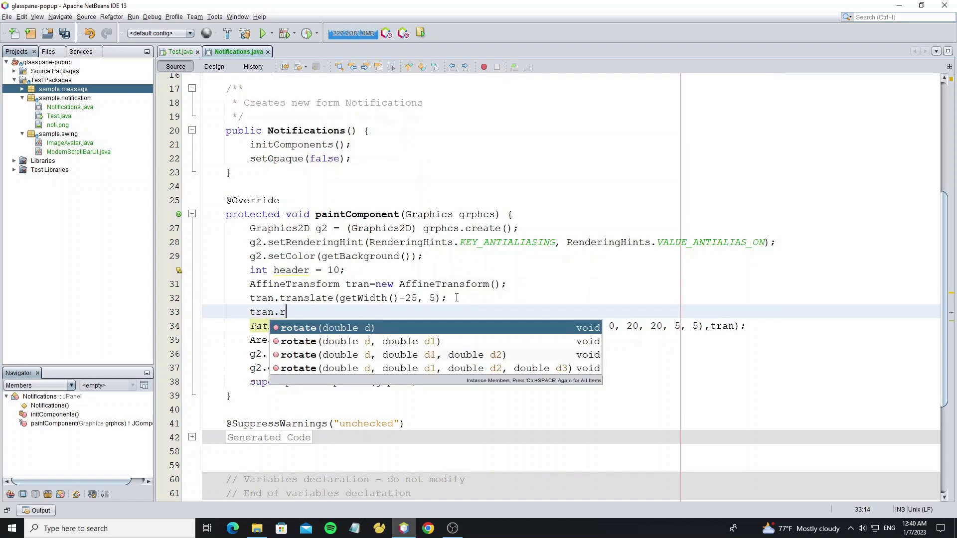
type("otate(Math.);")
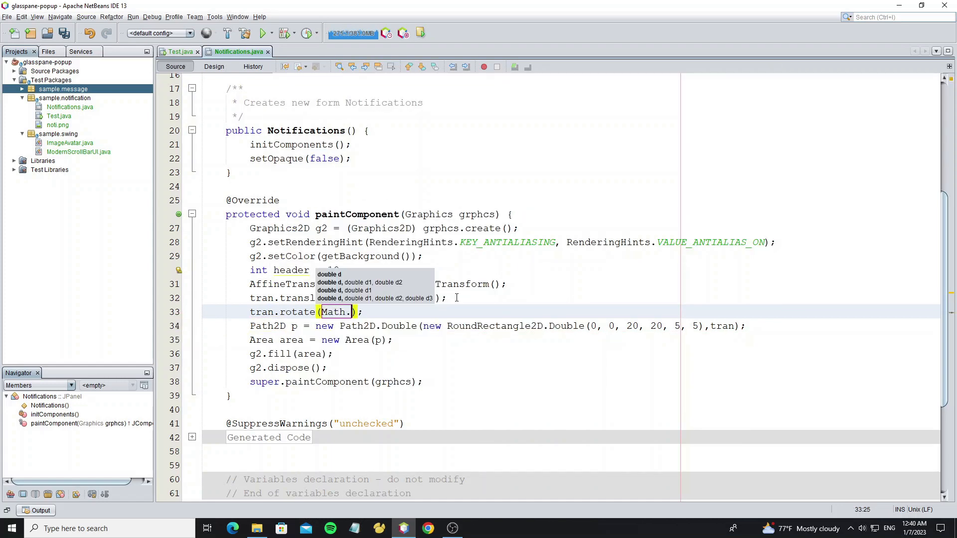
type("toRadians(45)")
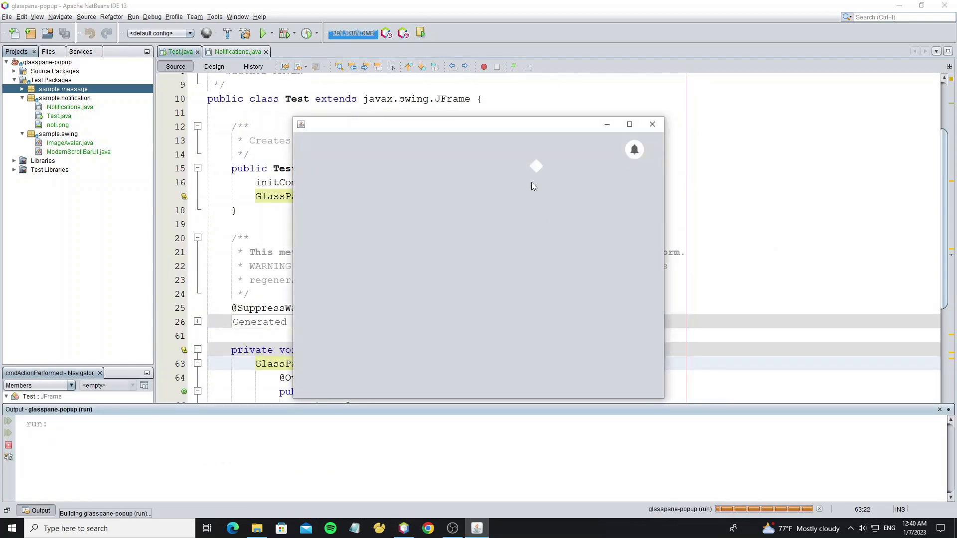
mouse_move(652, 124)
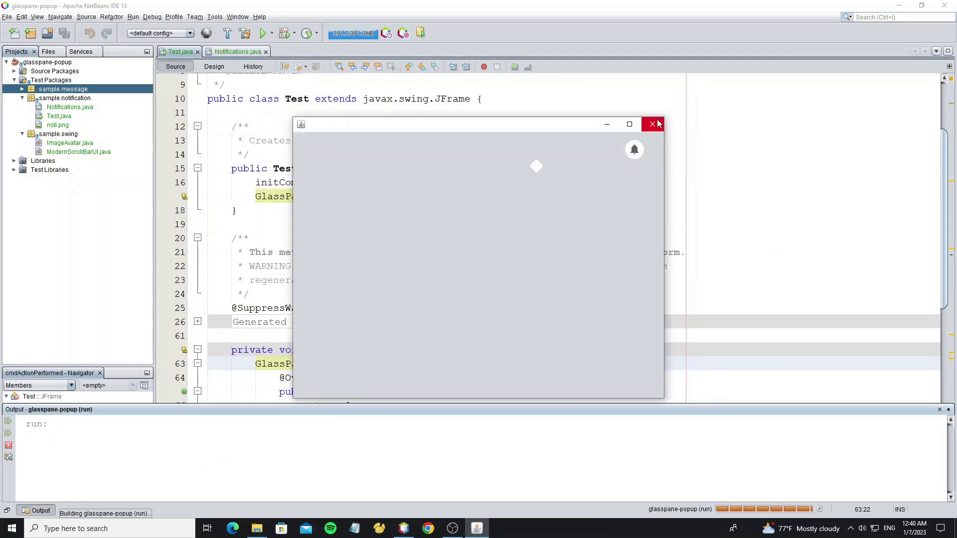
left_click(652, 124)
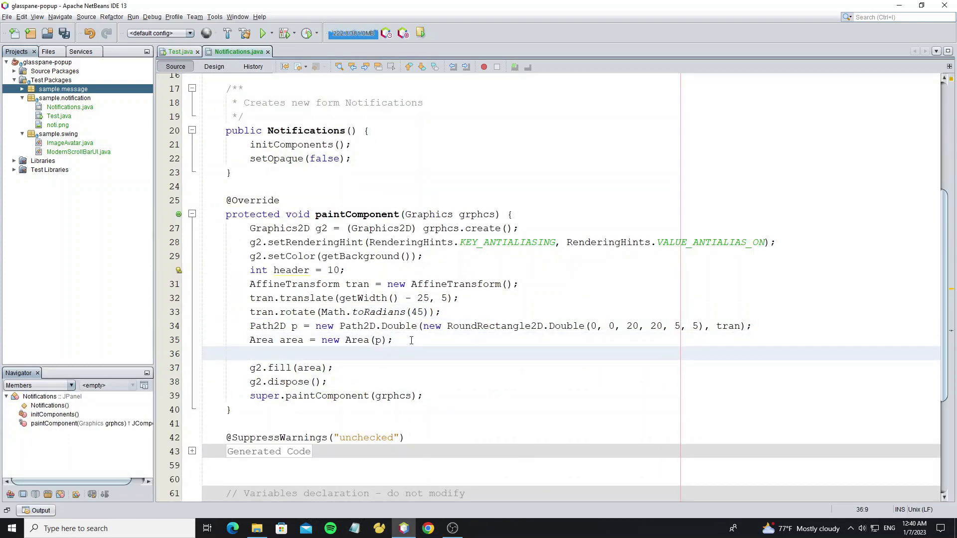
Add a panel-wide RoundRectangle2D.Double(0, 0, getWidth(), ...) Area to the painted shape
type("area.ad")
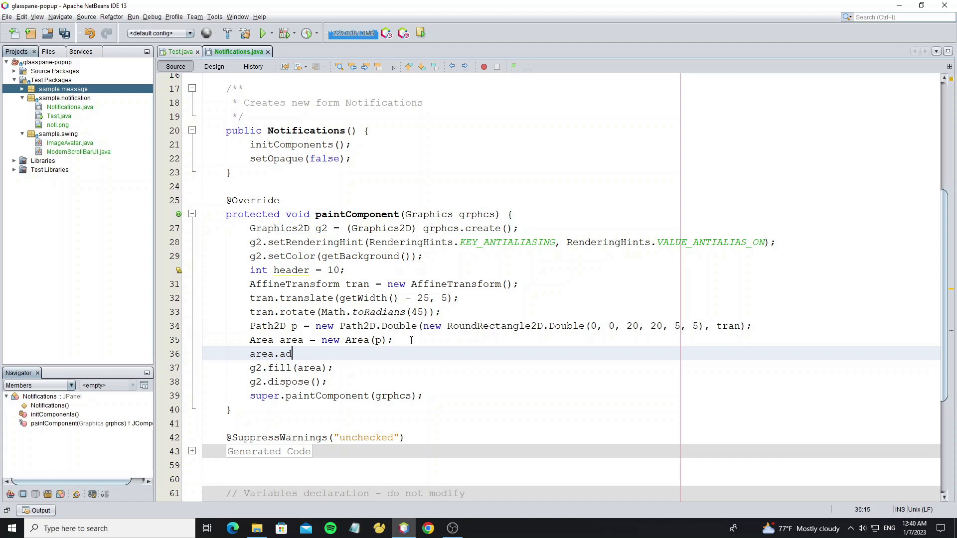
type("d(new Area());")
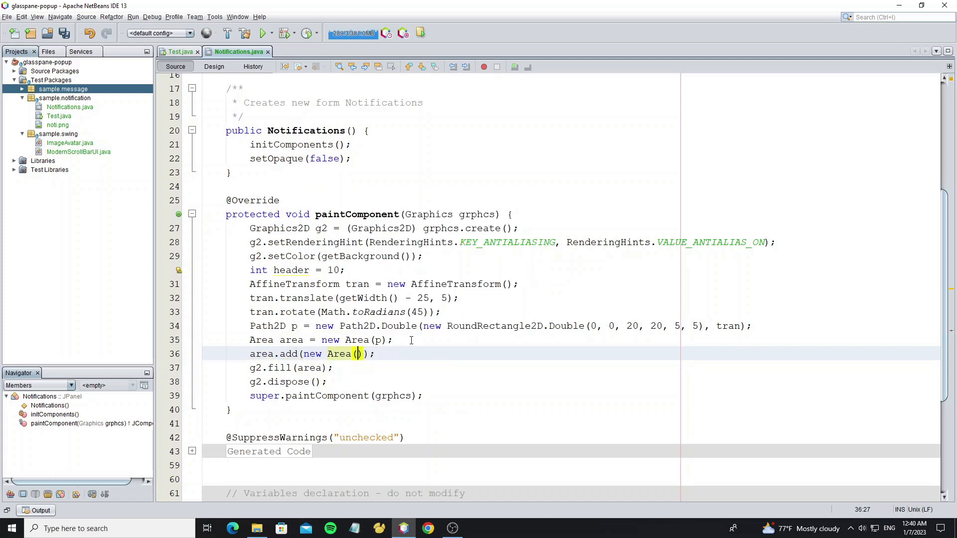
type("new RoundRectangle2D.Double(0, 0,")
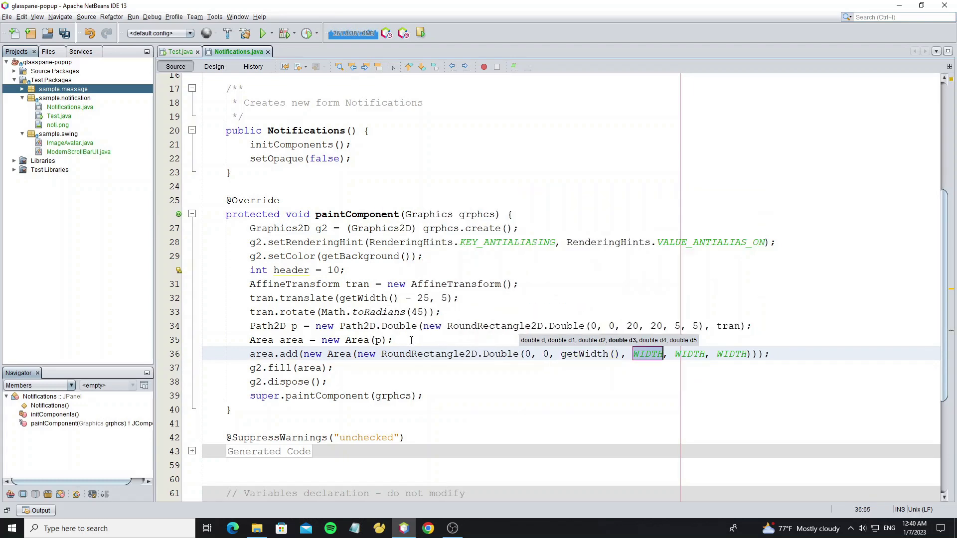
type("get")
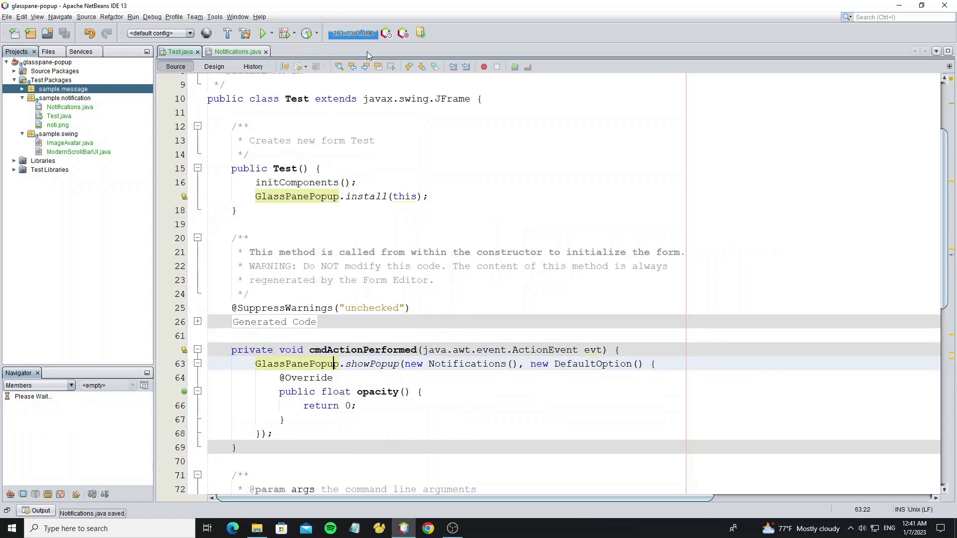
Save and run the project to rebuild, then close the demo window
left_click(261, 33)
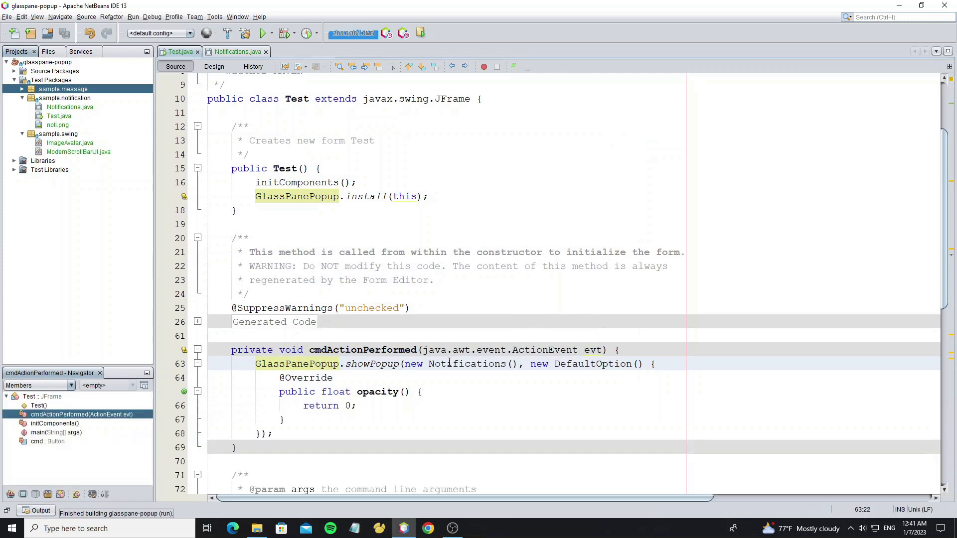
left_click(237, 51)
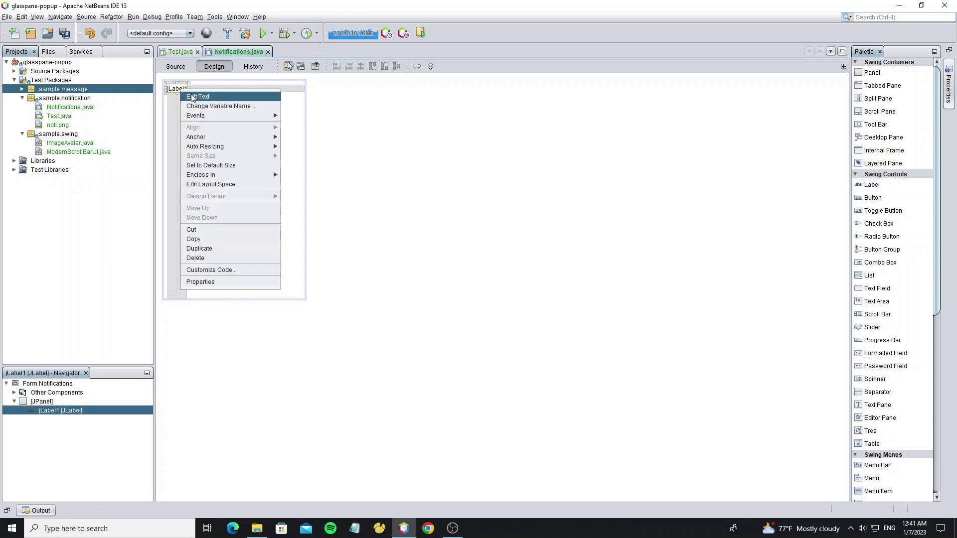
Change the label text to Notifications and make its font bold
left_click(199, 97)
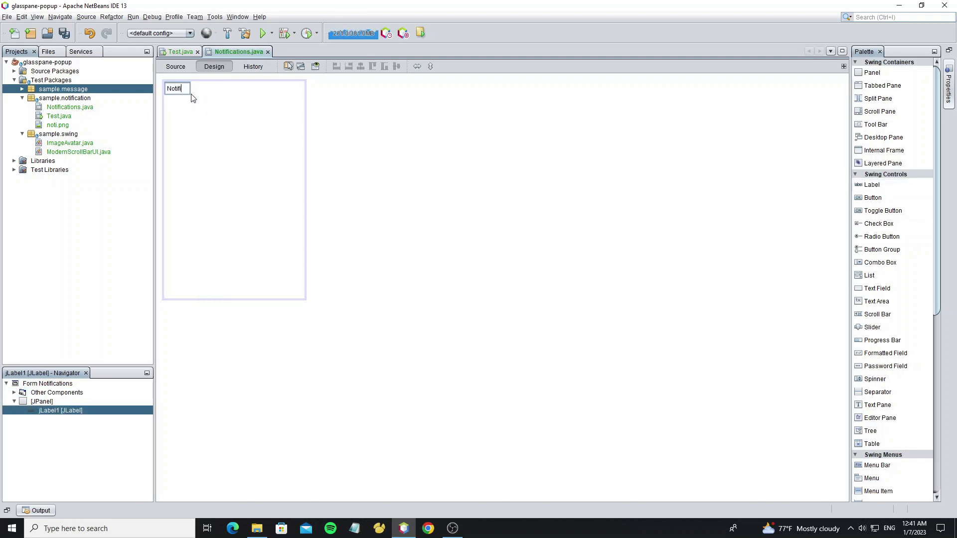
type("ications")
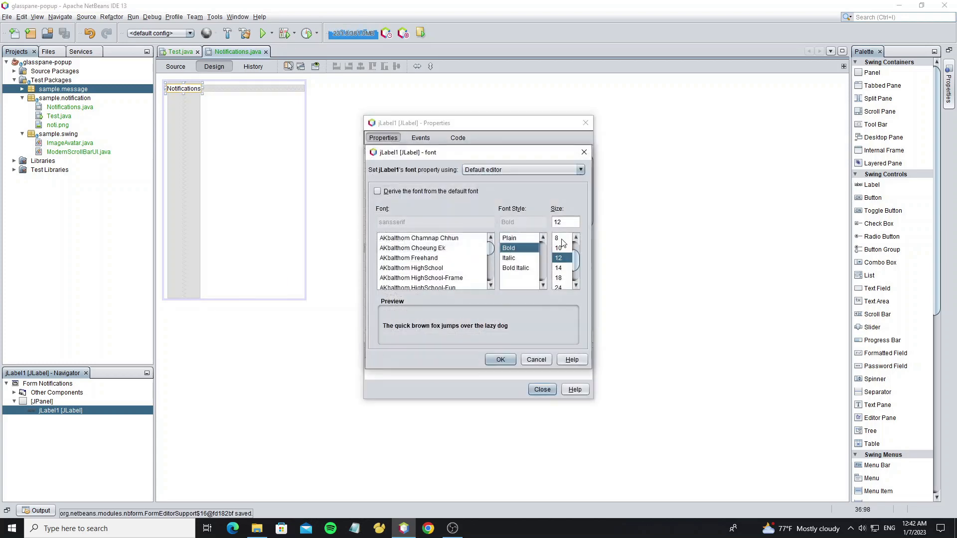
left_click(500, 359)
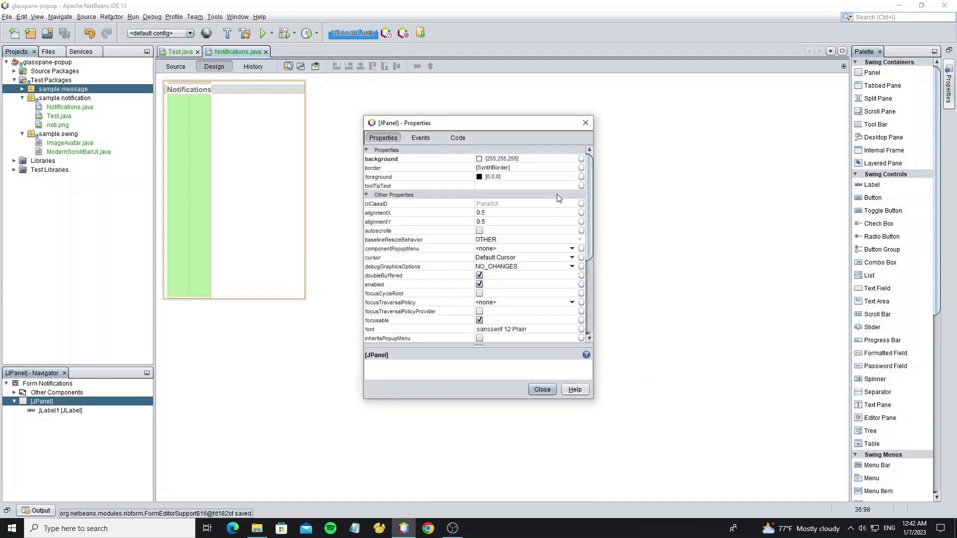
Give the panel an Empty Border with insets 15, 10, 10, 10
left_click(580, 167)
type("15")
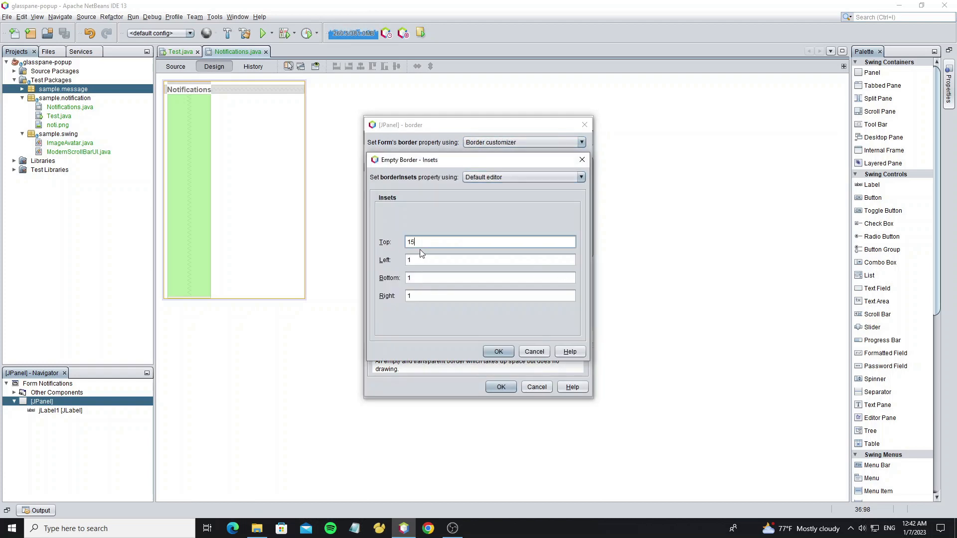
left_click(498, 351)
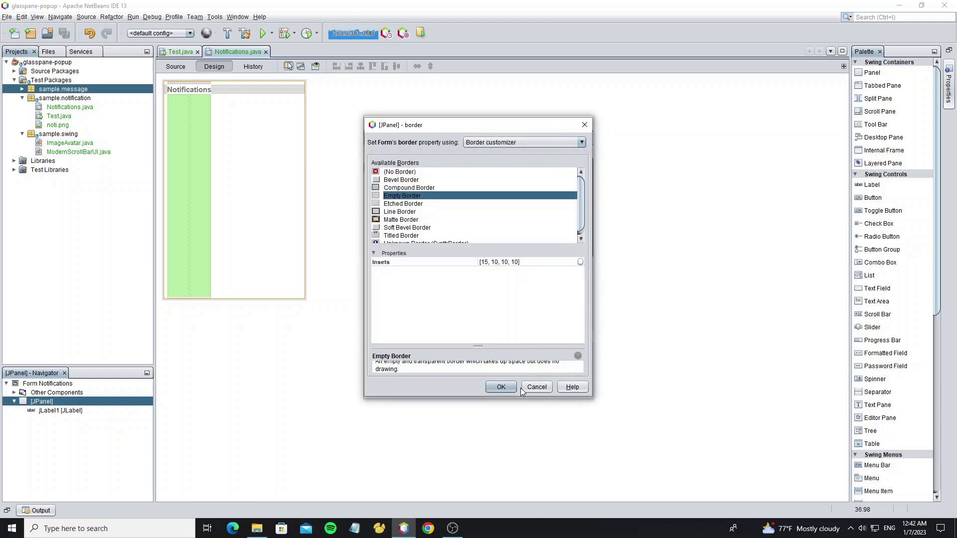
left_click(500, 386)
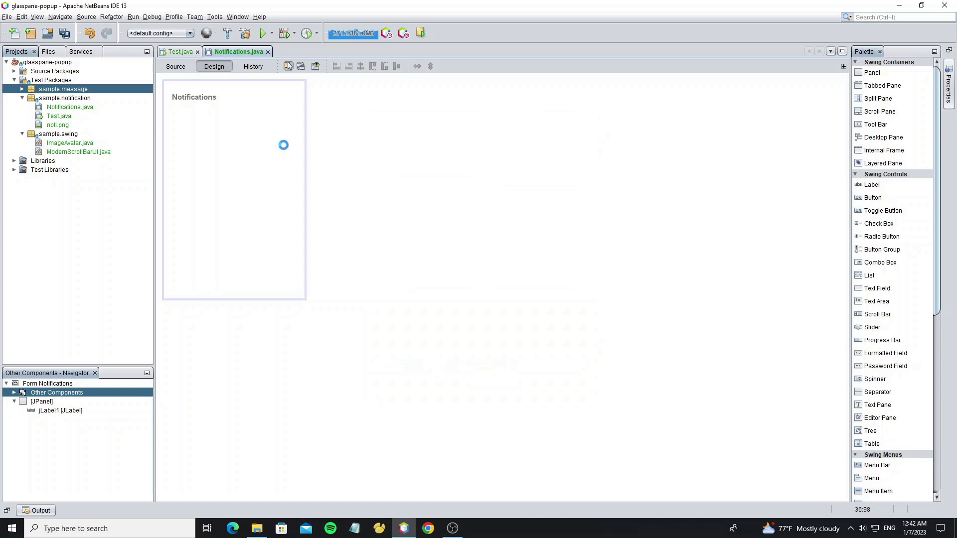
Run the project and open the popup from the bell to check the title
left_click(261, 33)
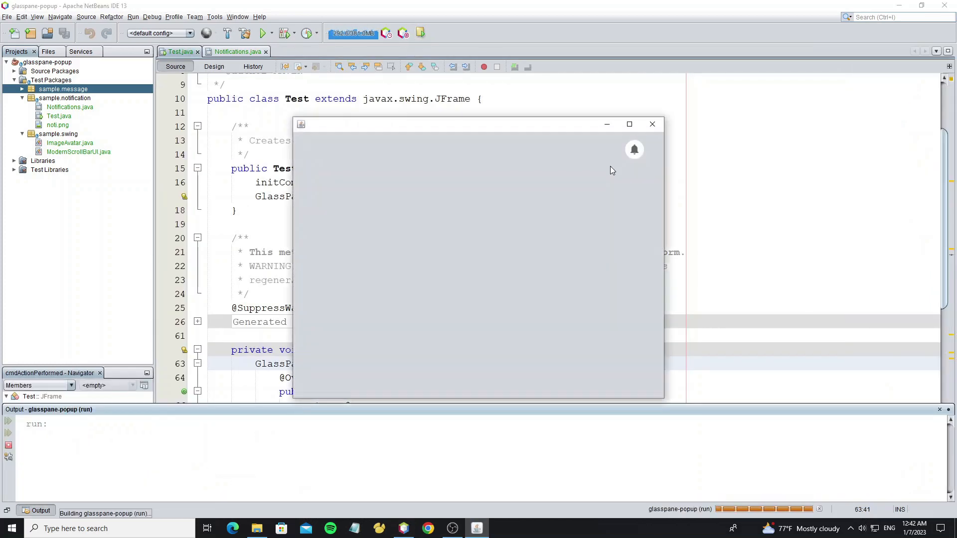
left_click(634, 150)
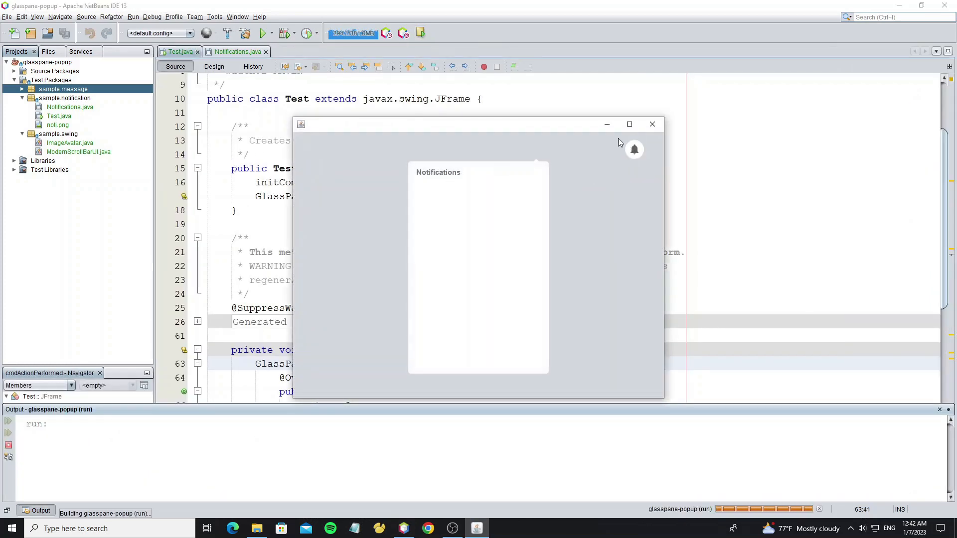
left_click(235, 52)
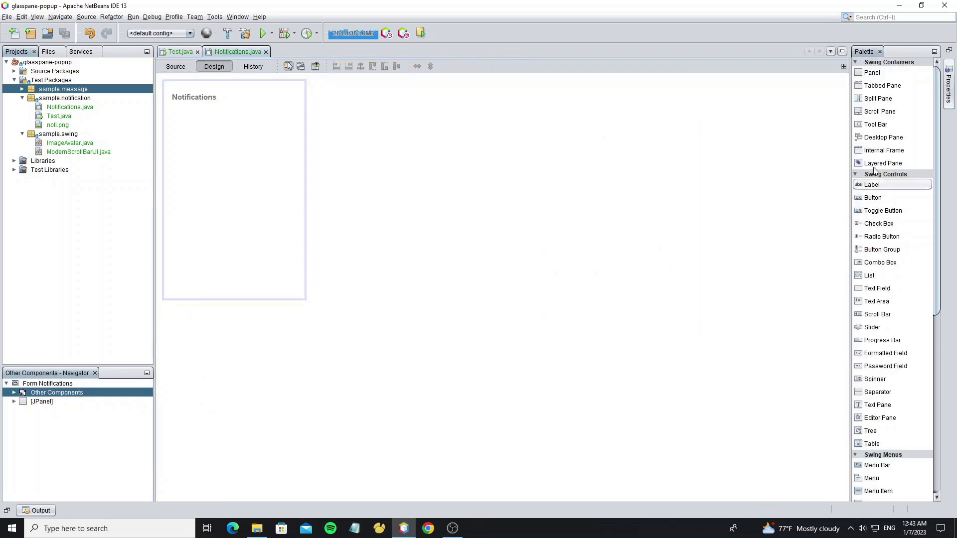
Add a Scroll Pane below the title holding a non-opaque JPanel
left_click(879, 112)
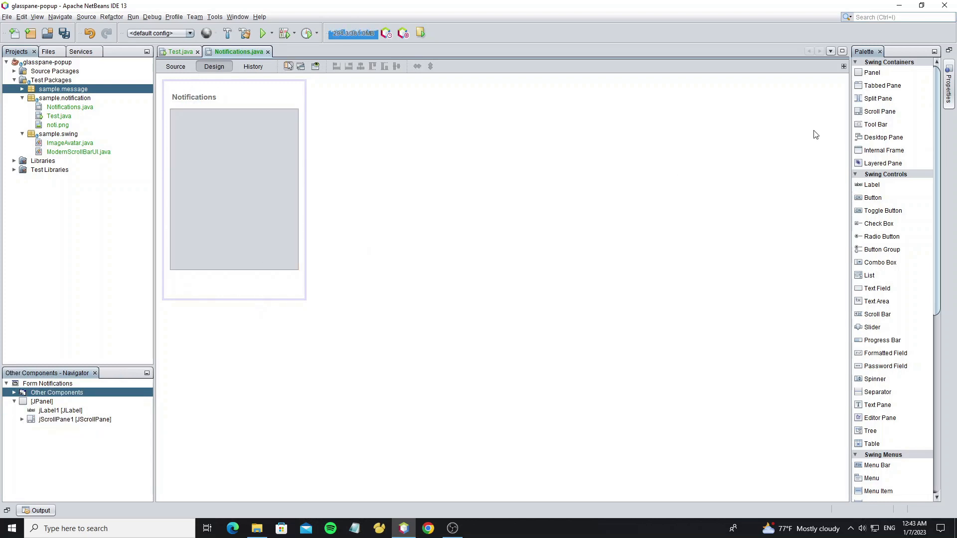
left_click(247, 157)
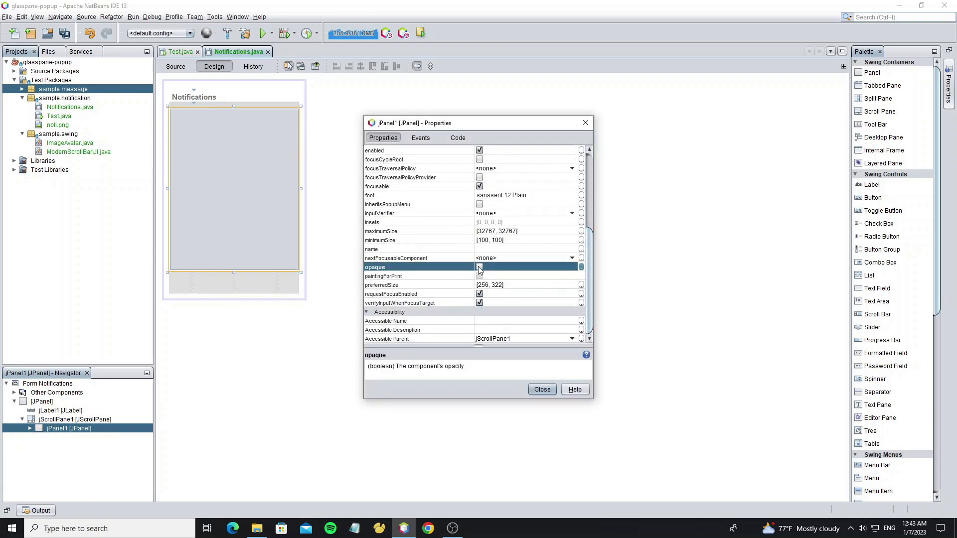
left_click(542, 389)
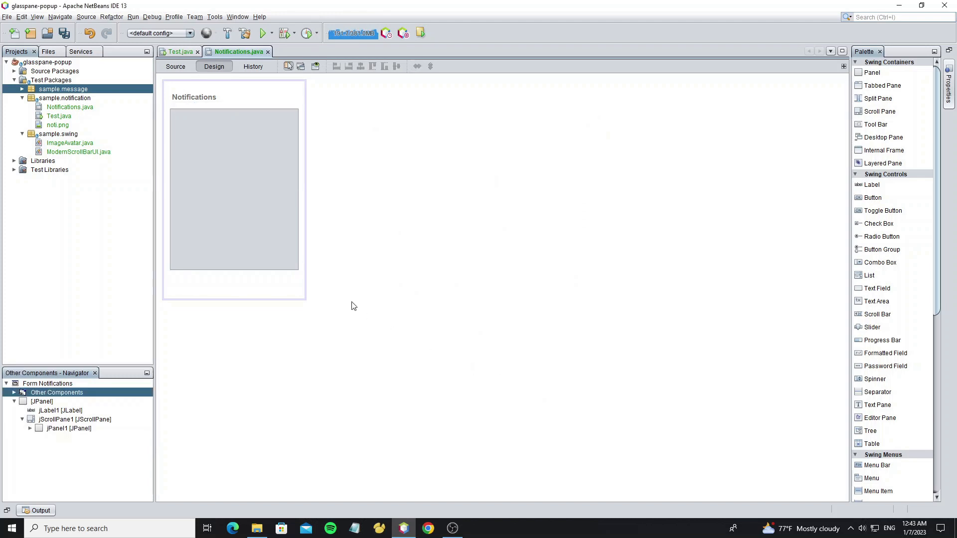
Rename the components scroll and panel and set scroll's border to No Border
left_click(73, 419)
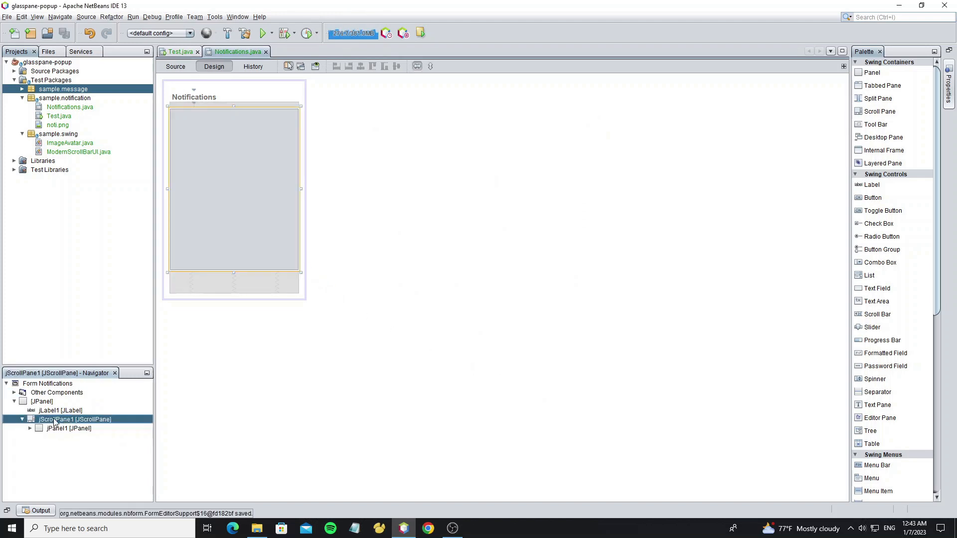
double_click(75, 419)
type("pa")
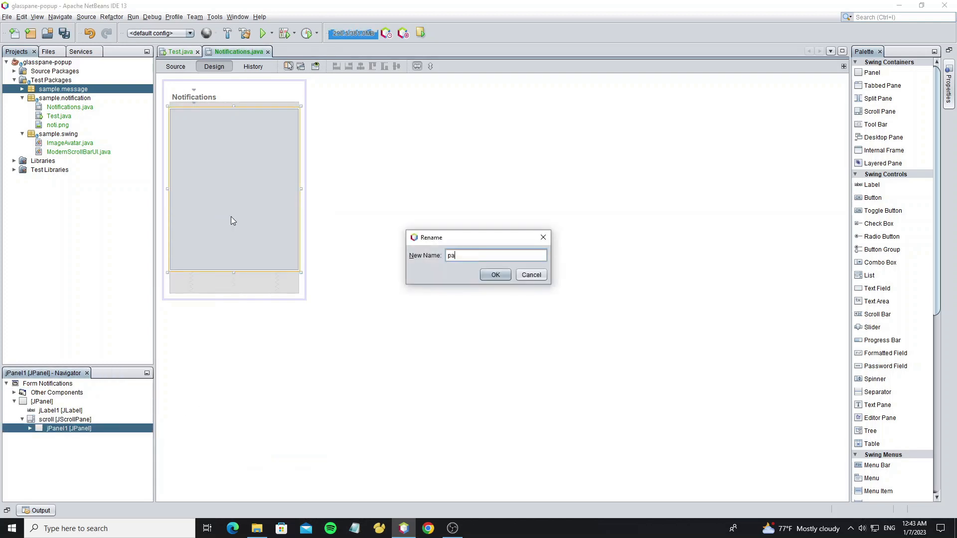
left_click(494, 275)
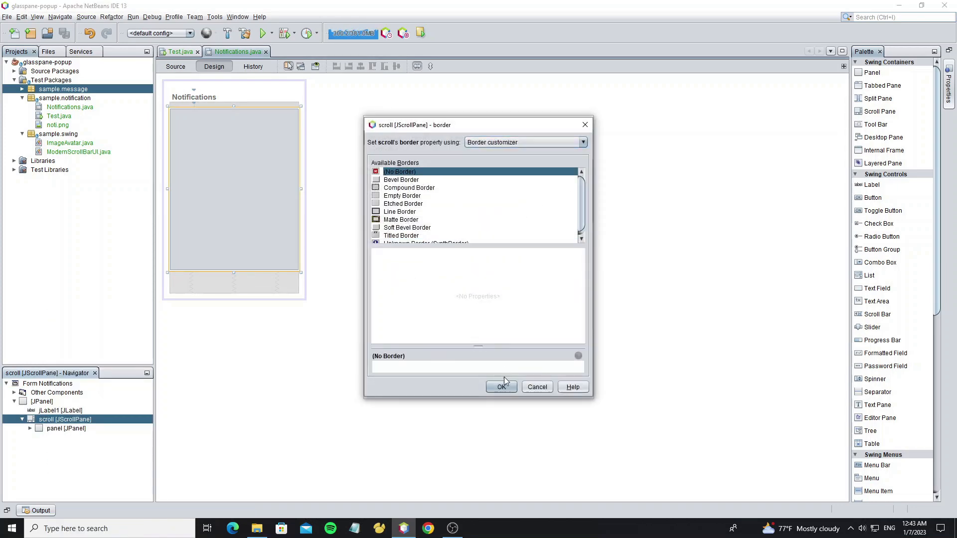
left_click(500, 387)
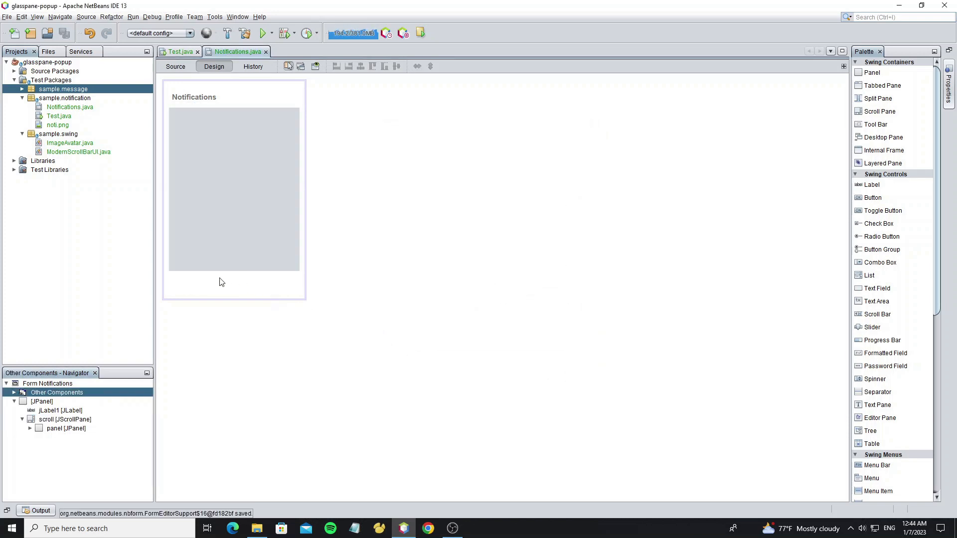
Add a JButton below the scroll pane with Hand Cursor and bold font
left_click(873, 197)
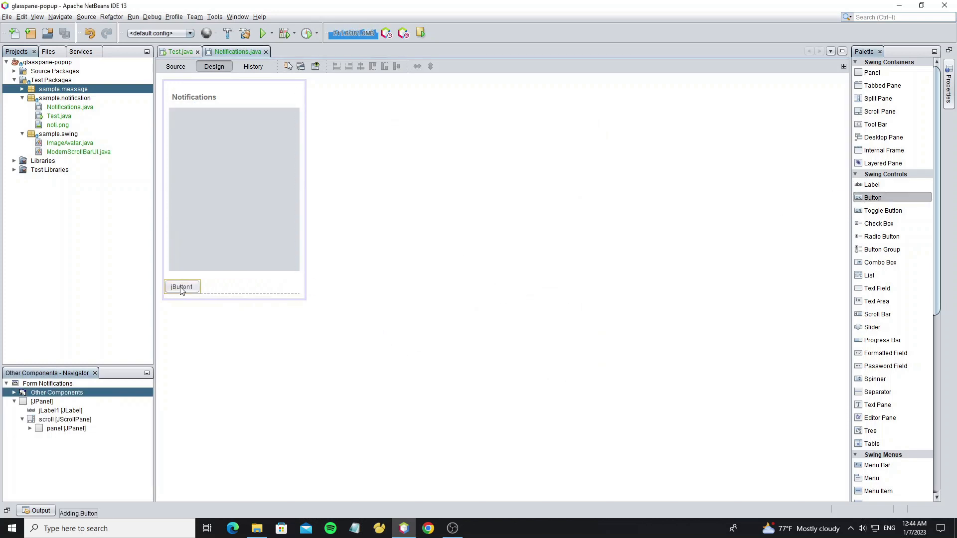
right_click(181, 287)
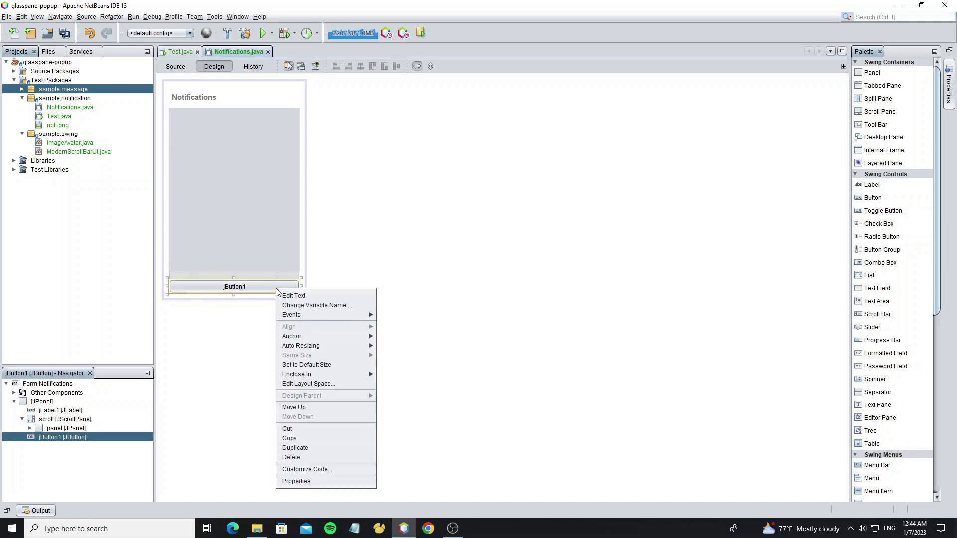
left_click(294, 481)
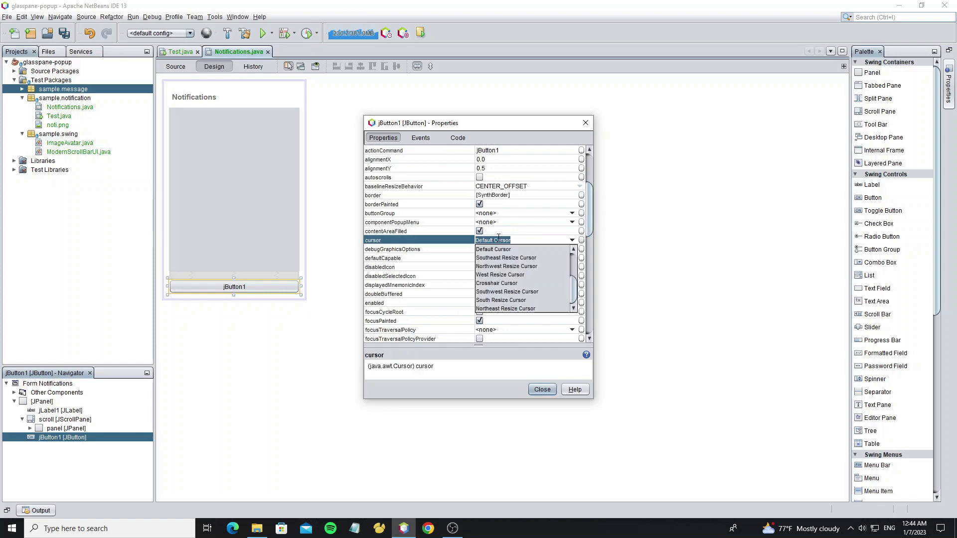
left_click(494, 249)
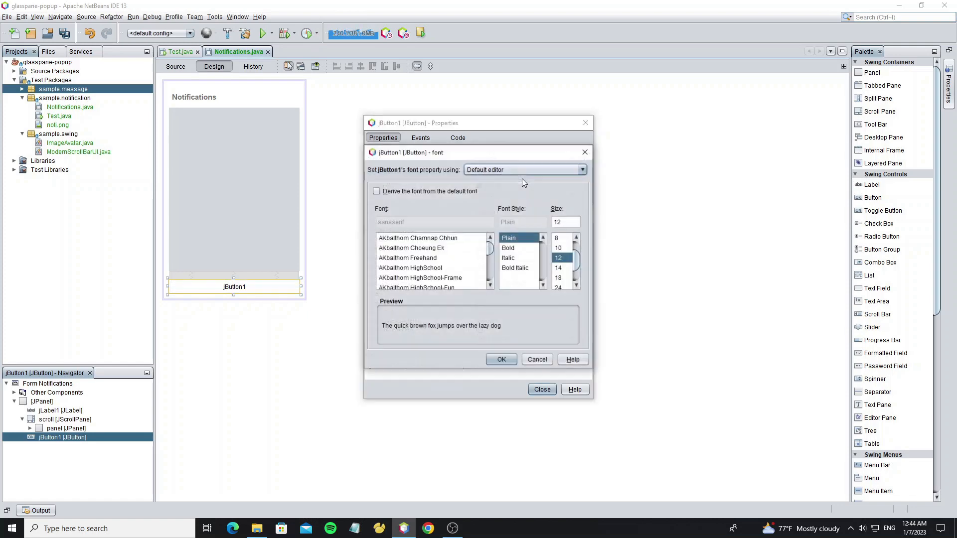
left_click(501, 359)
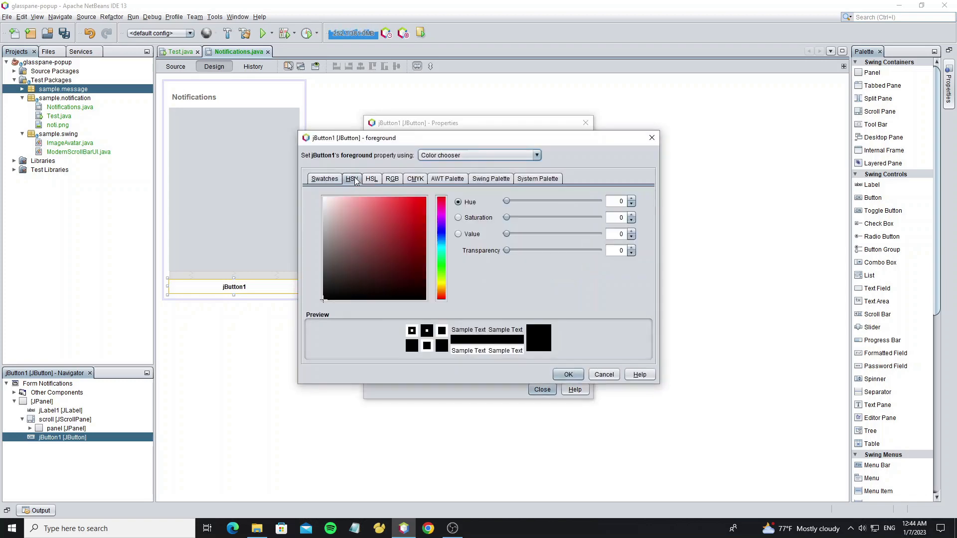
Set the button foreground to 33,140,206, no content fill, and text Show All
left_click(411, 225)
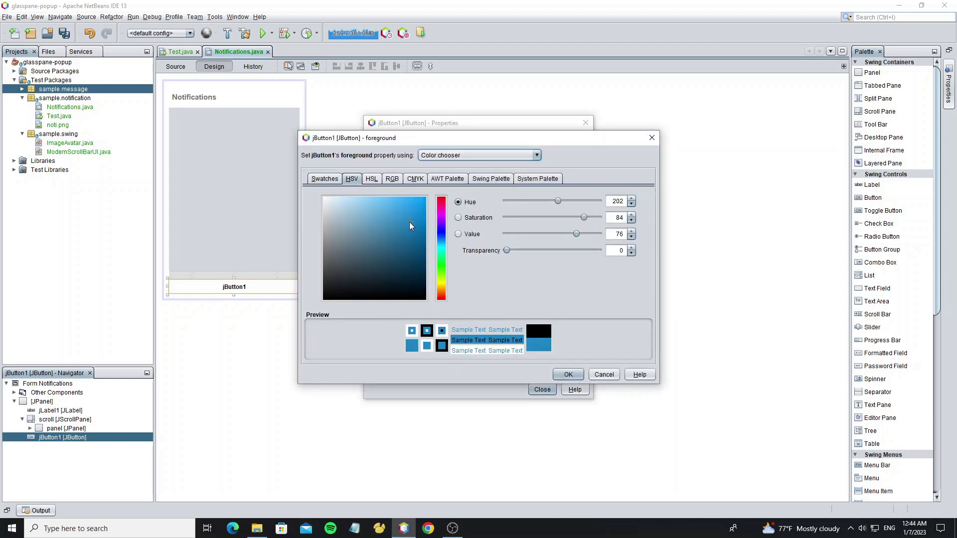
left_click(567, 374)
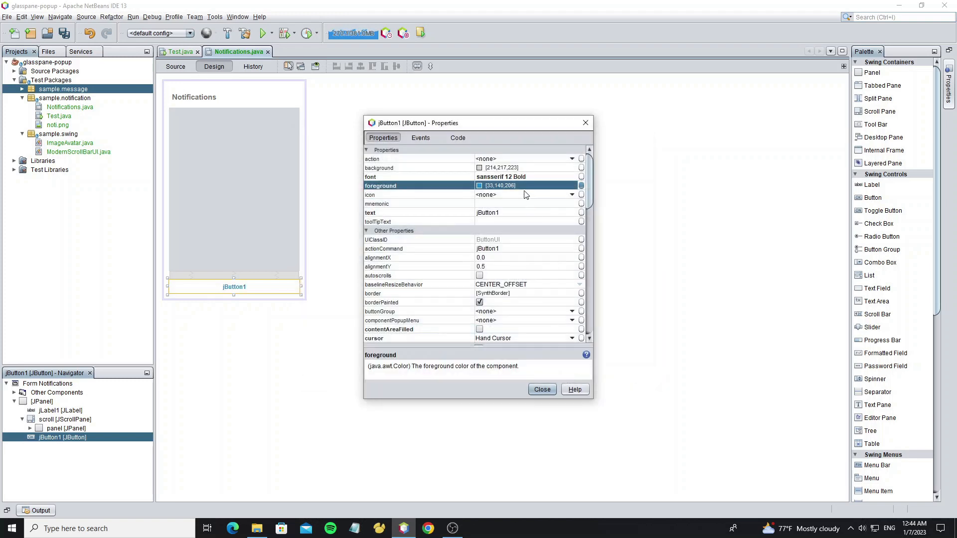
left_click(542, 389)
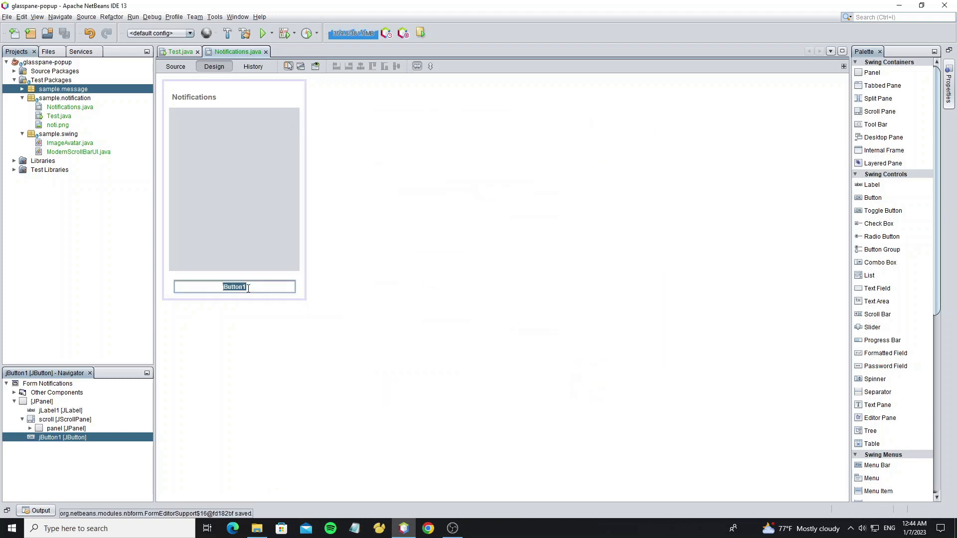
type("Show A")
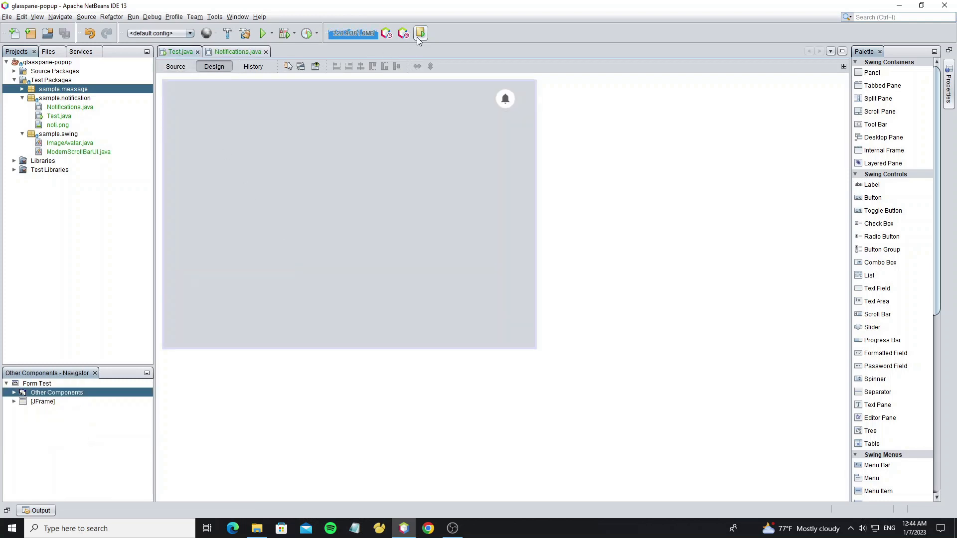
Run the app, then add scroll.getViewport().setOpaque(false) and setViewportBorder(null) in the constructor
left_click(420, 33)
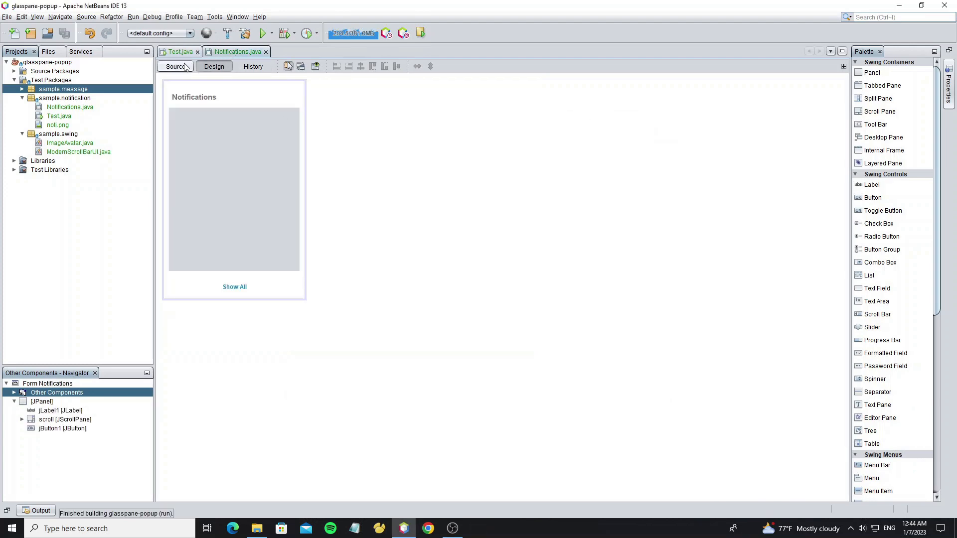
left_click(175, 66)
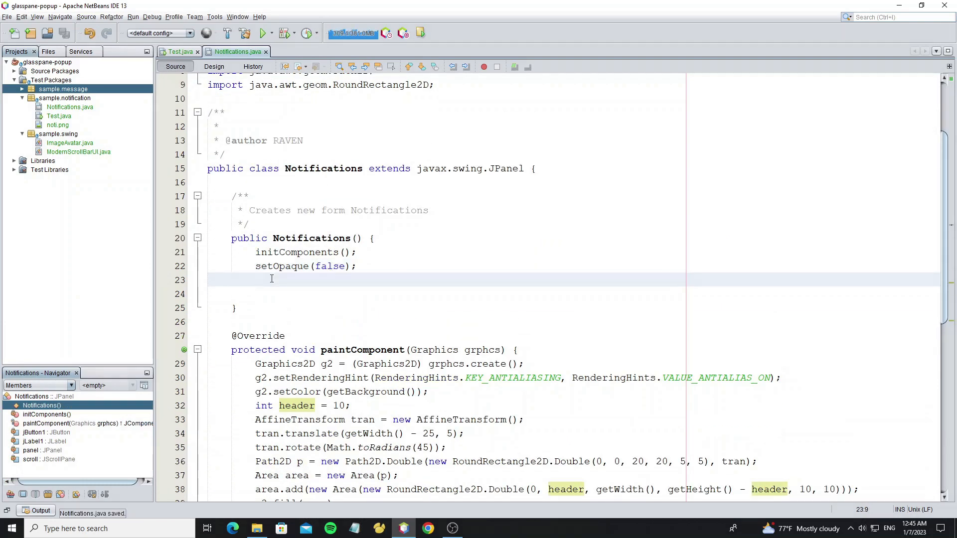
type("scroll")
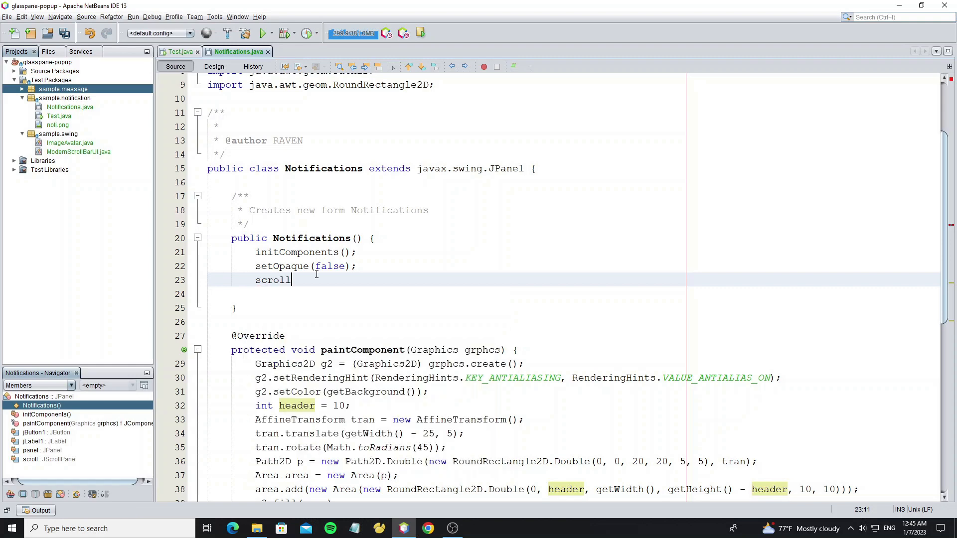
type(".getVi")
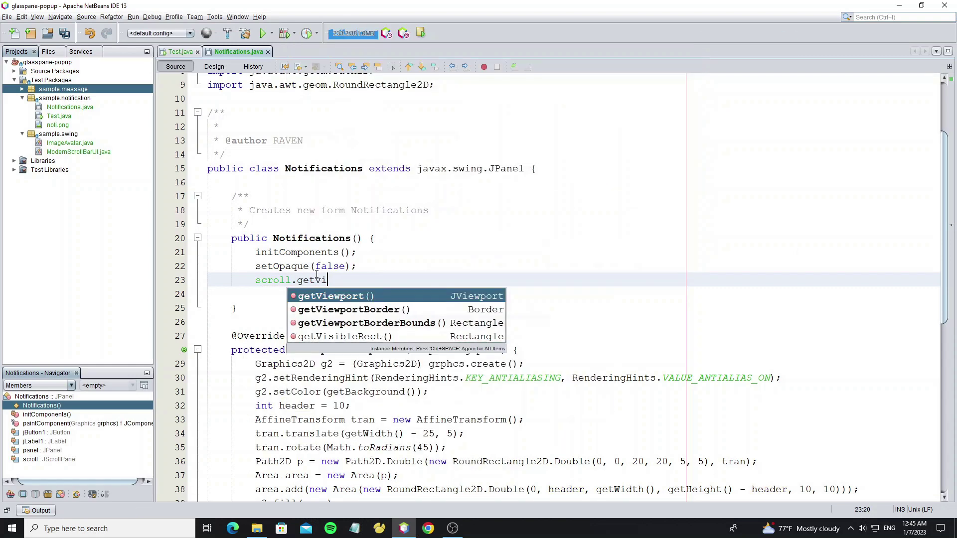
type("ewport().setop")
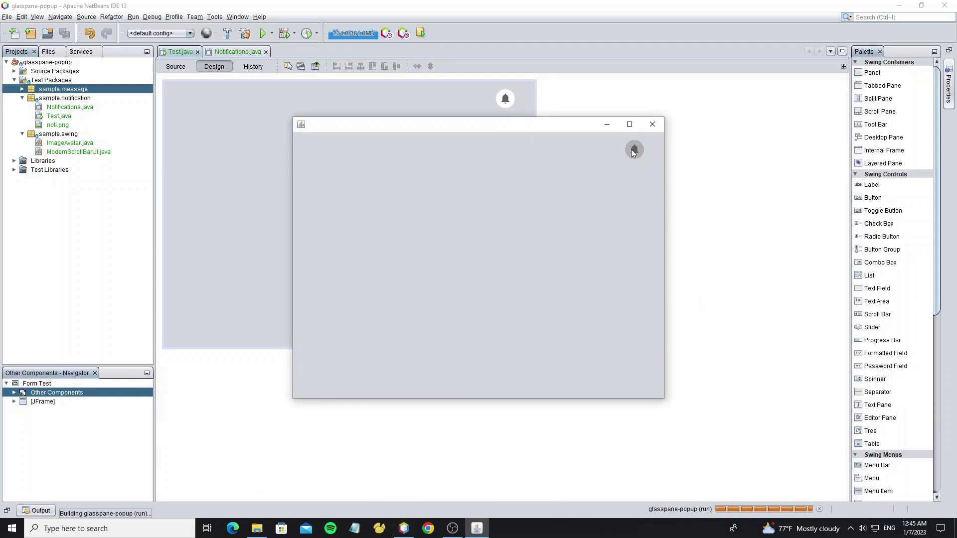
Open the popup in the running app to check, then return to the form Design view
left_click(634, 149)
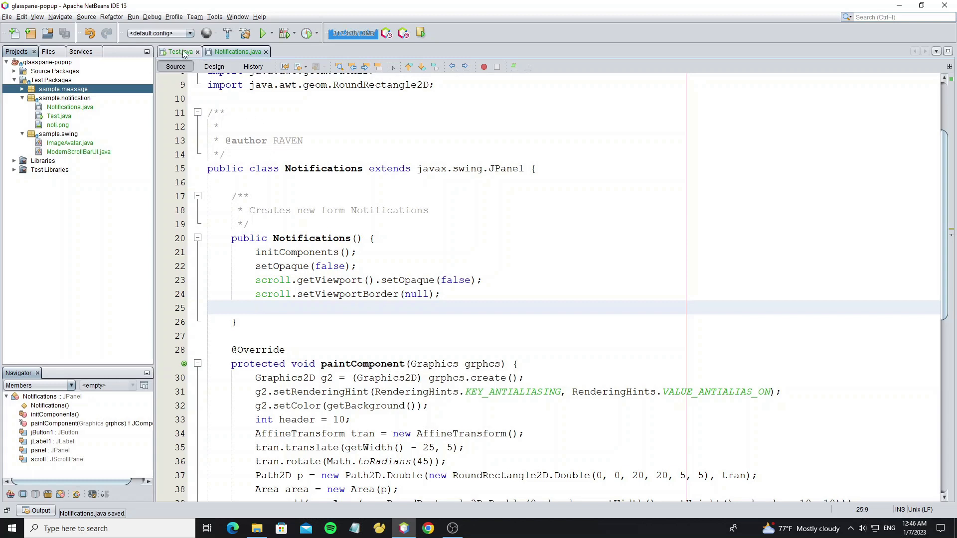
left_click(214, 66)
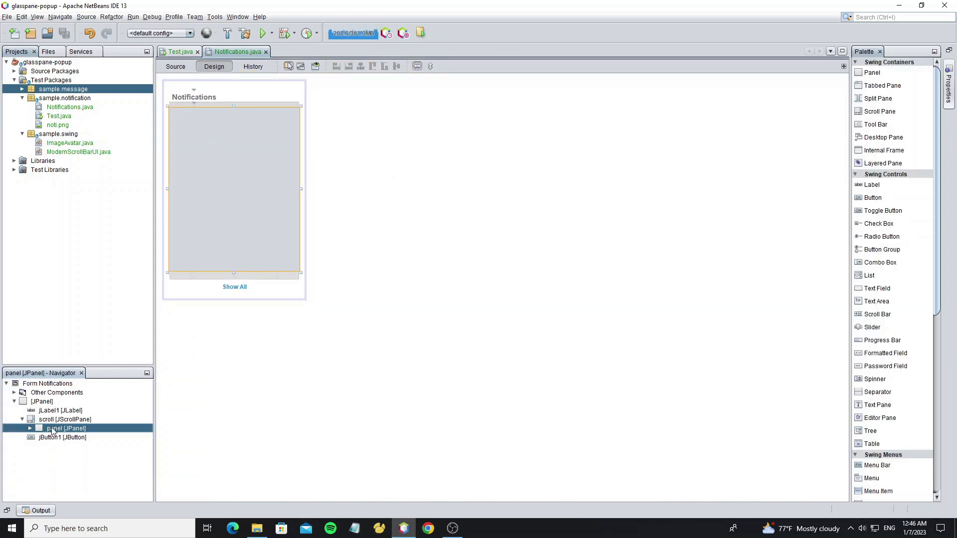
Set scroll's horizontalScrollBarPolicy to NEVER in its Properties
double_click(65, 428)
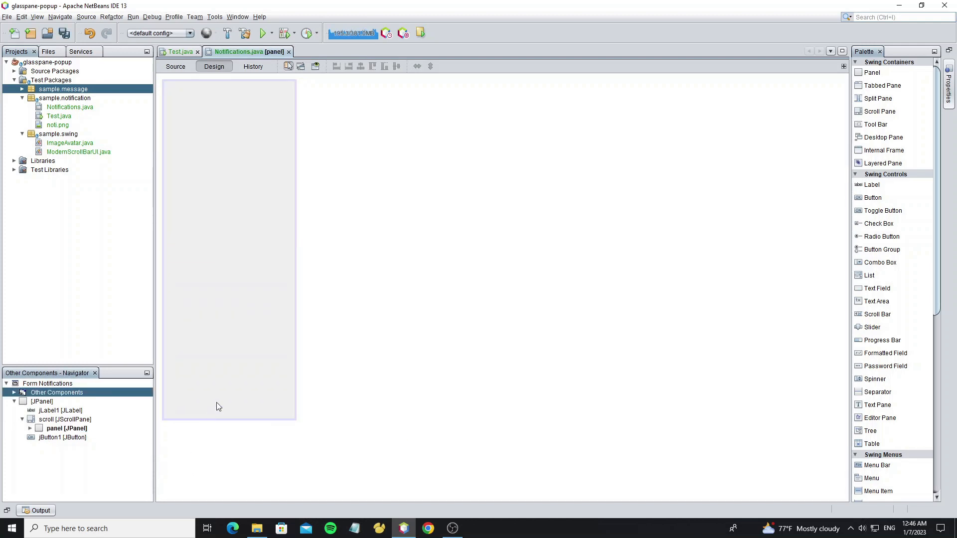
left_click(66, 429)
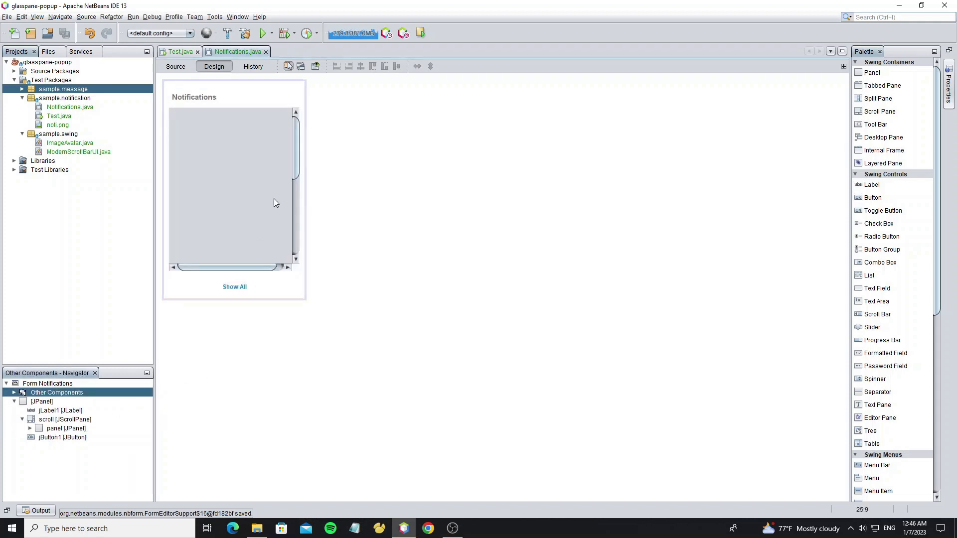
left_click(65, 418)
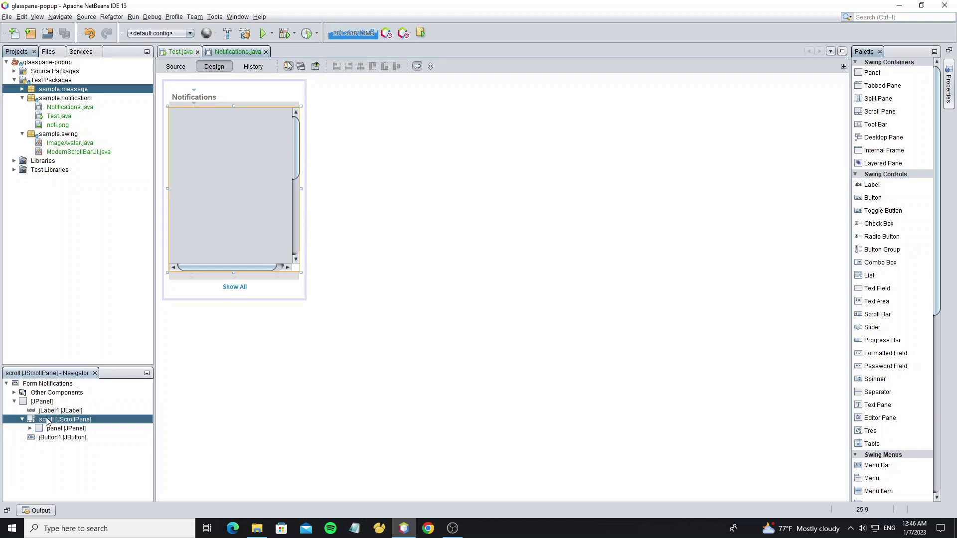
double_click(48, 419)
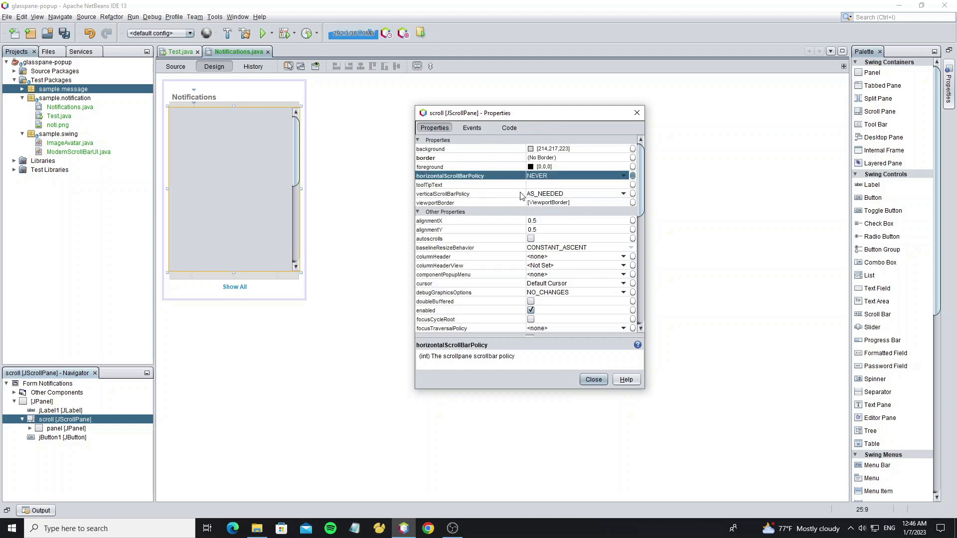
left_click(593, 379)
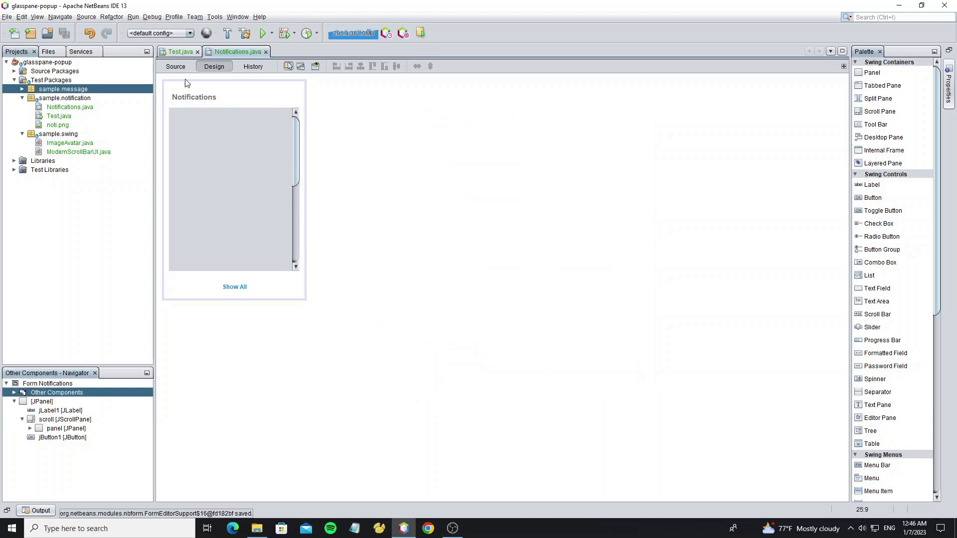
Run the app, open the popup to test, and return to Notifications.java source
left_click(259, 33)
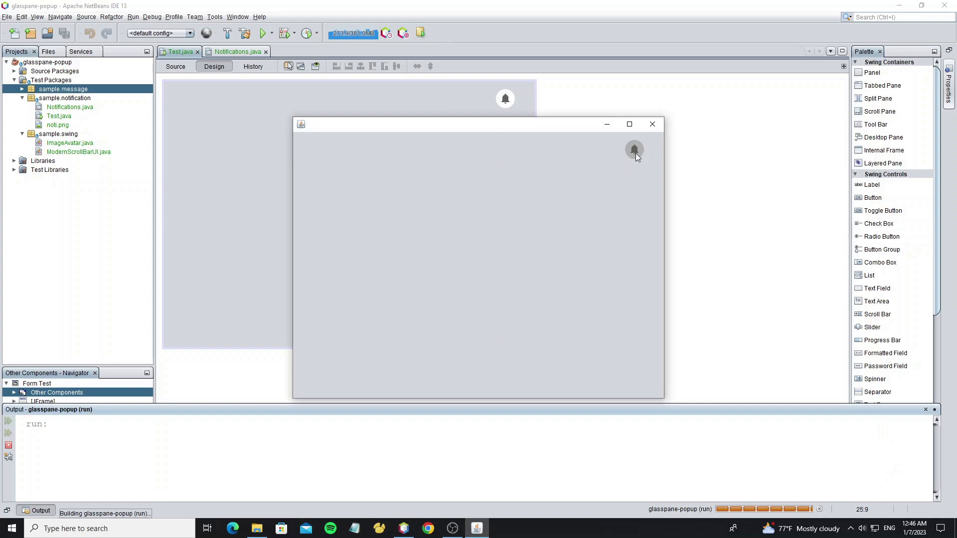
left_click(633, 150)
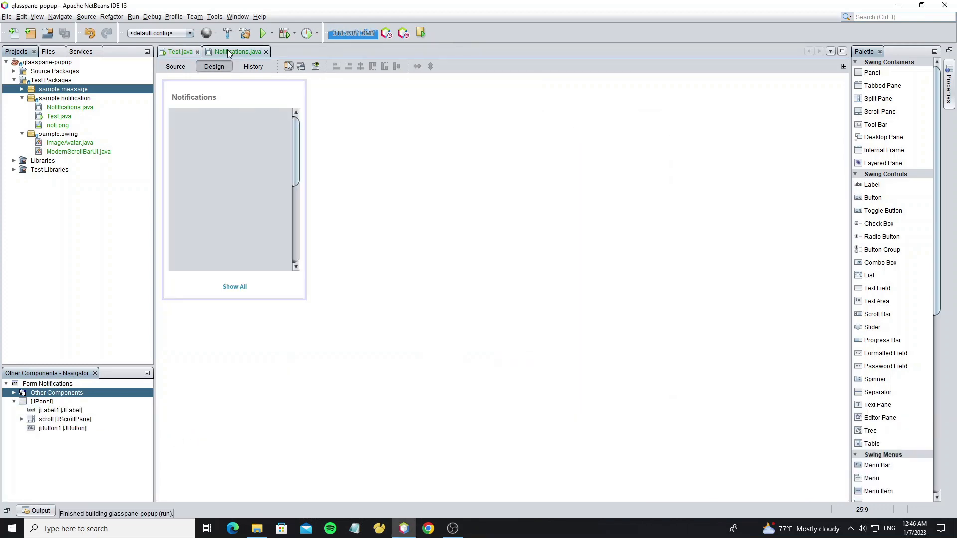
left_click(176, 66)
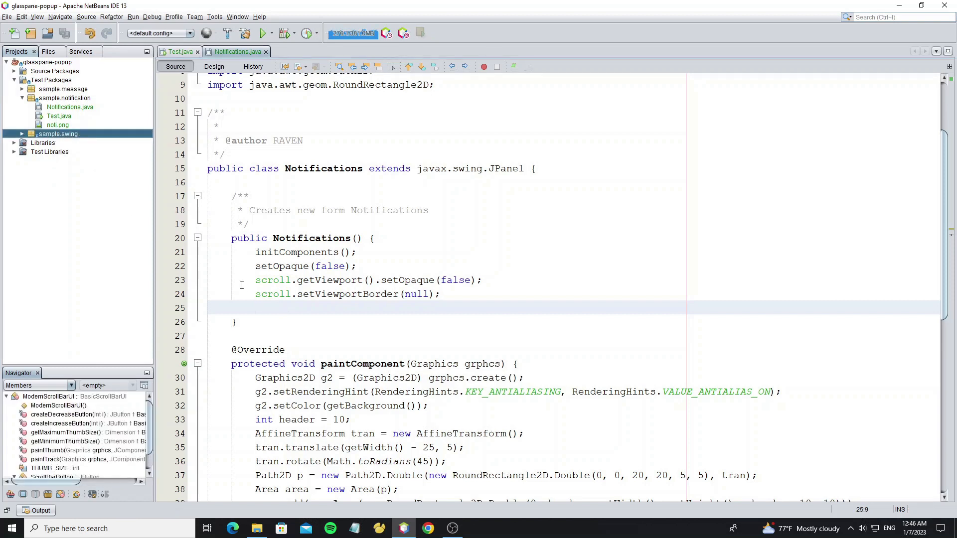
Get the vertical JScrollBar sb, make it non-opaque with foreground Color(33,140,206)
left_click(373, 265)
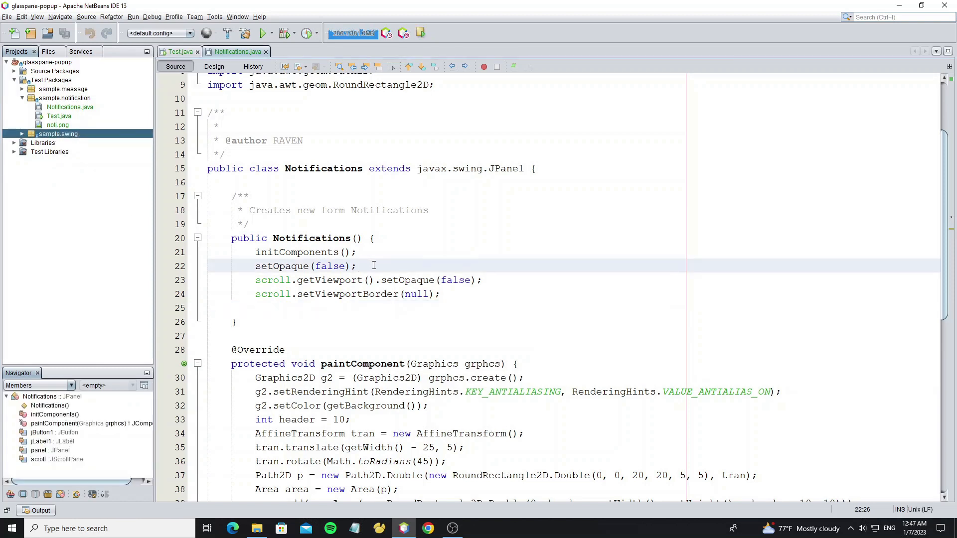
type("J")
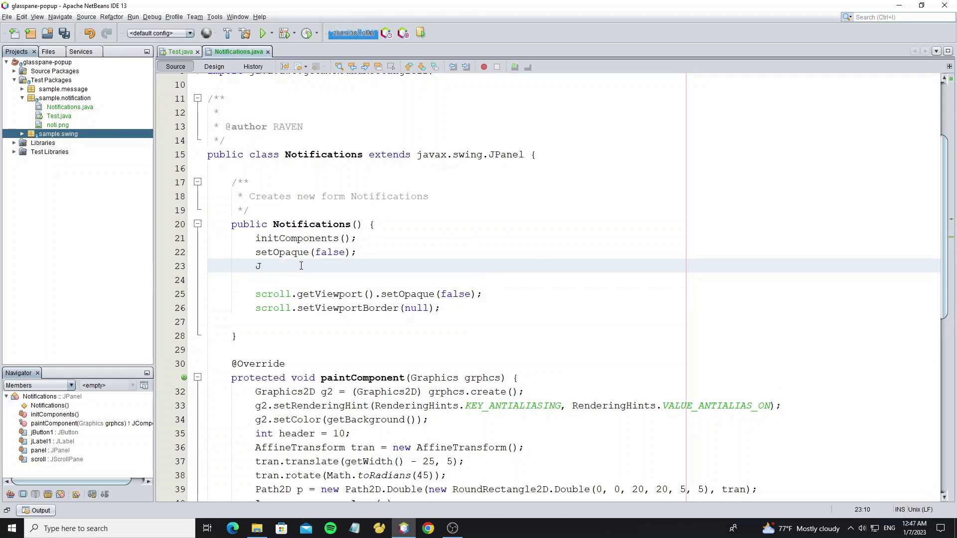
type("ScrollBar")
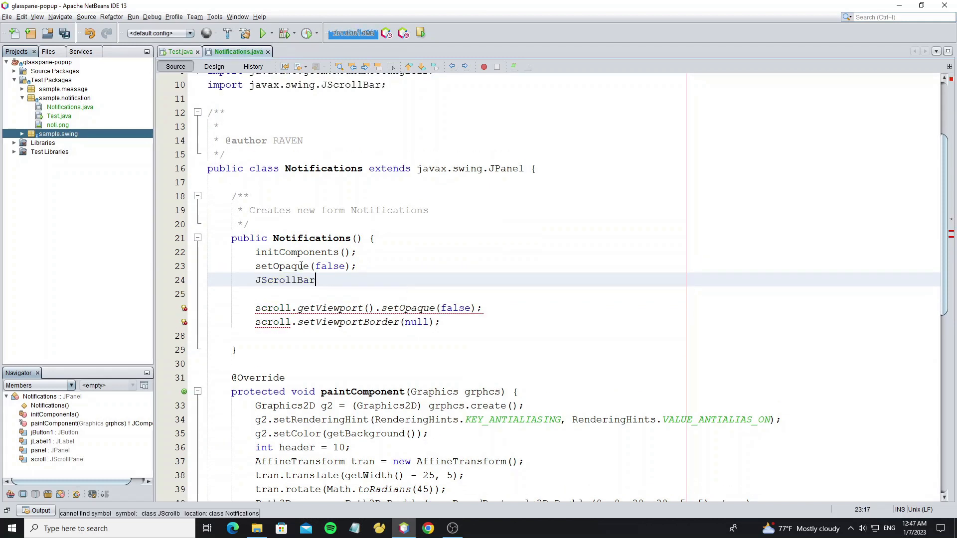
type("sb=")
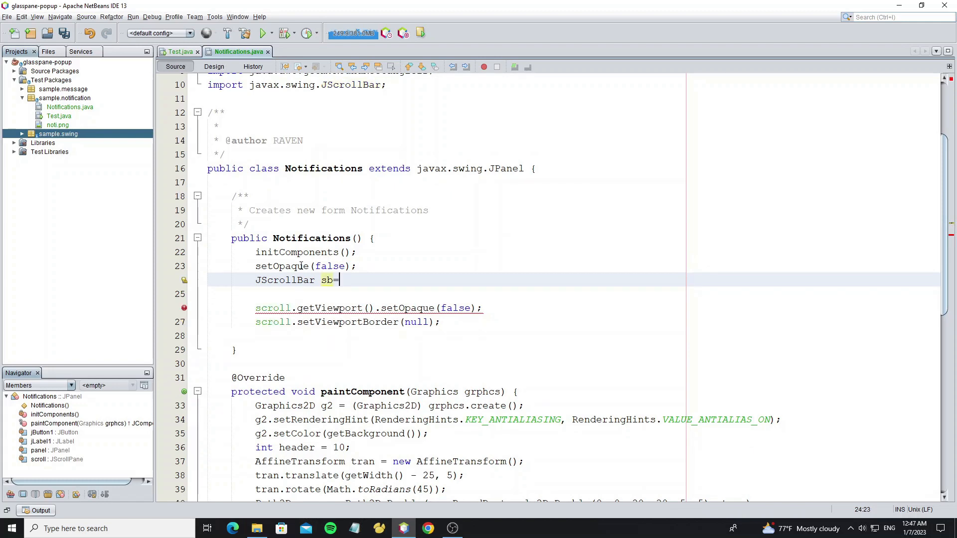
type("scroll.getVerticalScrollBar();")
left_click(573, 294)
type("sb")
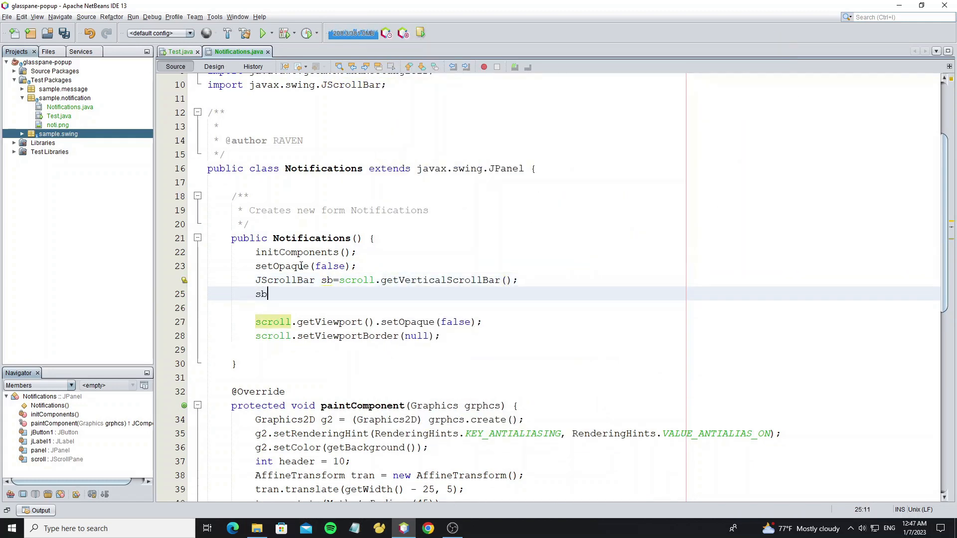
type(".setOpaque(false)")
left_click(445, 308)
type("sb.setForeground(new);")
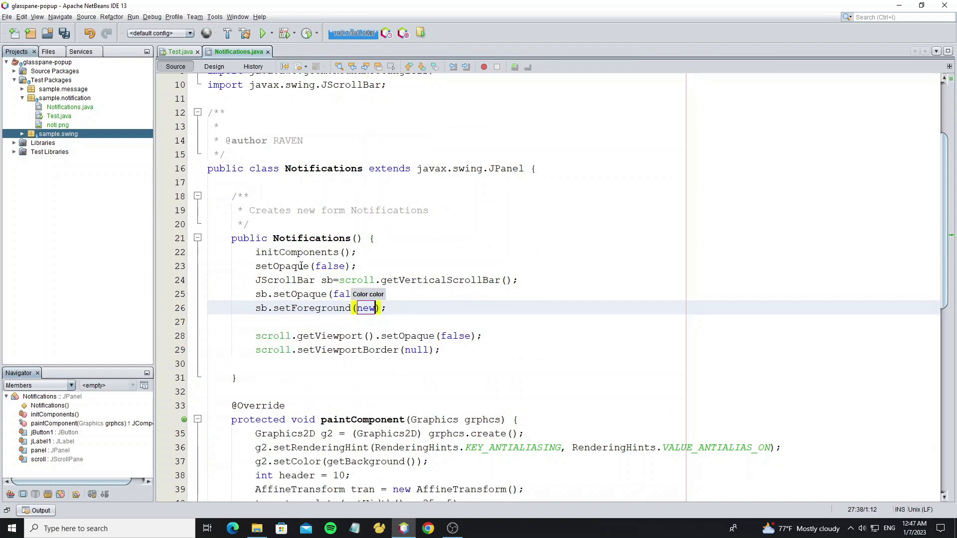
type("Color")
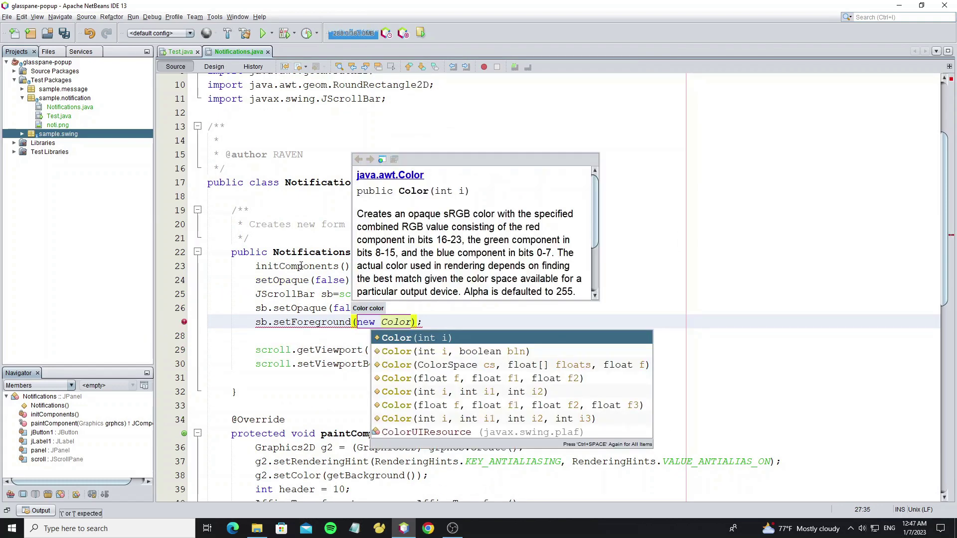
type("33,140,206)")
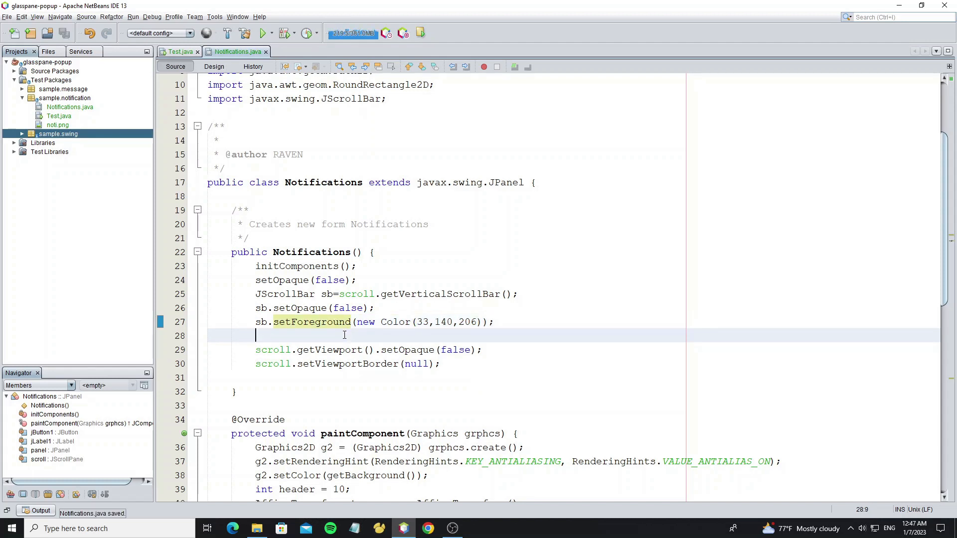
Set sb preferred size Dimension(8,8) and ModernScrollBarUI, then run the demo to check
type("sb.setpreferredSize(new Dimension(8,8));")
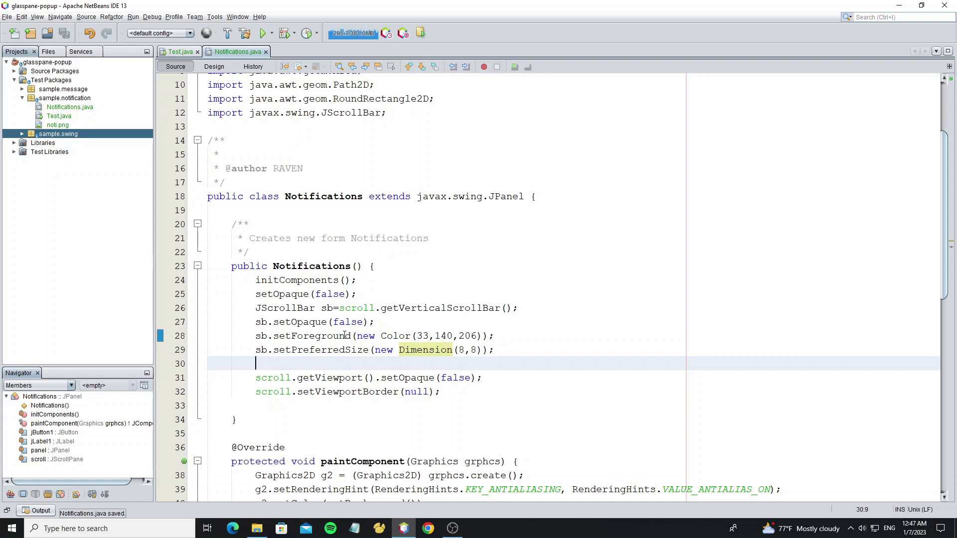
type("sb.setUI(new );")
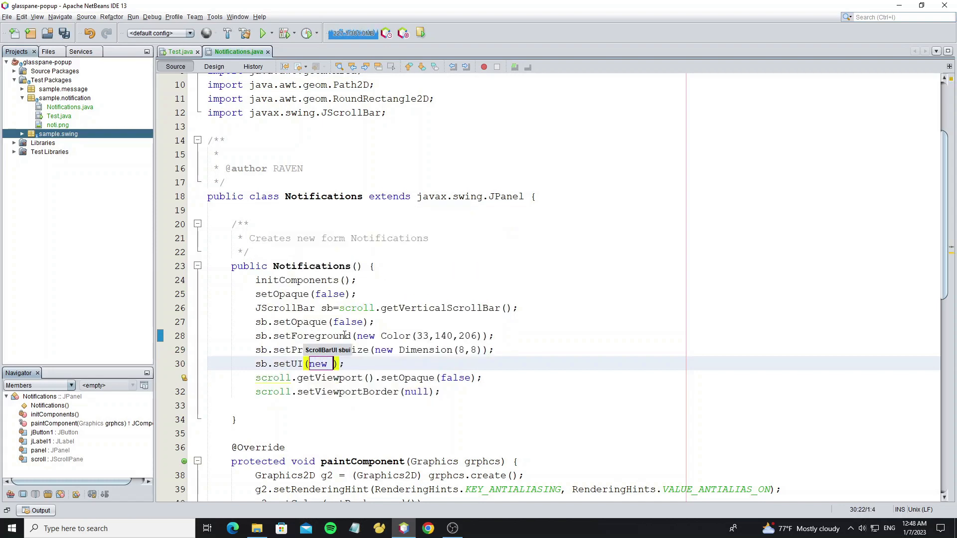
type("ModernScrollBarUI(")
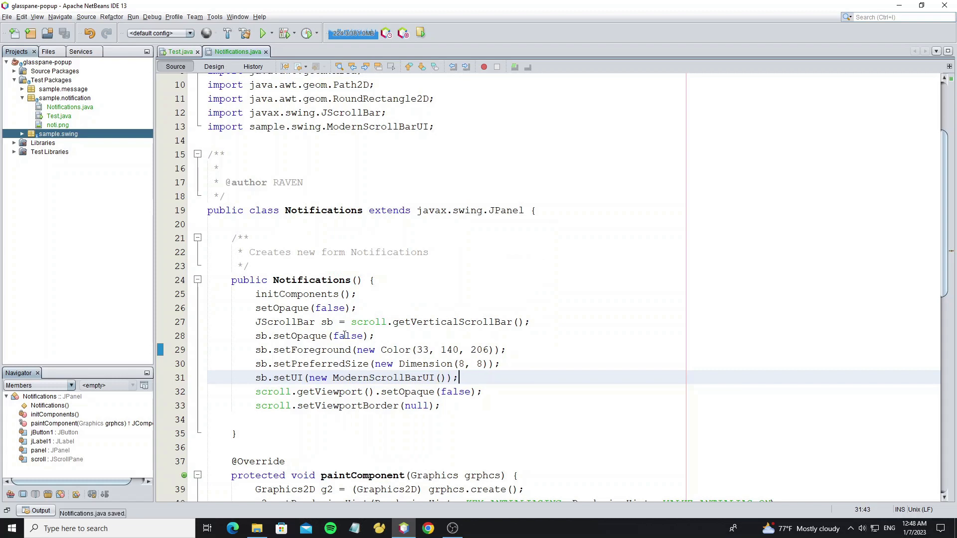
left_click(214, 66)
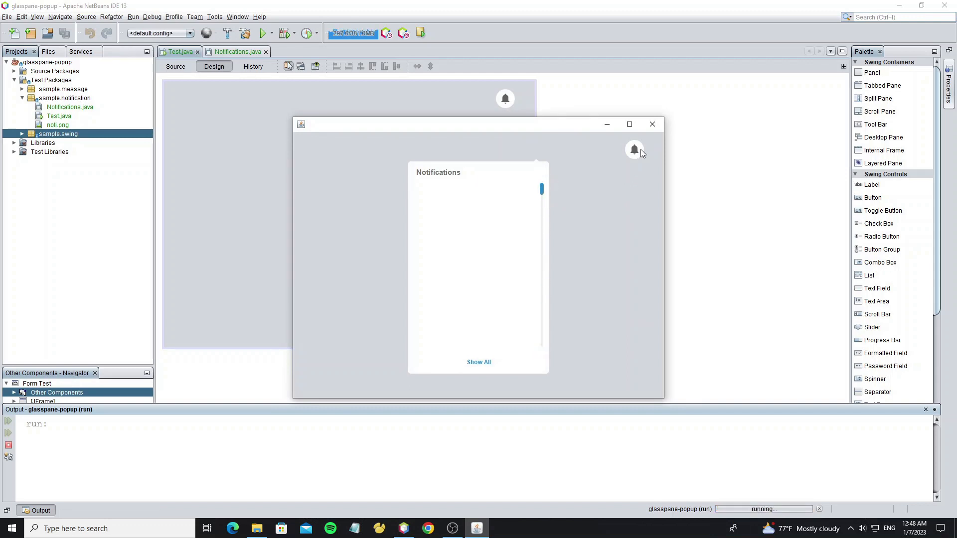
left_click(651, 124)
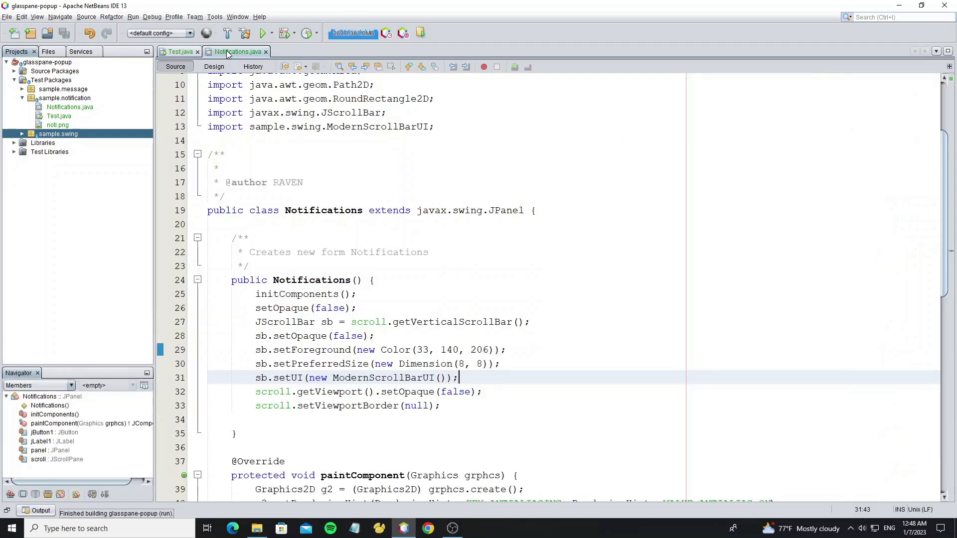
Create the Item JPanel form with a 64-pixel ImageAvatar and a label beside it
left_click(66, 98)
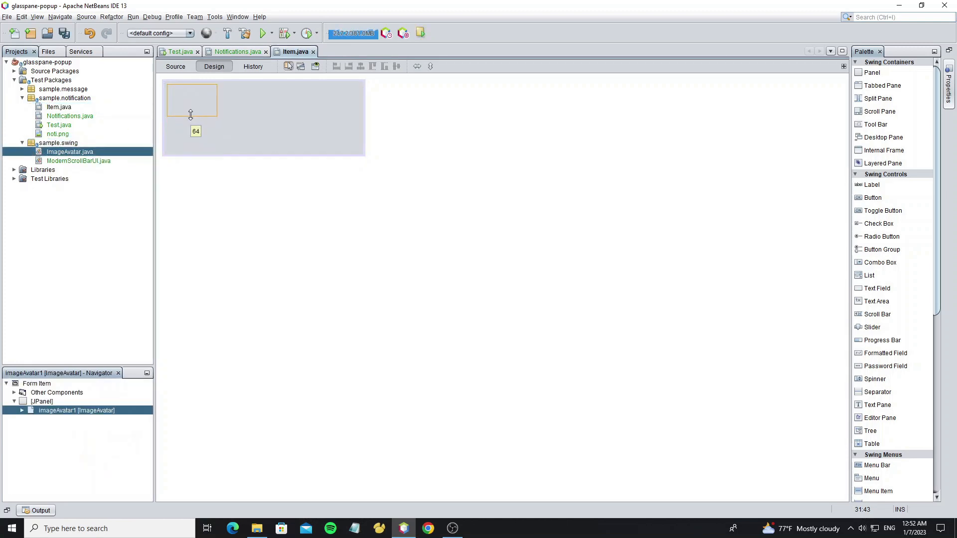
left_click_drag(190, 115, 190, 108)
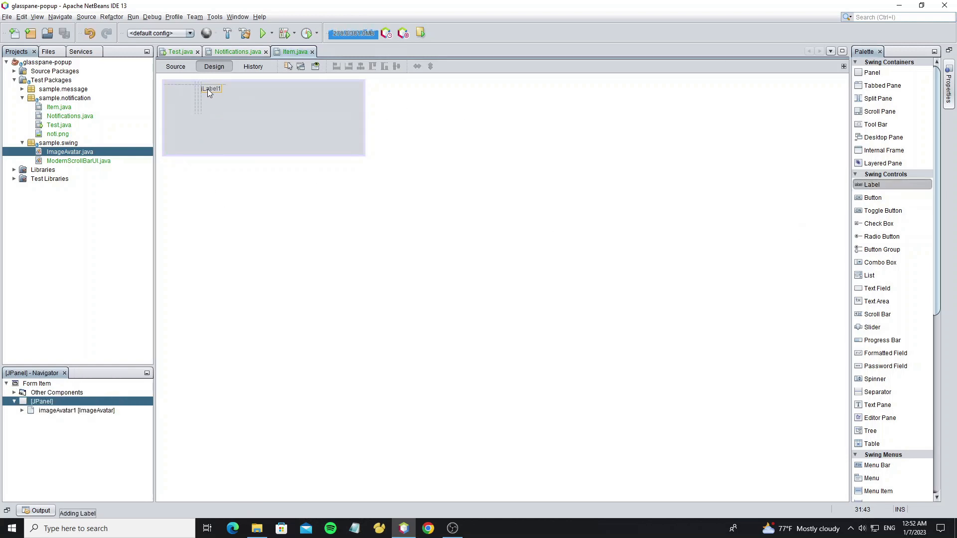
left_click(207, 87)
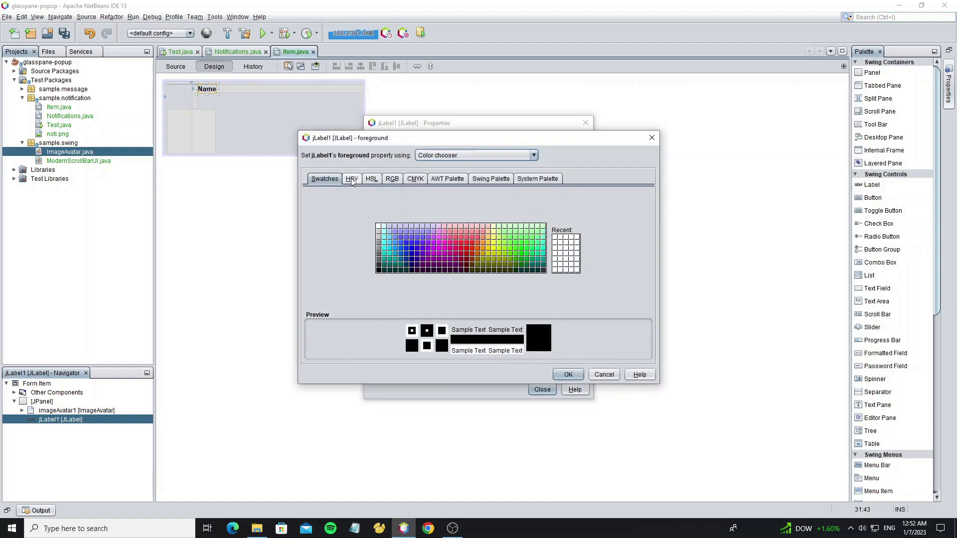
Set the labels' foreground to grey in Properties
left_click(352, 178)
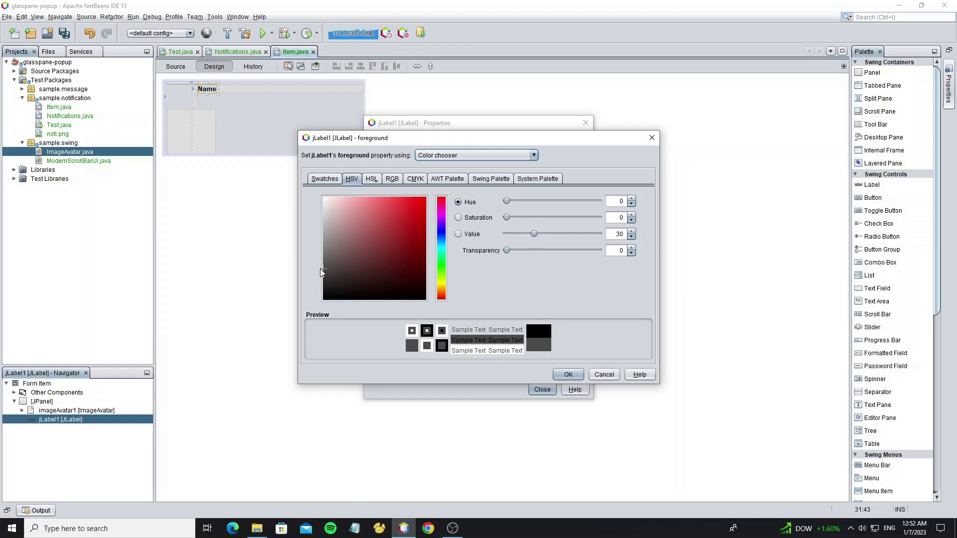
left_click(568, 374)
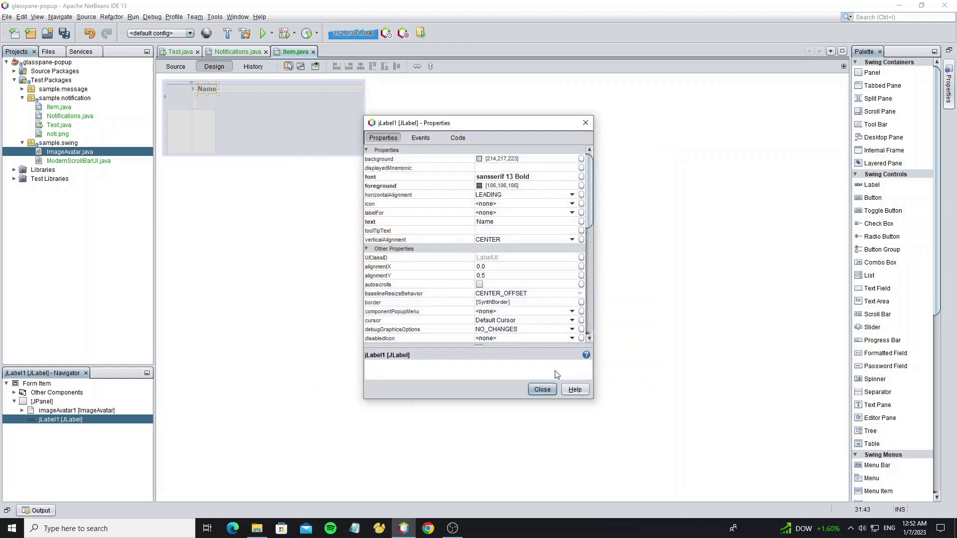
left_click(542, 388)
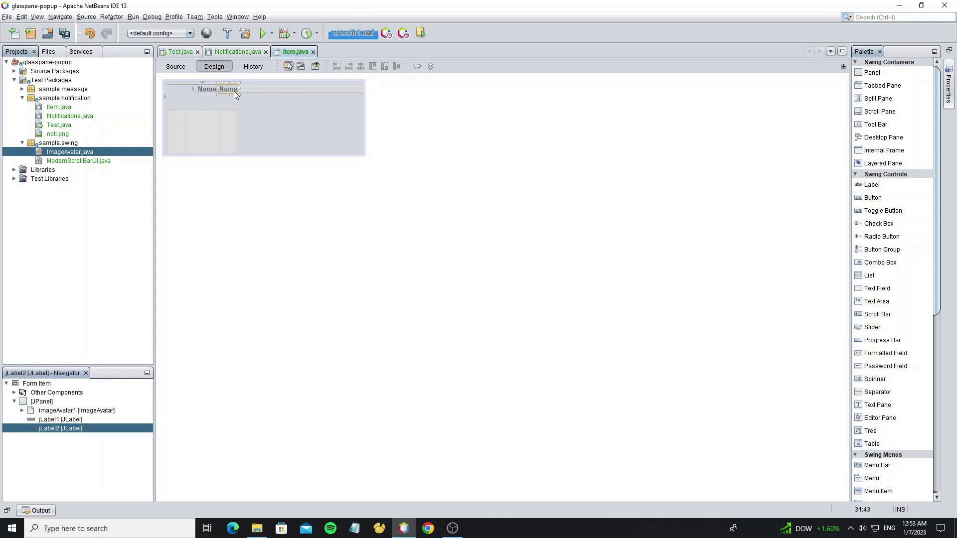
Edit the label texts to Name, Description and a day ago
double_click(225, 88)
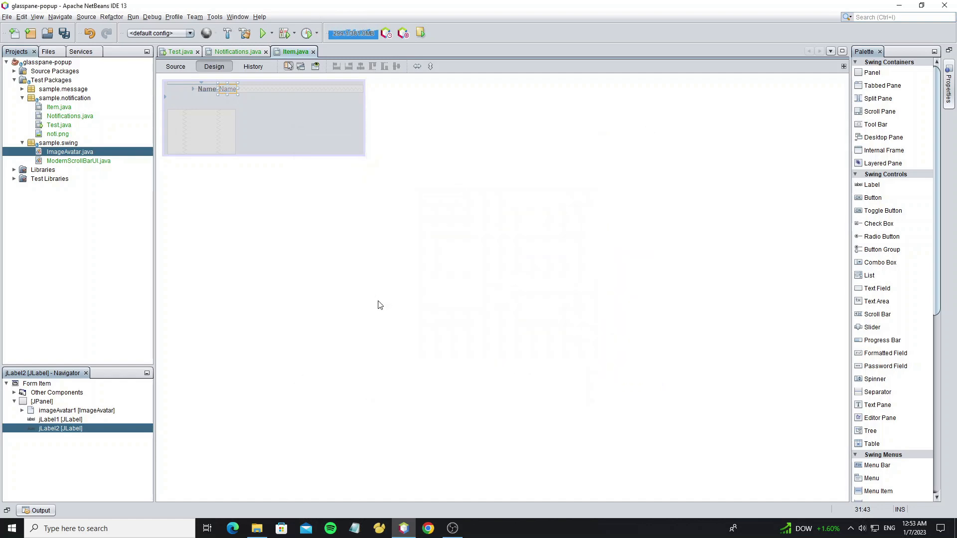
right_click(228, 89)
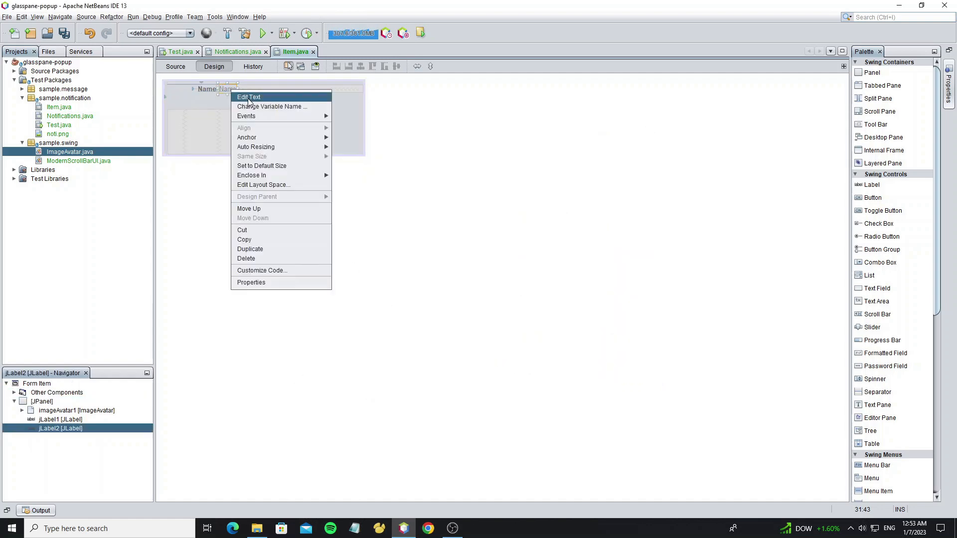
left_click(248, 98)
type("Description")
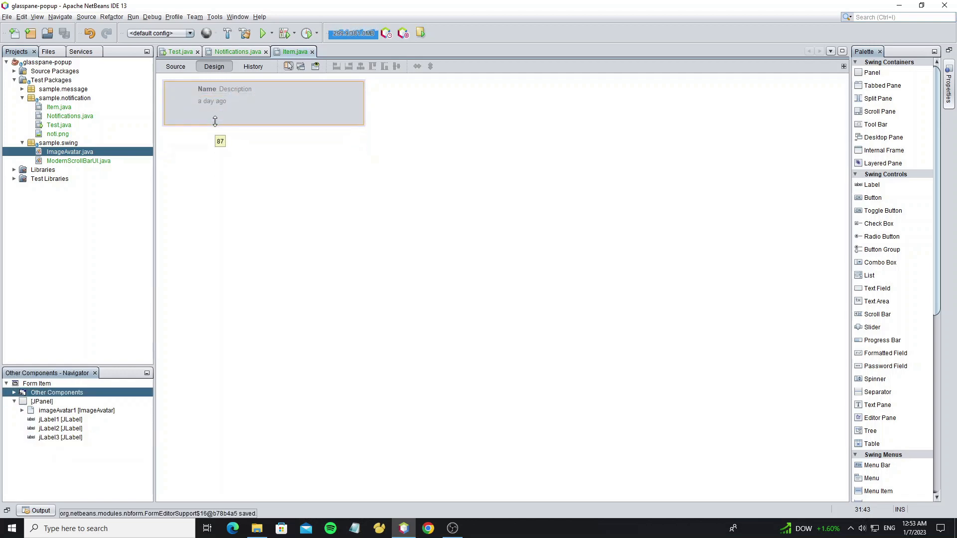
Resize the Item panel to width 230 and set the avatar icon to p1.jpg
left_click(183, 94)
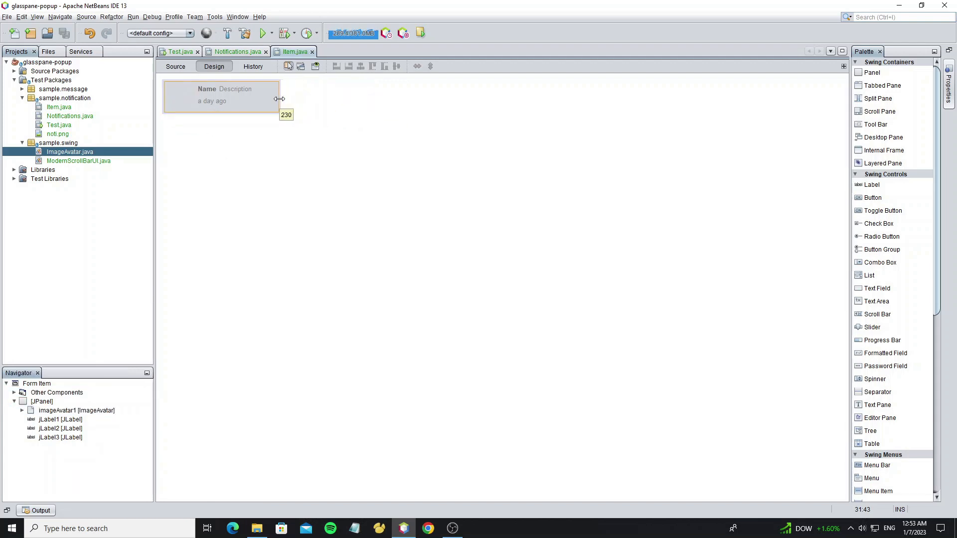
double_click(208, 88)
type("icon")
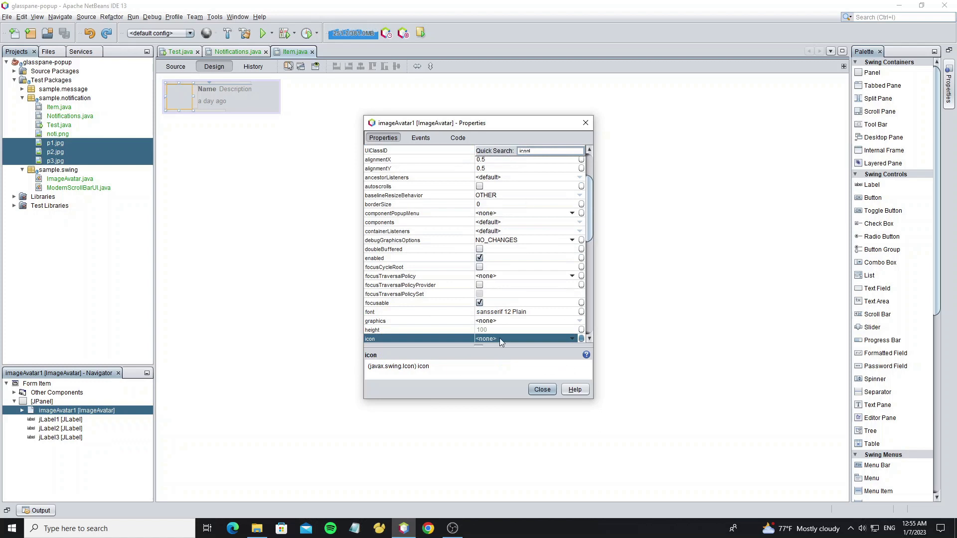
left_click(542, 388)
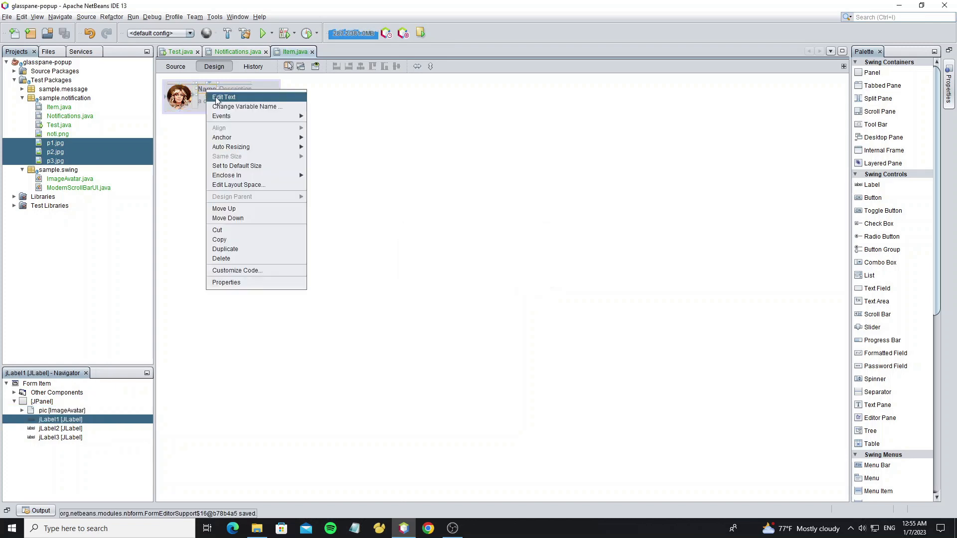
Rename components pic, lbName, lbDes, lbTime and make the panel non-opaque
left_click(247, 107)
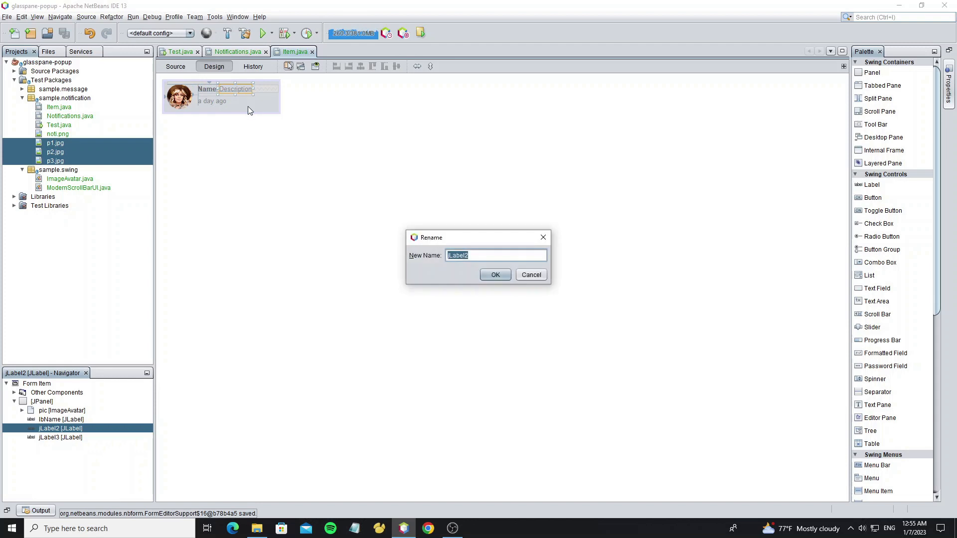
left_click(495, 275)
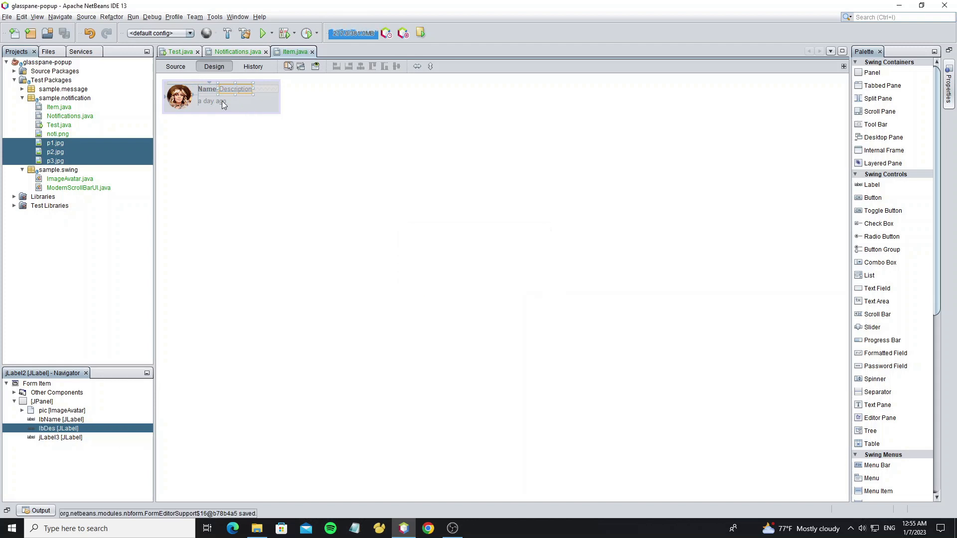
left_click(211, 100)
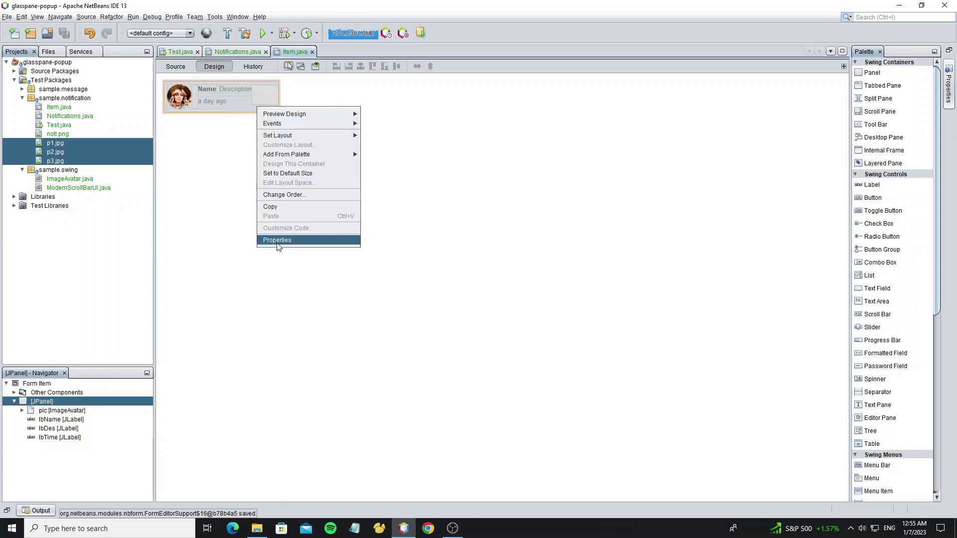
left_click(277, 240)
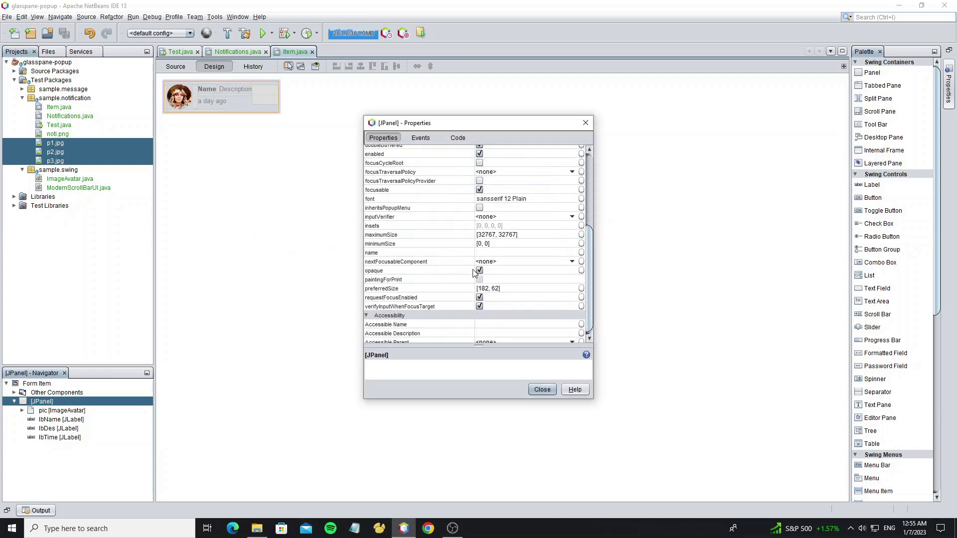
left_click(542, 388)
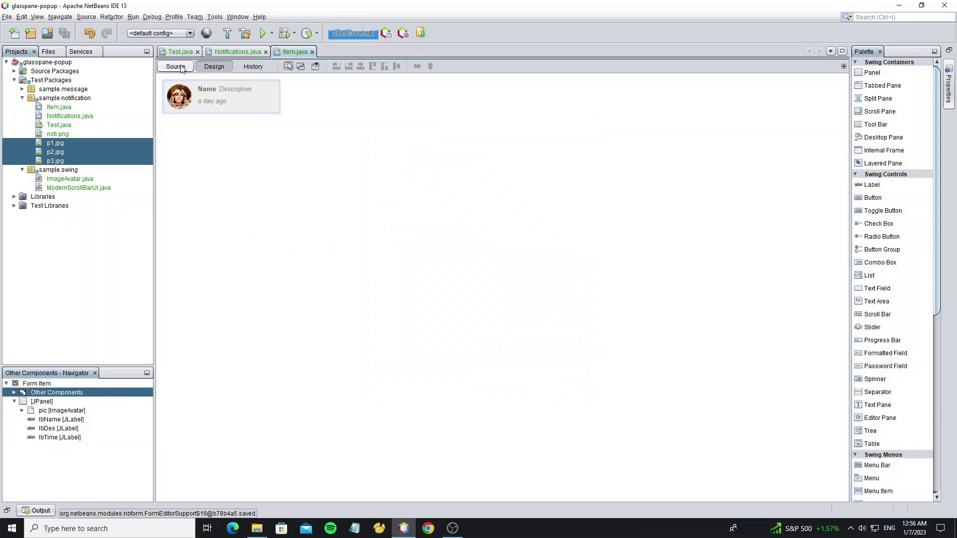
Give the Item constructor parameters Icon icon, String name, String des, String time
left_click(175, 66)
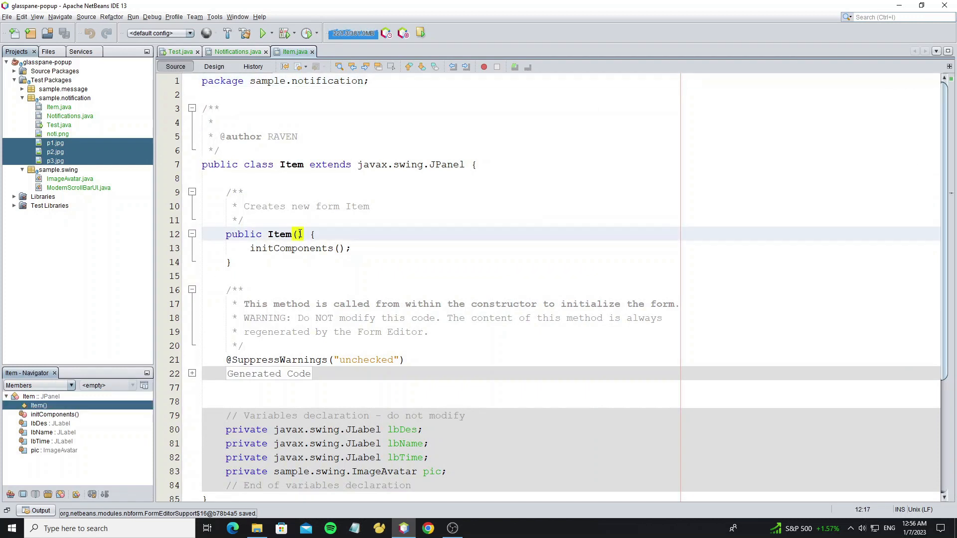
type("Icon icon,")
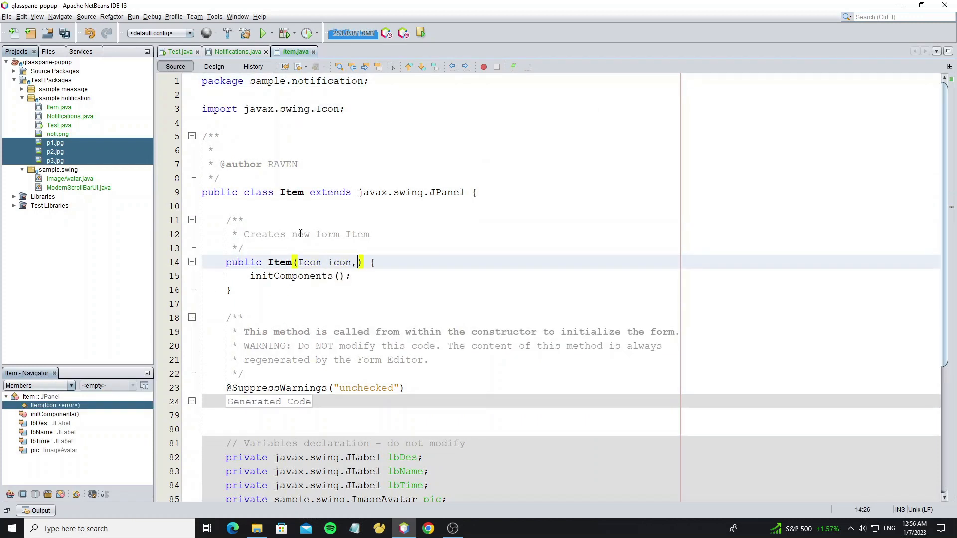
type("String name,")
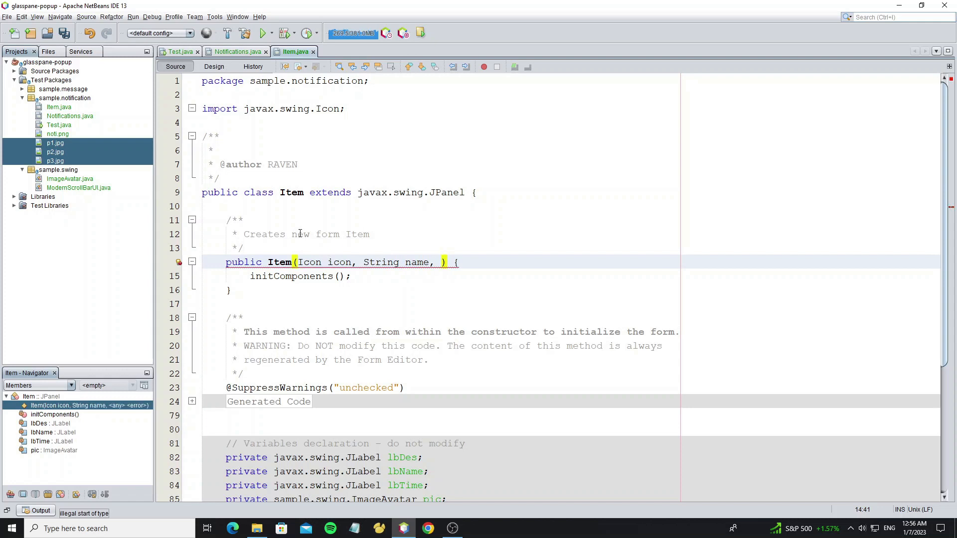
type("String des,")
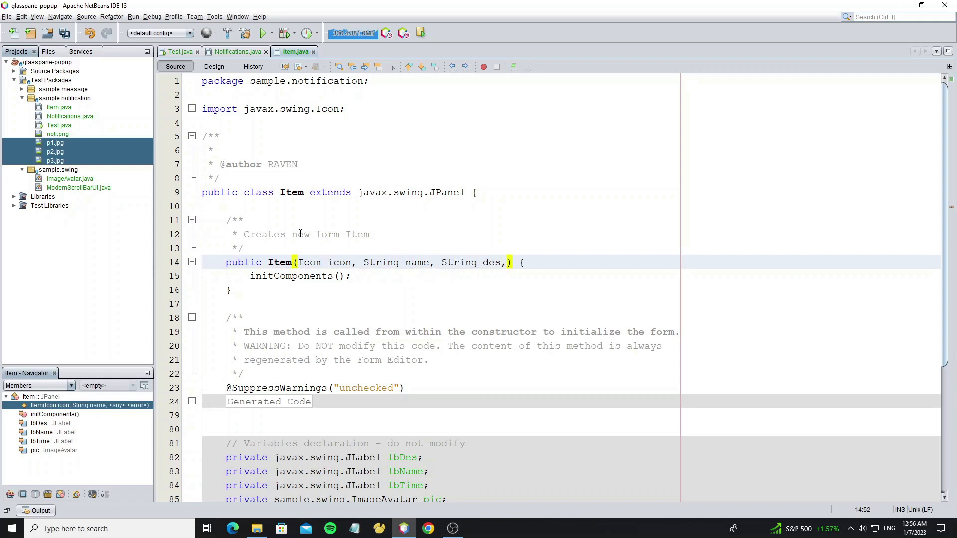
type("String time")
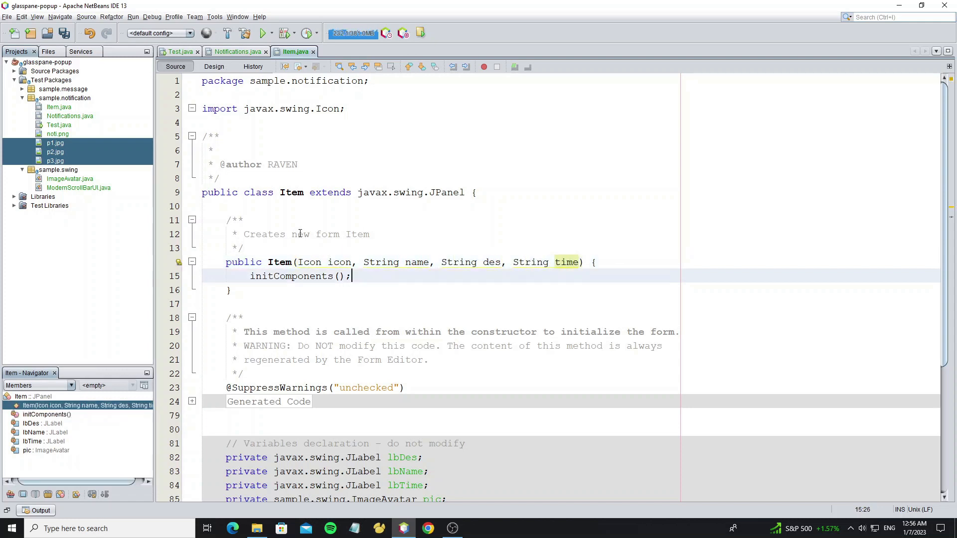
Set pic's icon and the lbName/lb labels' text from the constructor parameters
type("pic.setIcon(icon);")
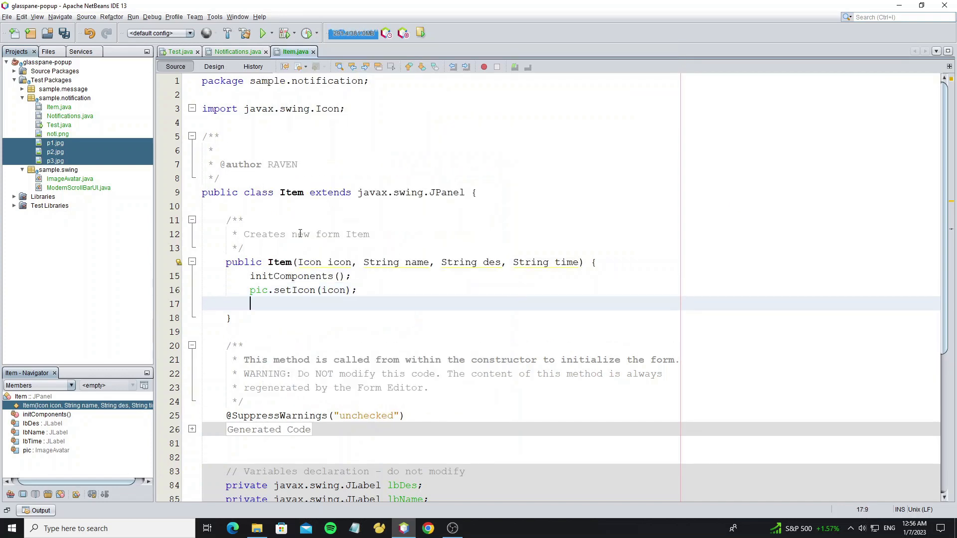
type("lbName.setText(time);")
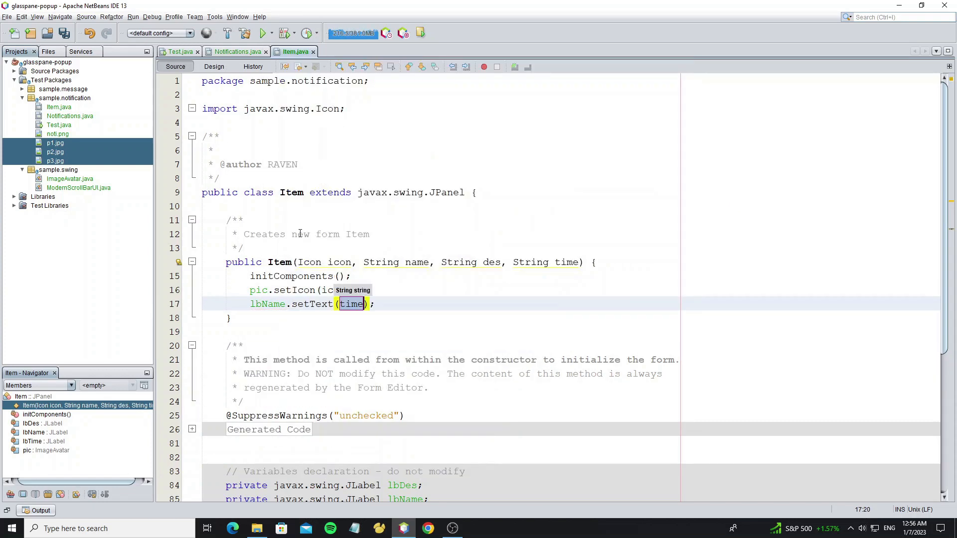
type("lb")
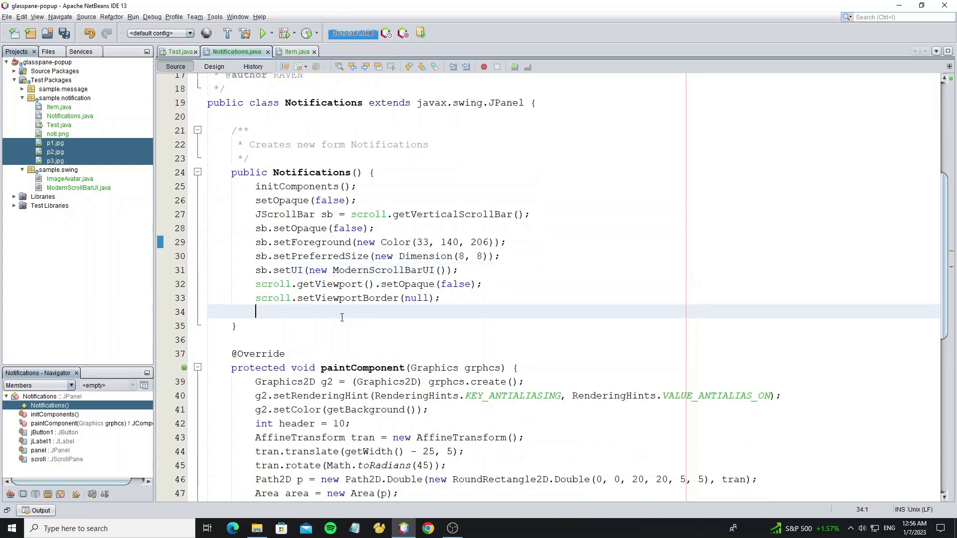
Give the panel MigLayout("inset 0, fillx, wrap", "[fill]") so items stack full-width
type("panel.setLayout(new MigLayout());")
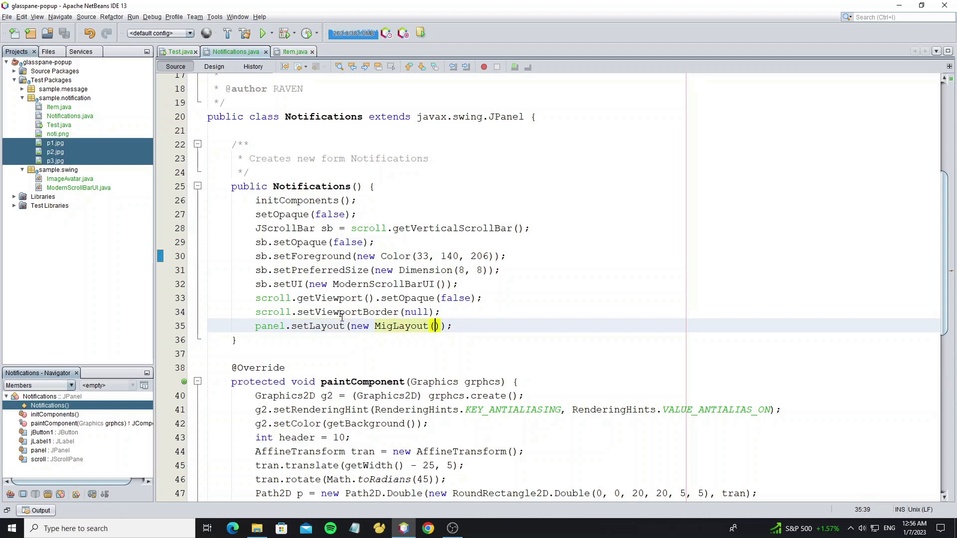
type("\"in\"")
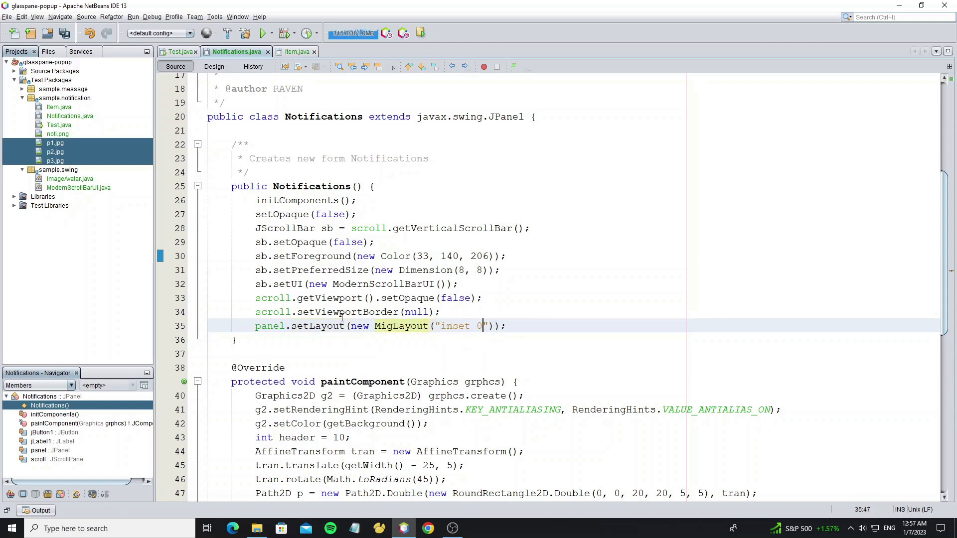
type(", fillx, wr")
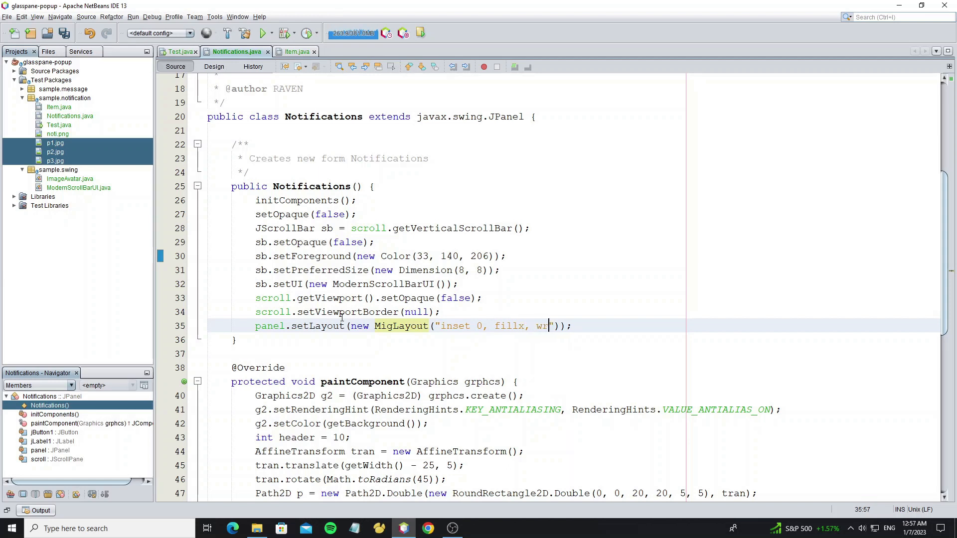
type("ap")
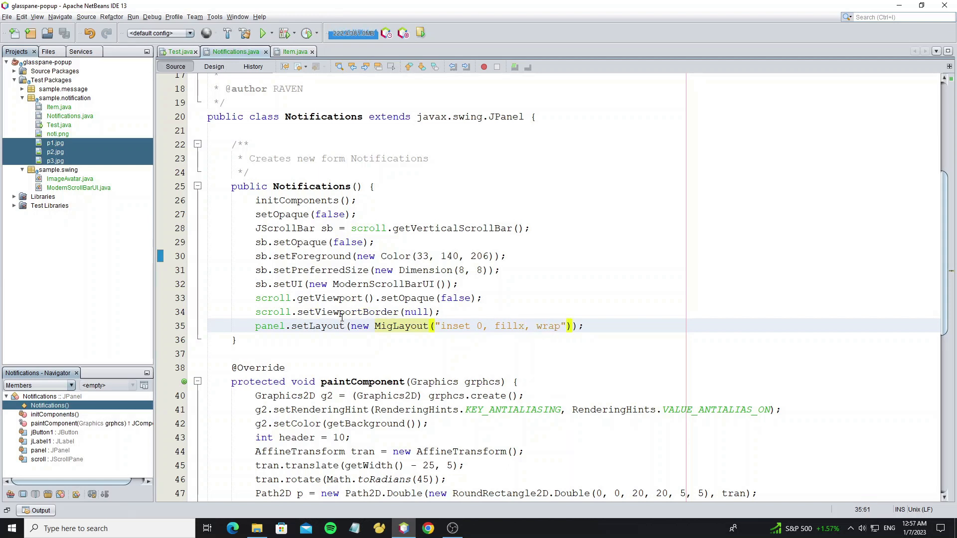
type(",\"[f")
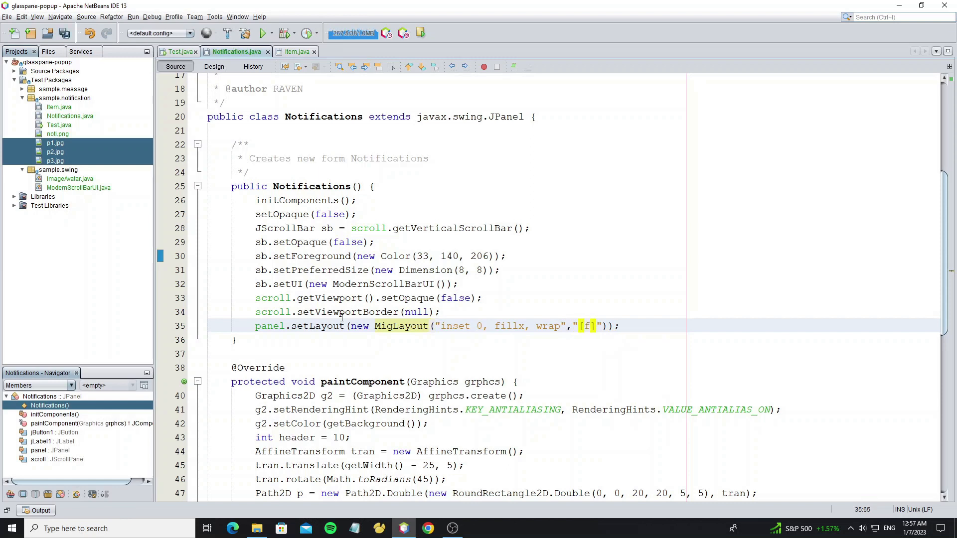
type("ill")
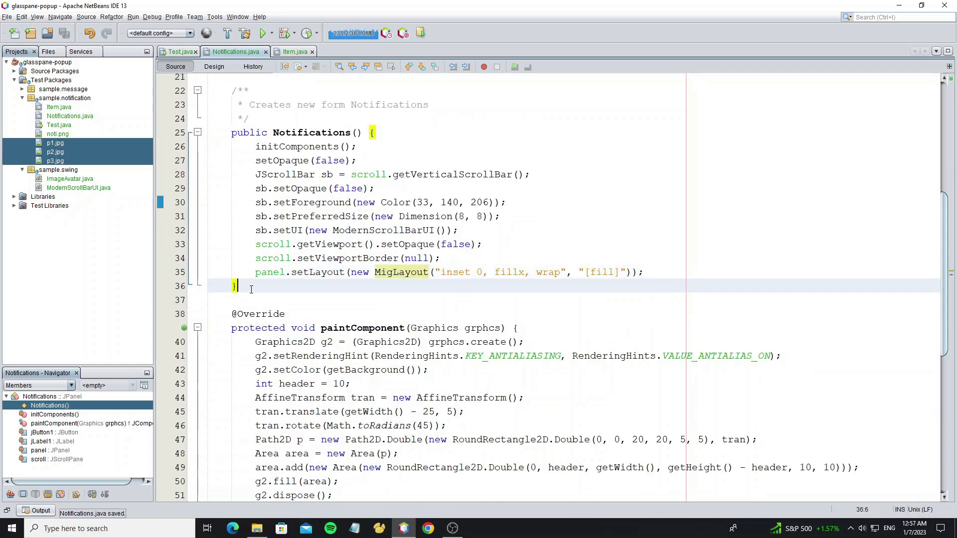
Add a private loadNoti() filling the panel with sample Items and call it from the constructor
type("private void loadNoti")
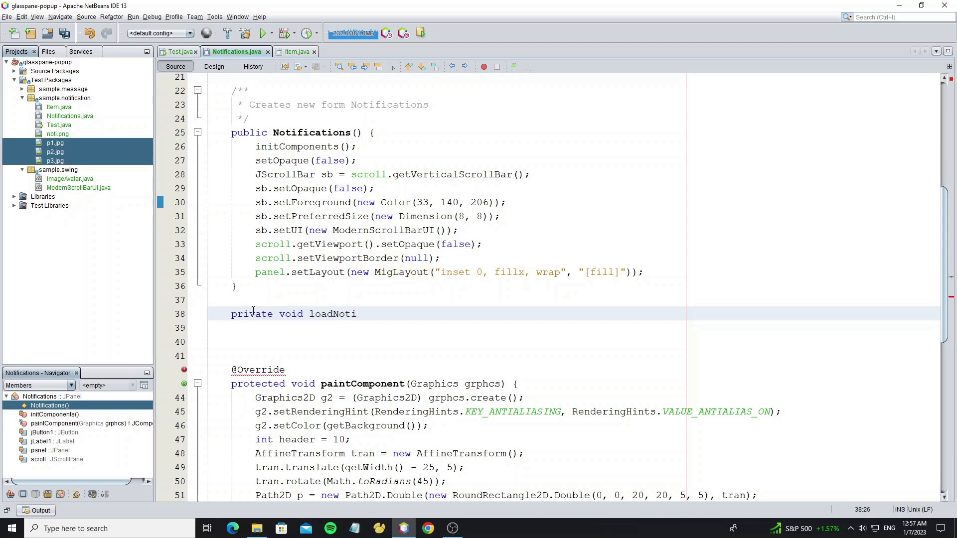
type("(){")
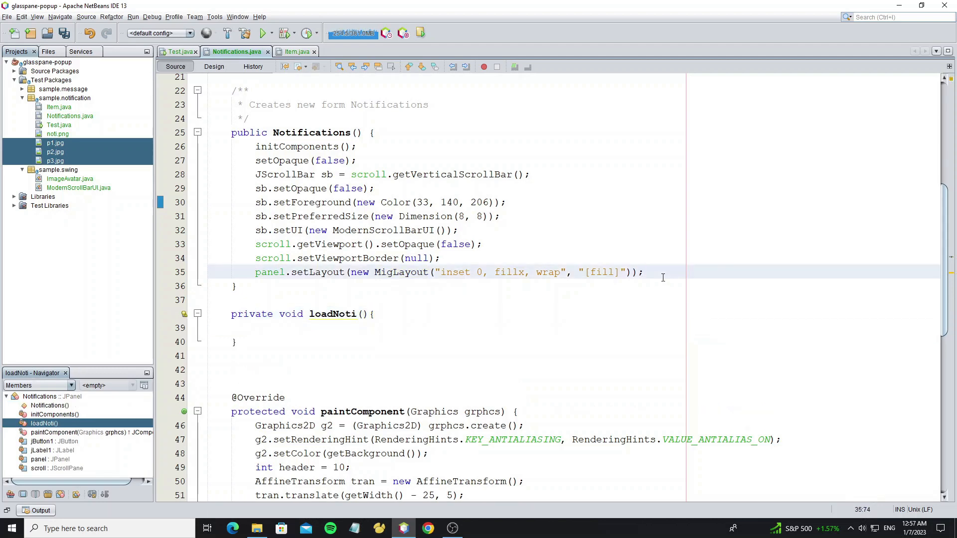
type("loadNoti();")
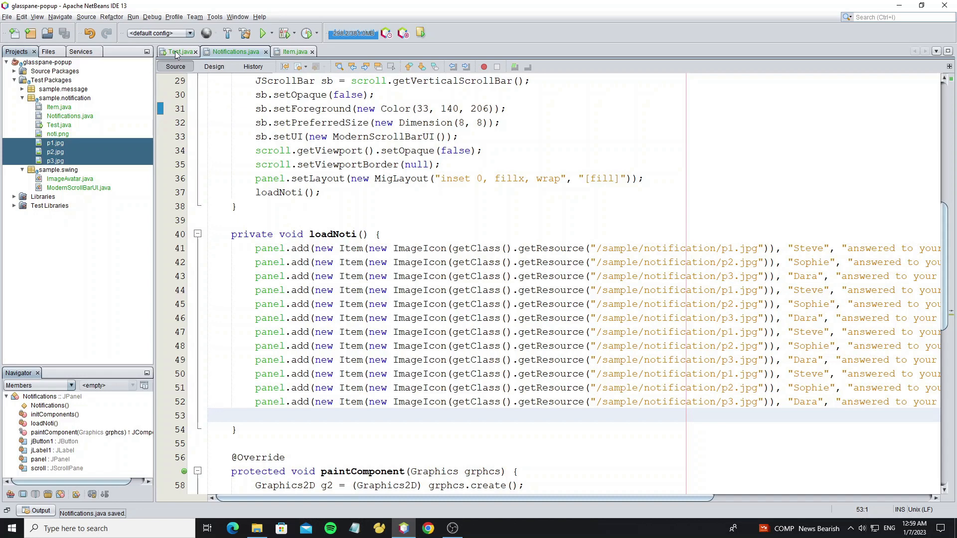
left_click(213, 65)
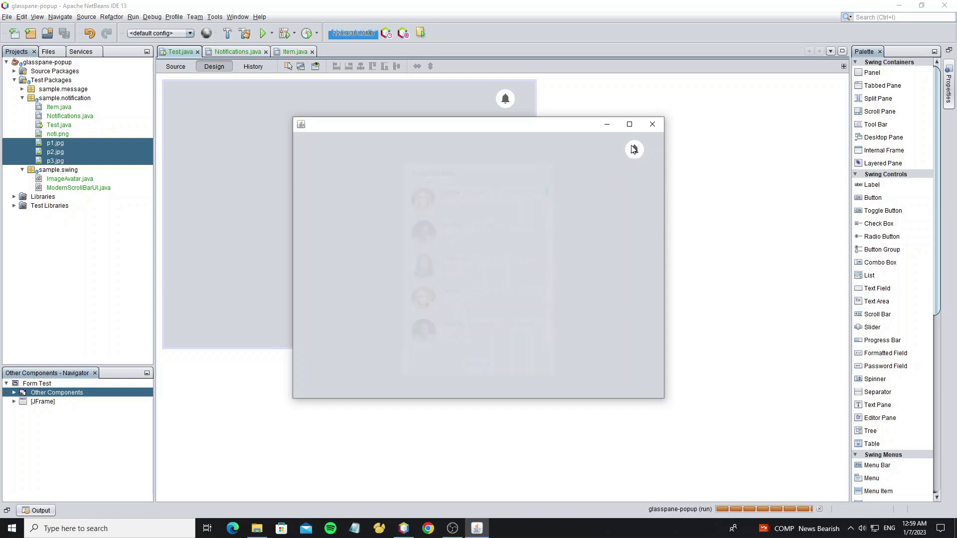
Show the bell's Notifications popup, scroll its items, dismiss it and close the demo
left_click(633, 149)
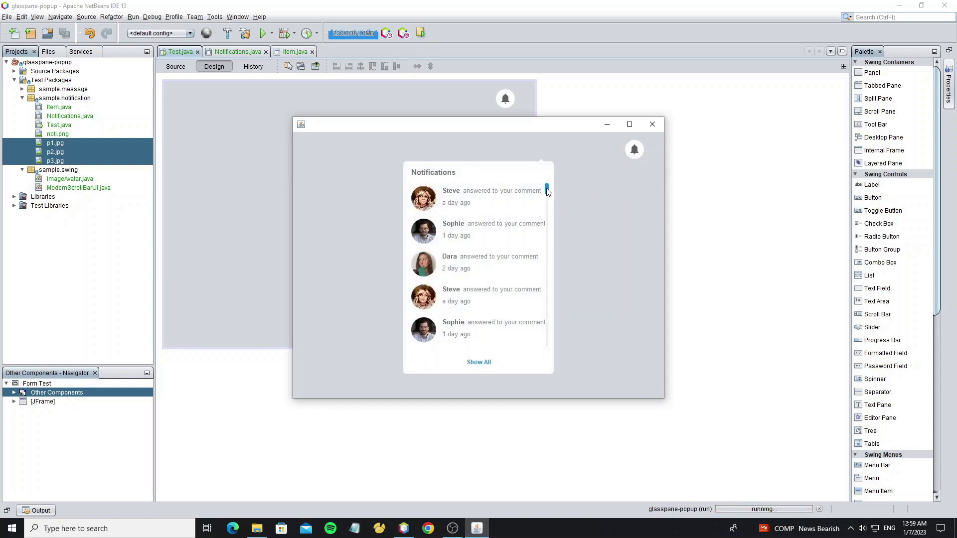
scroll("down", 3)
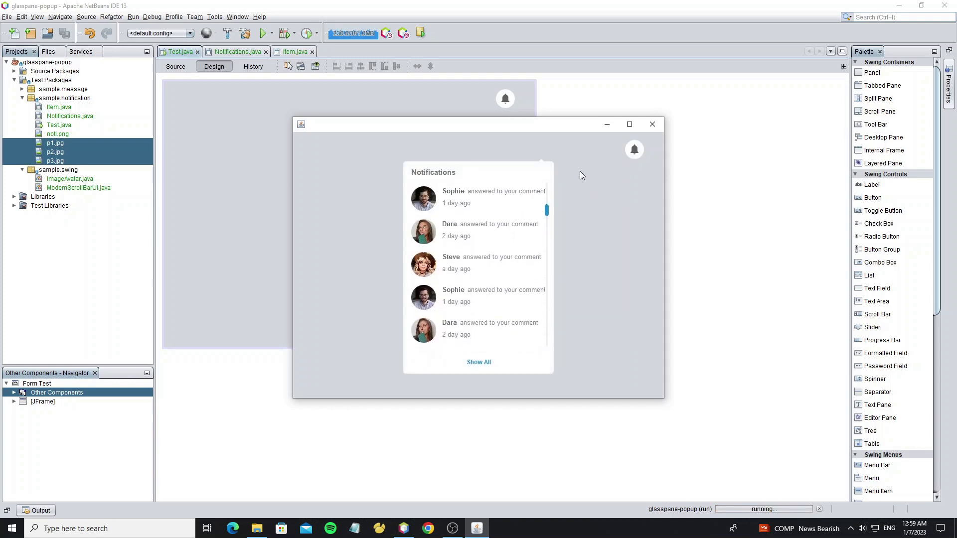
left_click(634, 150)
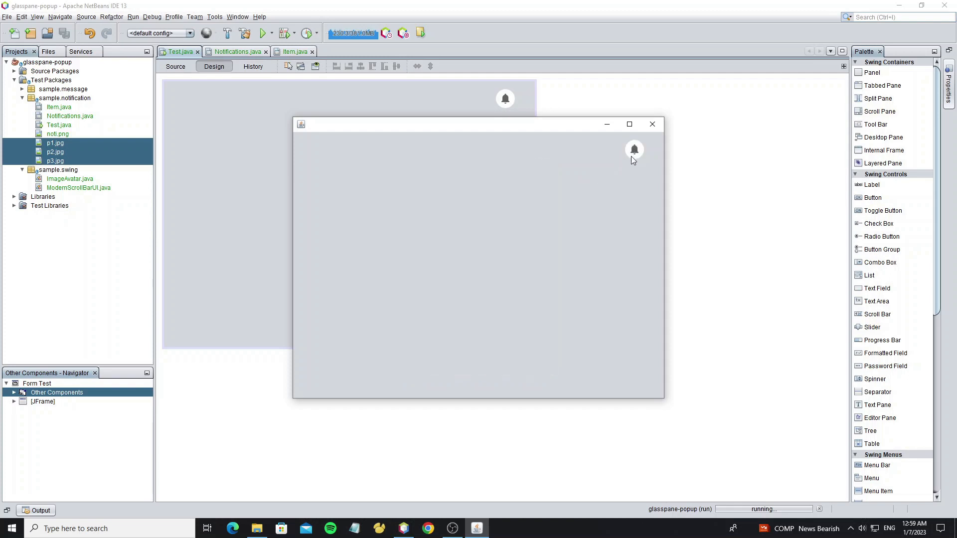
left_click(634, 149)
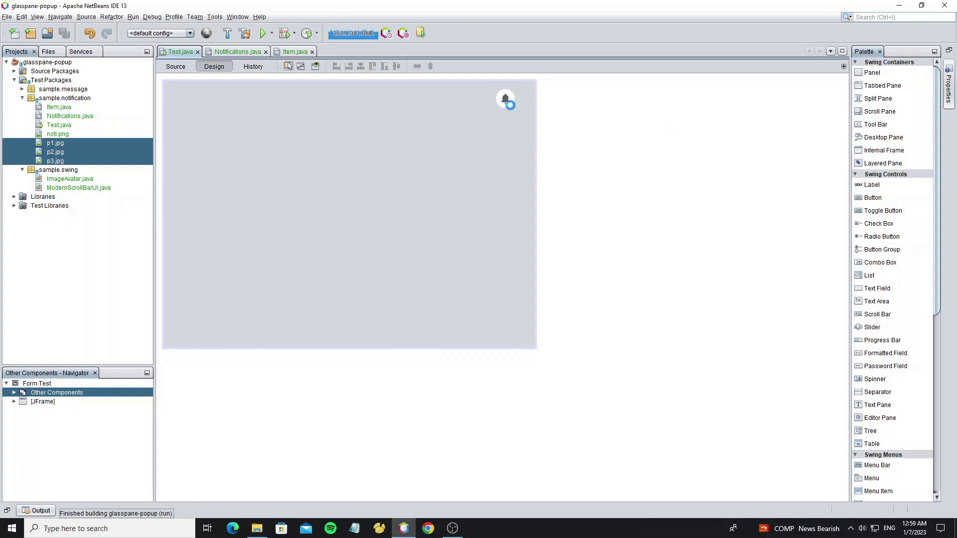
Override getLayoutCallBack with a new DefaultLayoutCallBack(parent) that overrides correctBounds
left_click(175, 66)
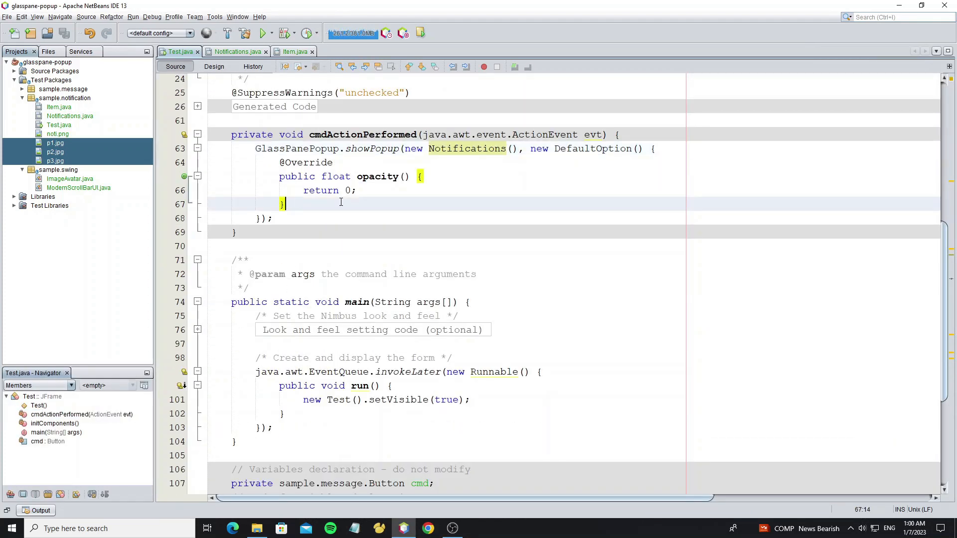
type("getla")
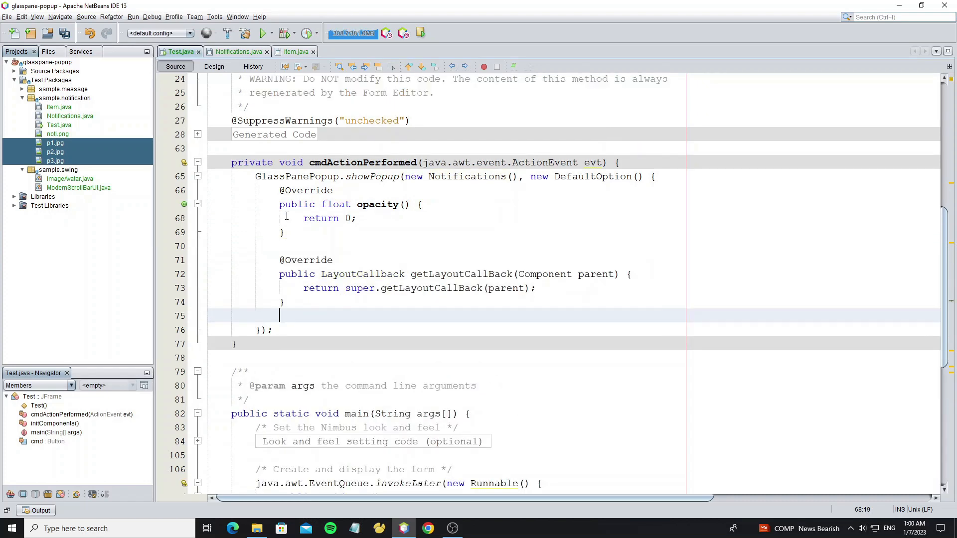
double_click(358, 288)
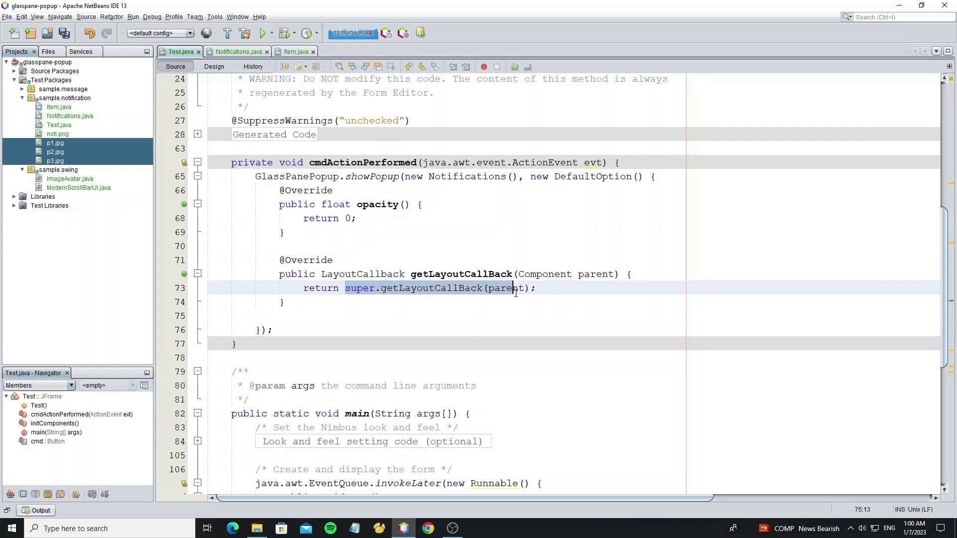
type("new ;")
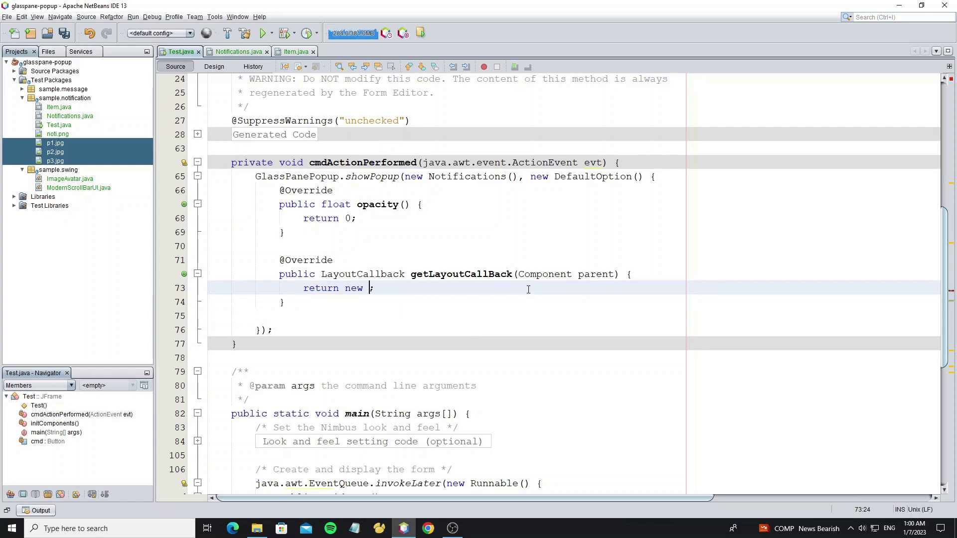
type("DefaultLayoutCallBack")
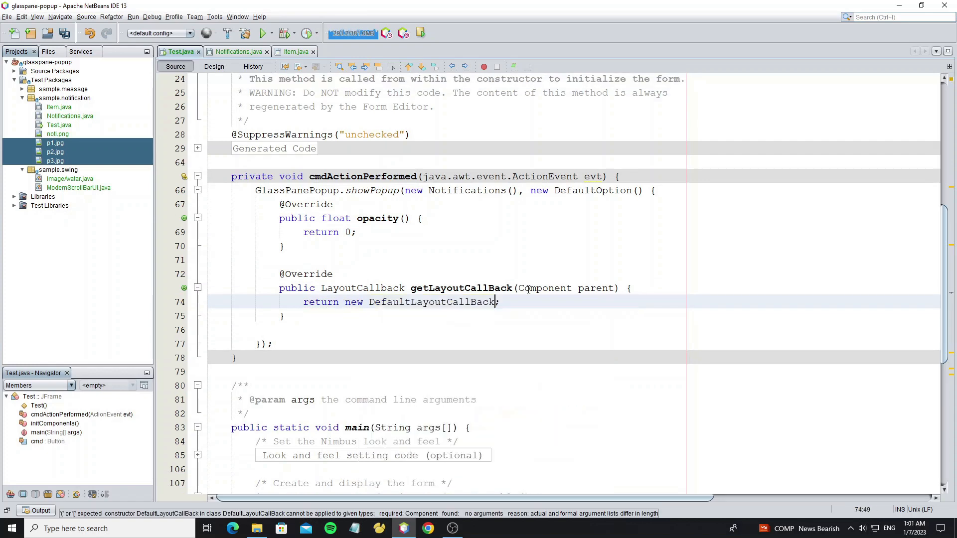
type("(parent){")
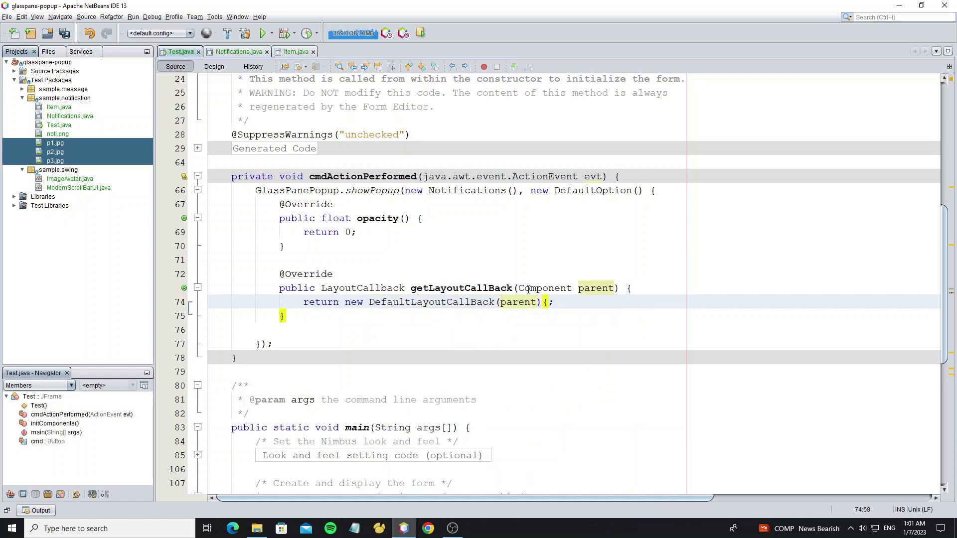
type("cor")
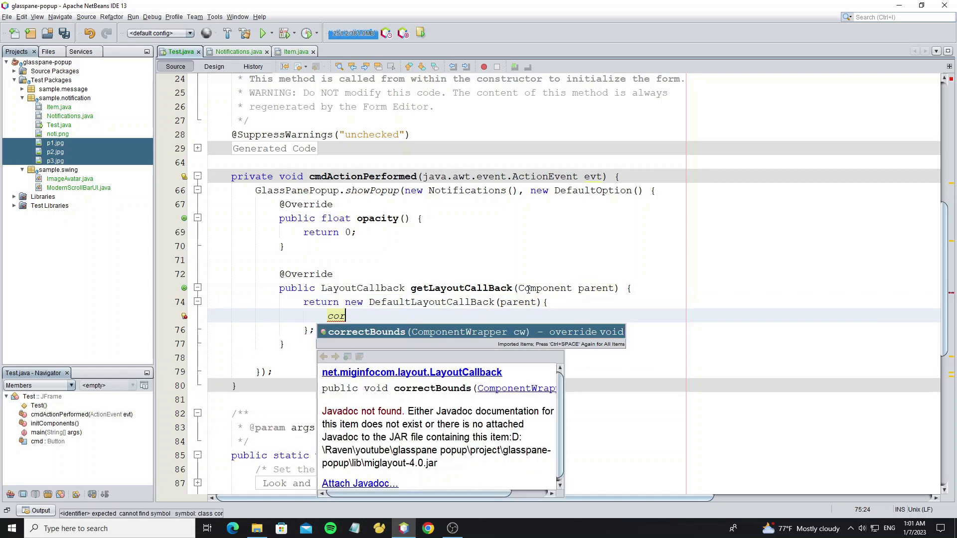
key("Enter")
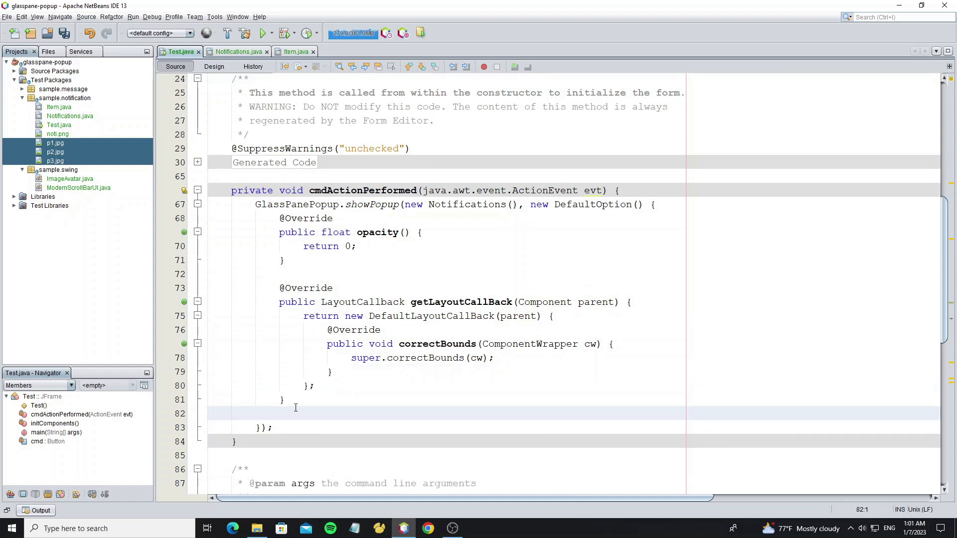
Inside an if parent.isVisible() check, get screen locations pl of parent and bl of cmd
type("if")
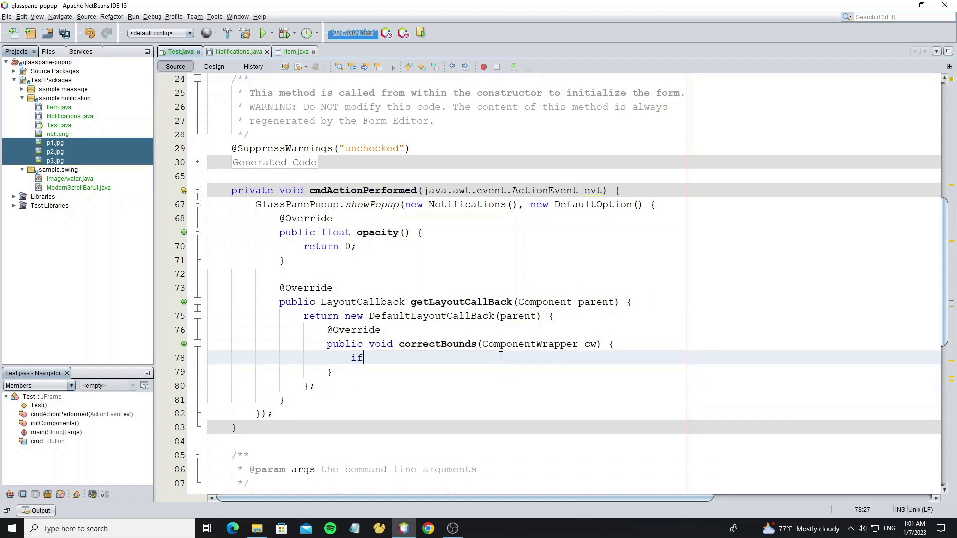
type("(parent)")
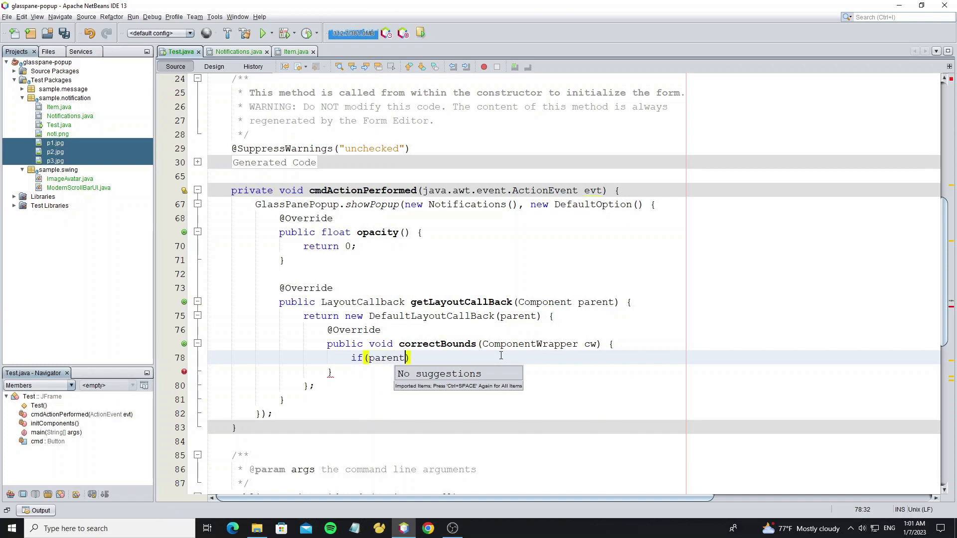
type(".isvi")
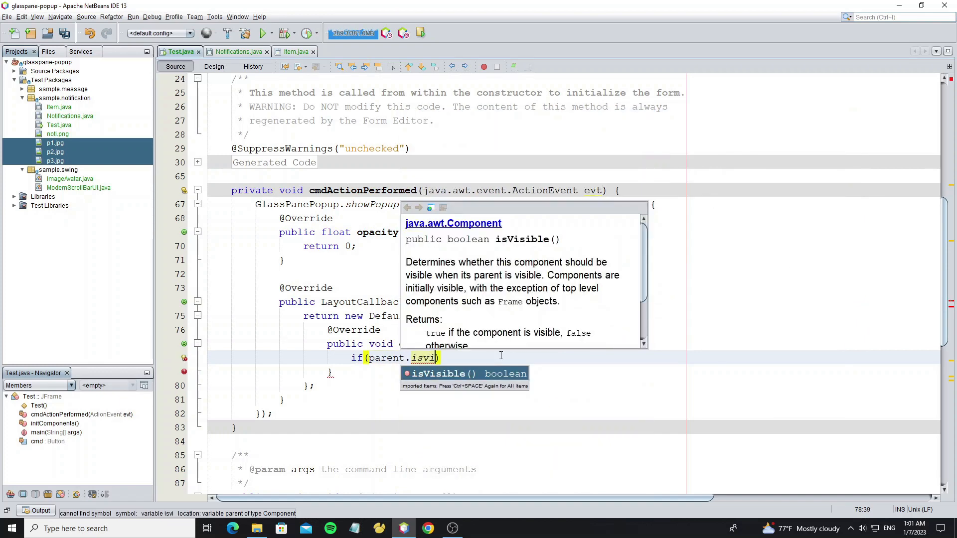
key("Enter")
type("super.correctBounds(cw);")
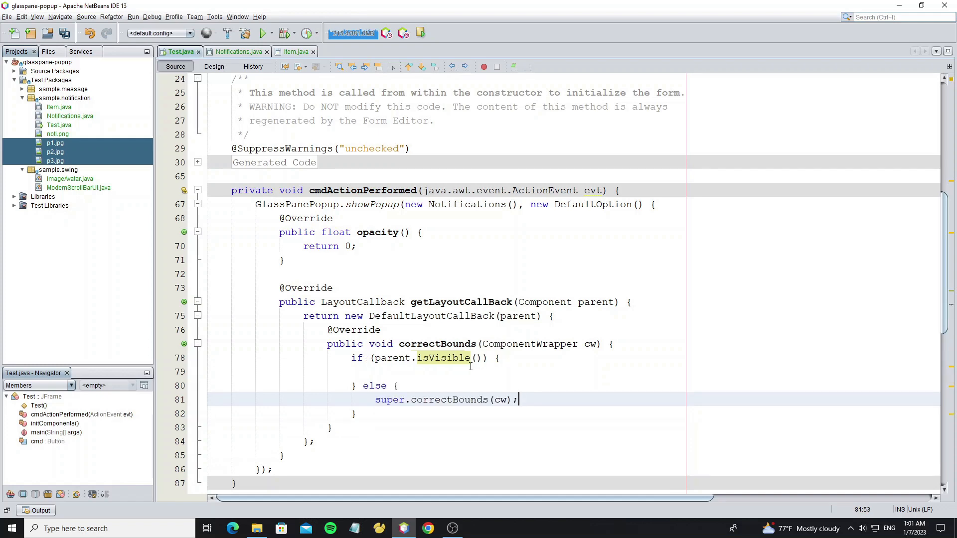
type("Point")
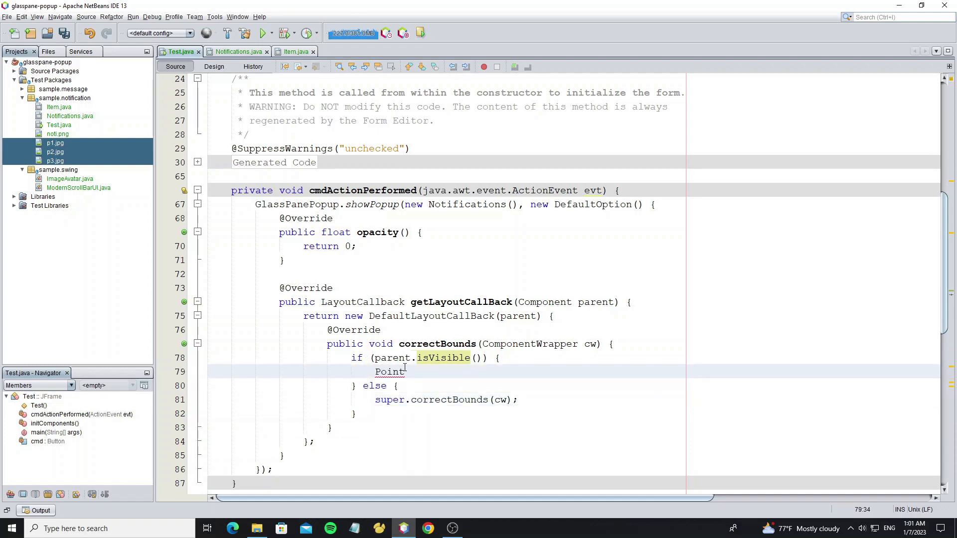
type("p1")
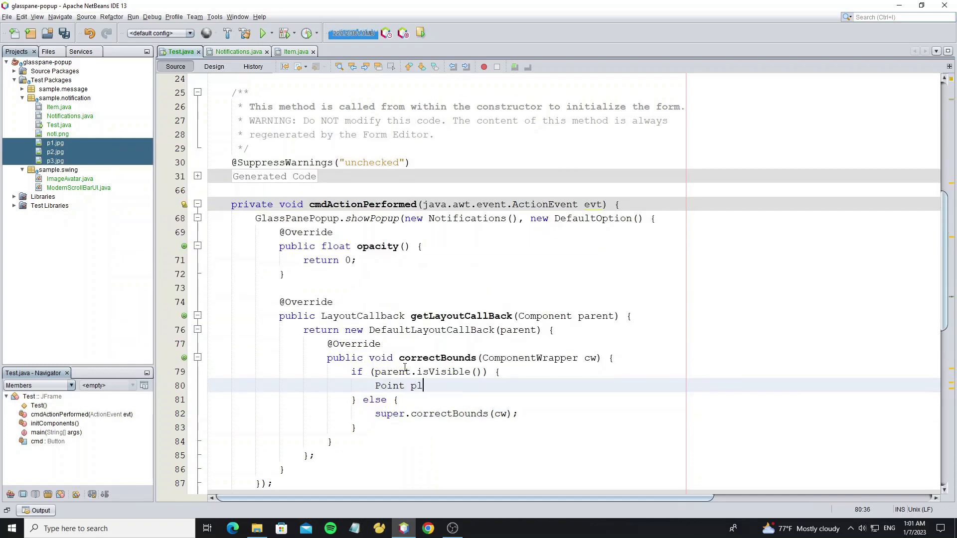
type("=parent.")
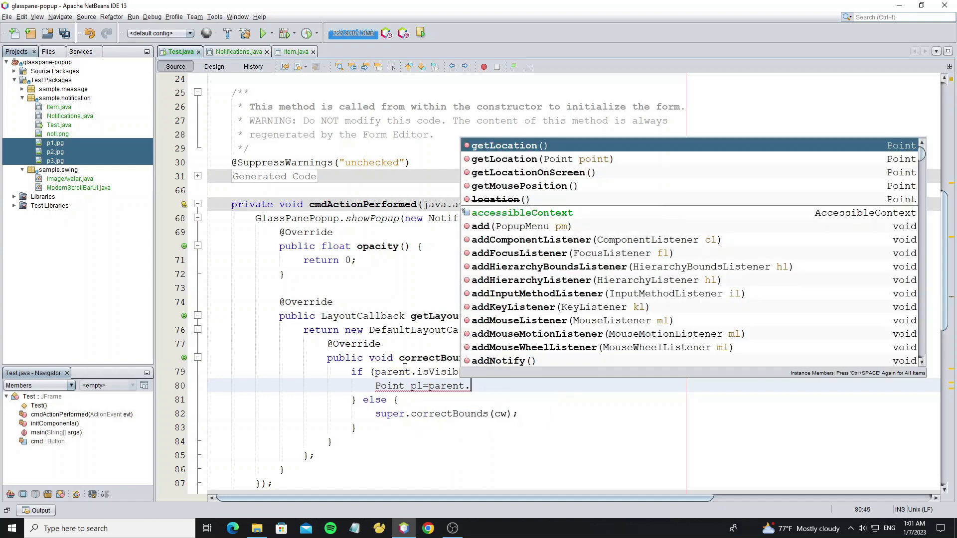
left_click(528, 172)
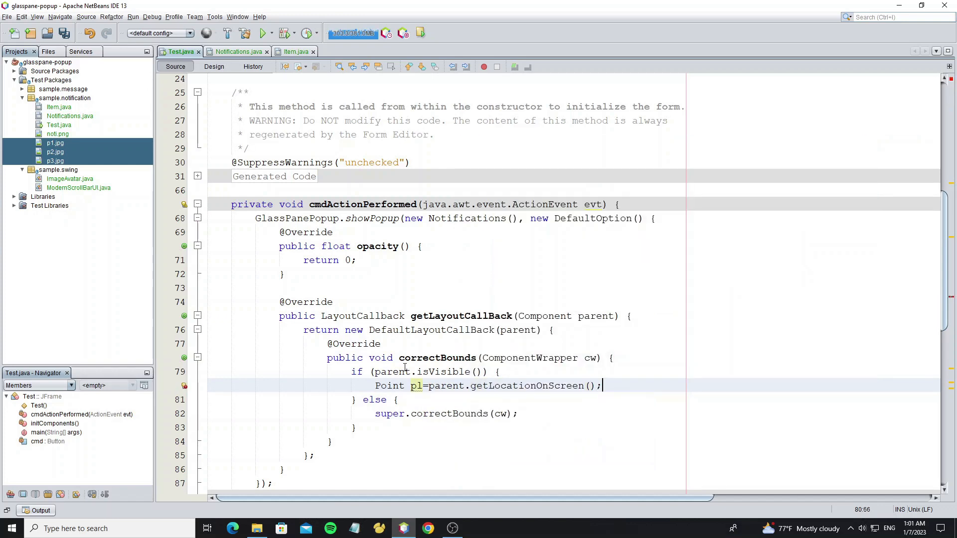
type("Point b1")
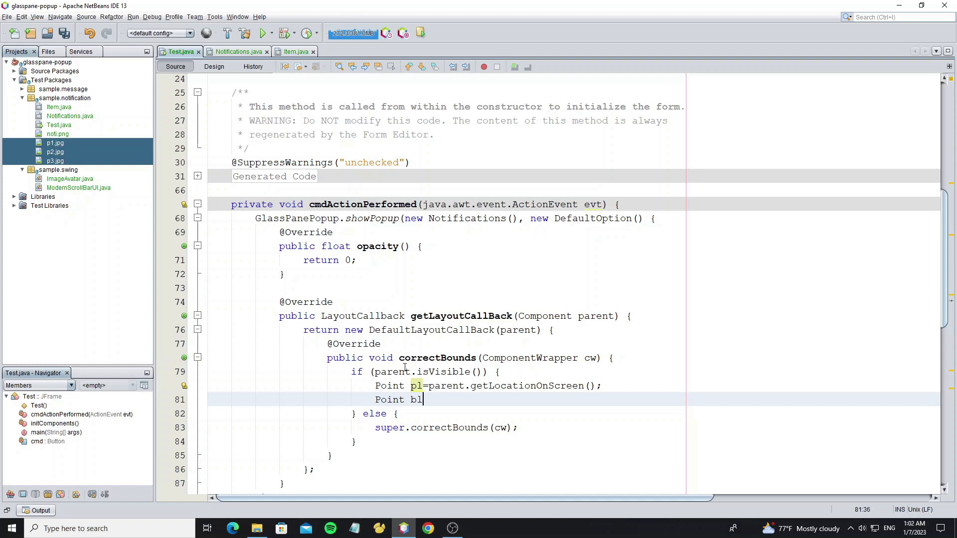
type("=cmd")
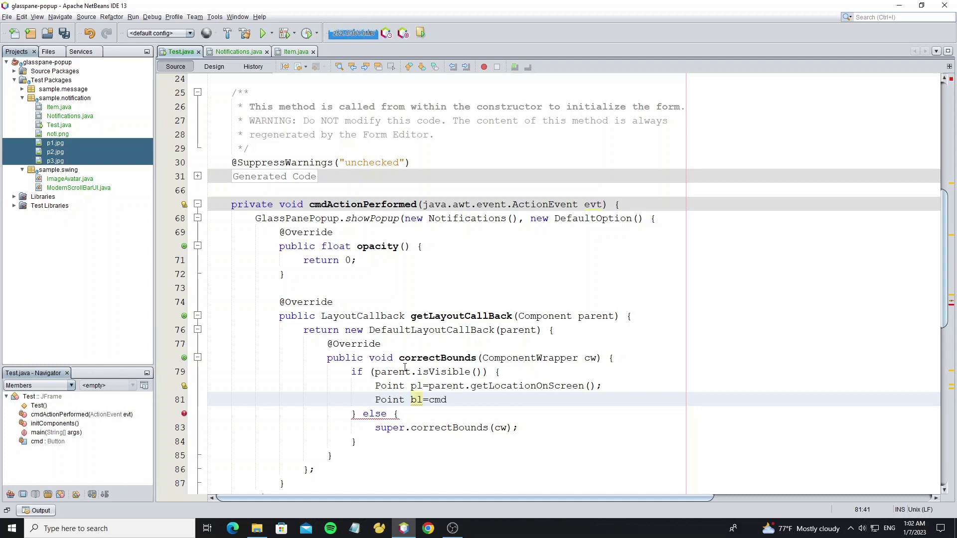
type(".getLocationOnScreen();")
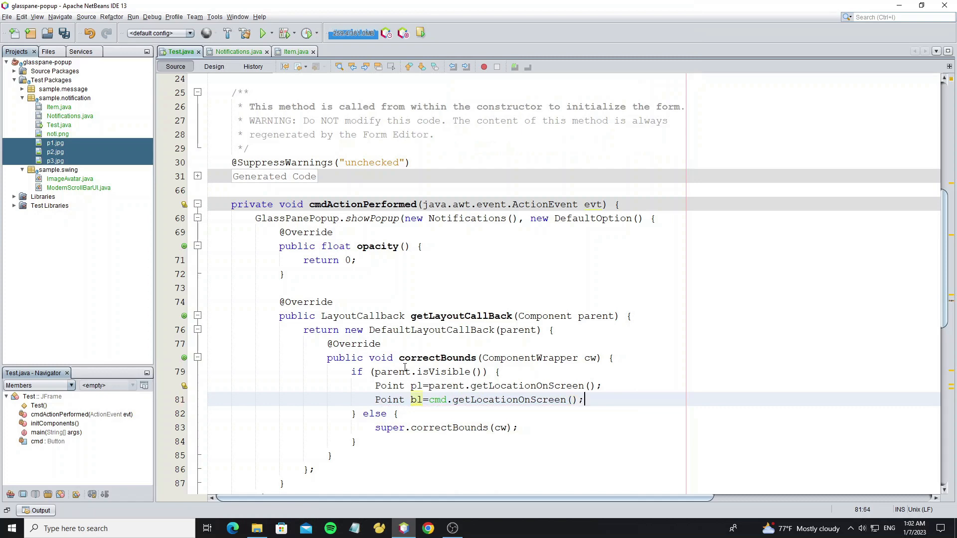
Compute offsets int x = bl.x - pl.x and int y = bl.y - pl.y
type("int x=bl")
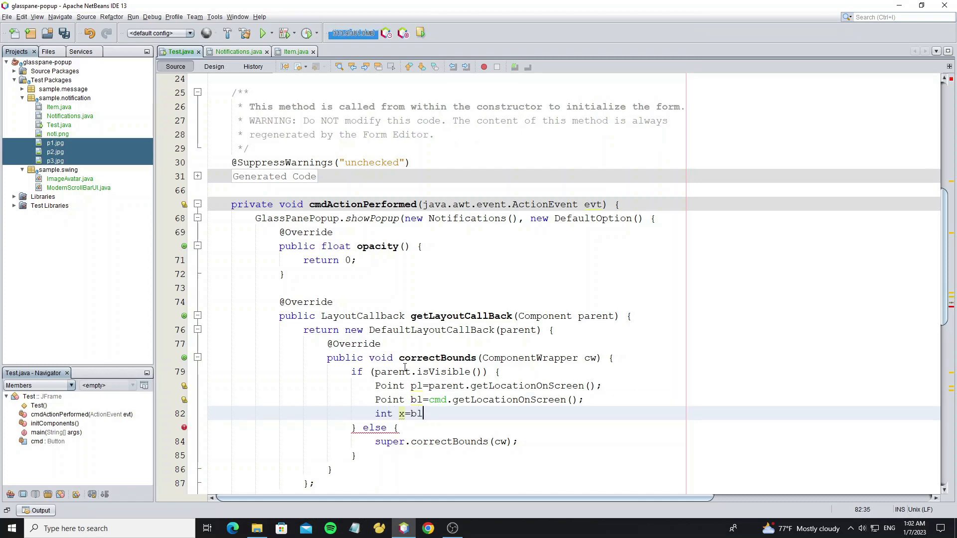
type(".x-pl.x;")
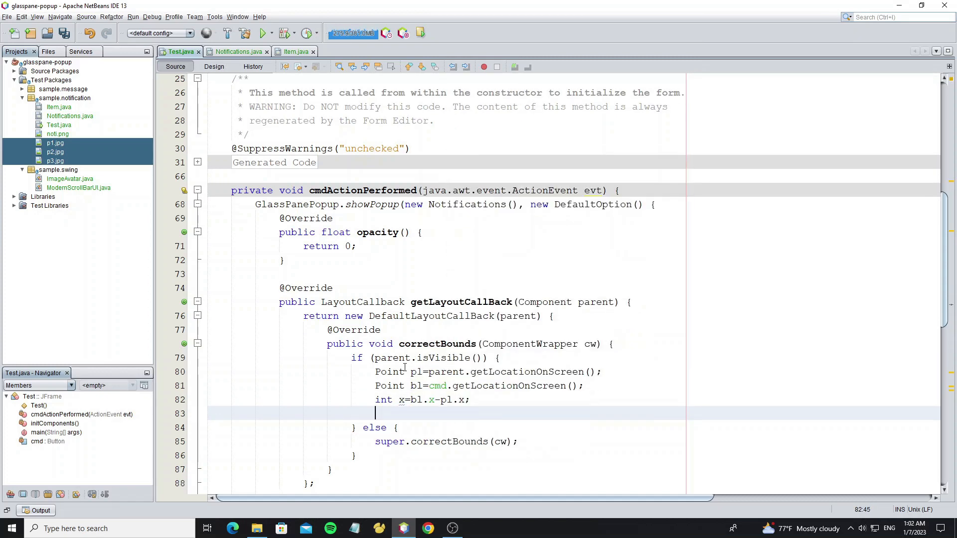
type("int y=")
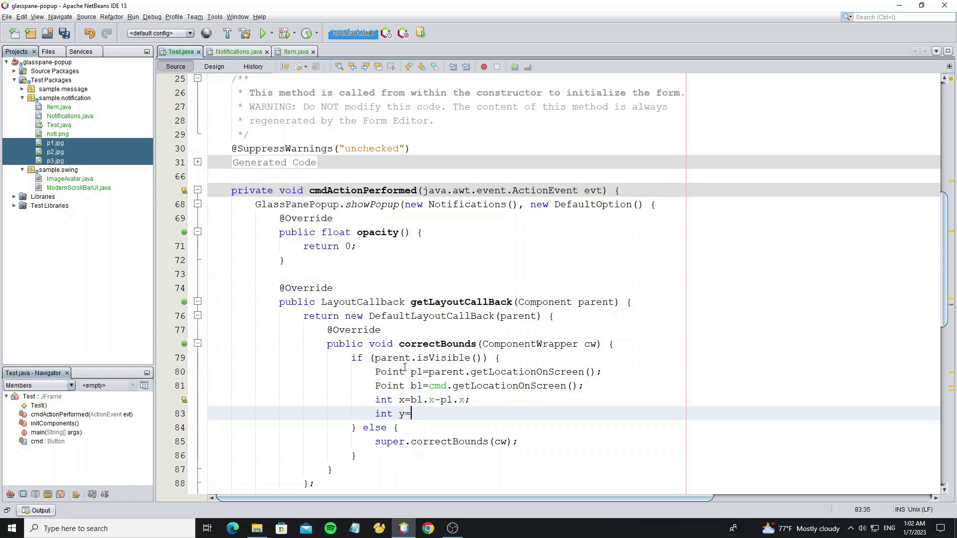
type("bl.y-")
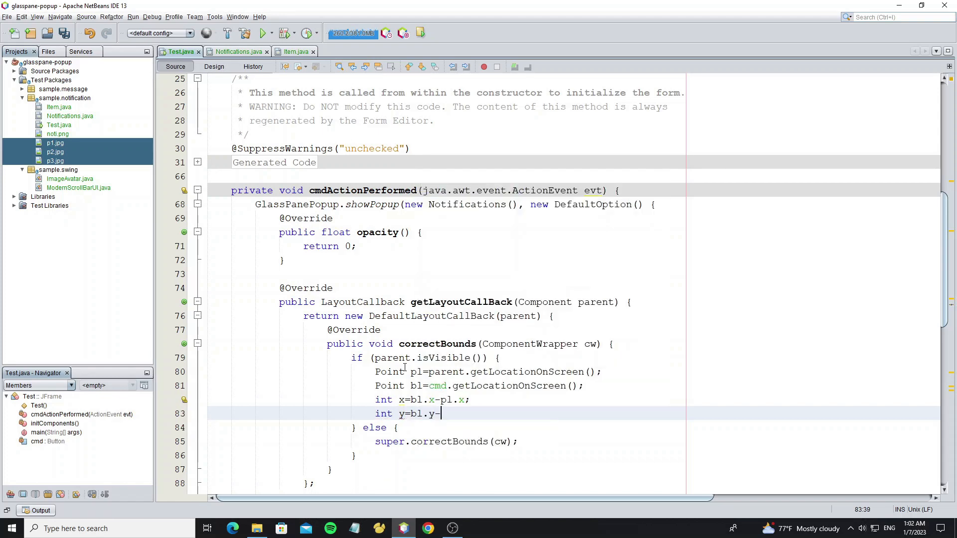
type("pl.y;")
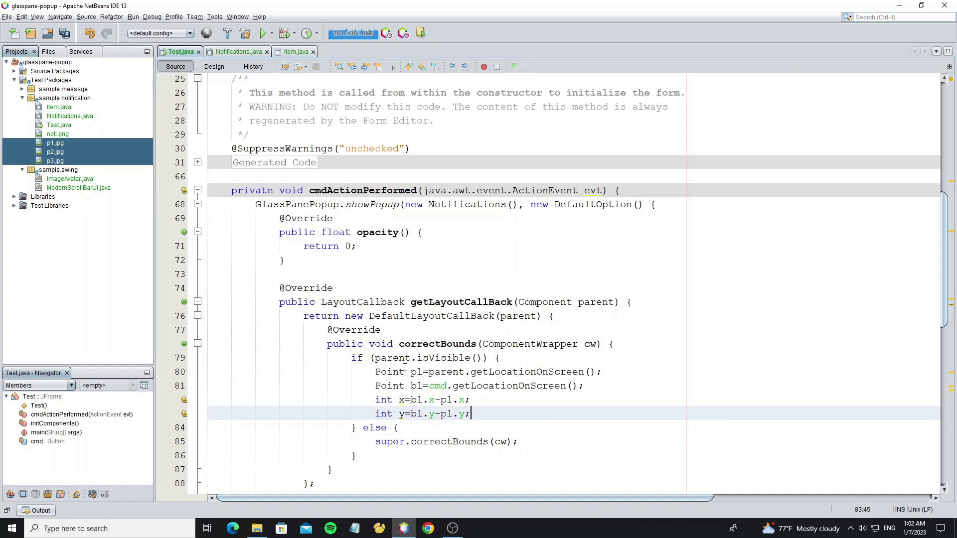
Set cw bounds to x - cw.getWidth() + cmd.getWidth(), y + cmd.getHeight(), keeping its size
type("cw.setBounds(y, y, y, y);")
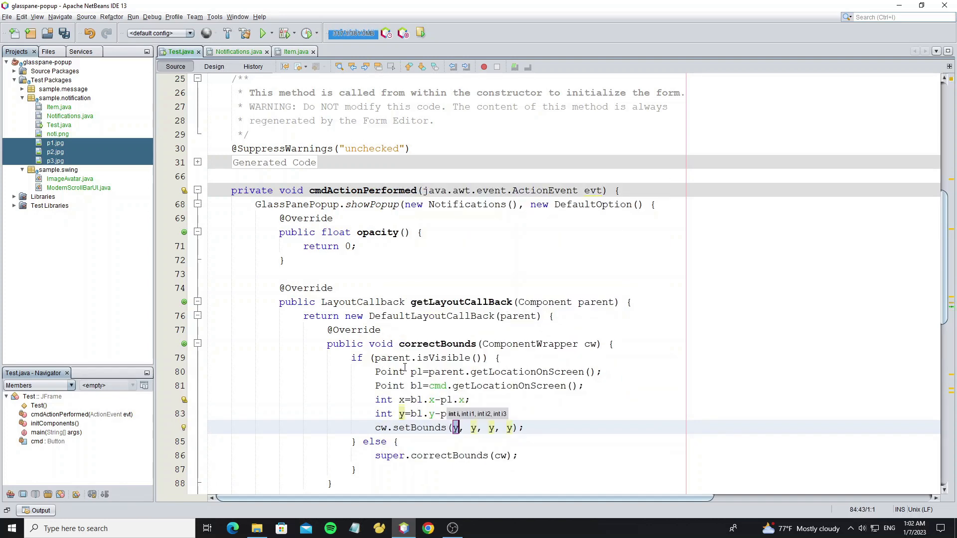
type("x-cw.getWidth()+cmd")
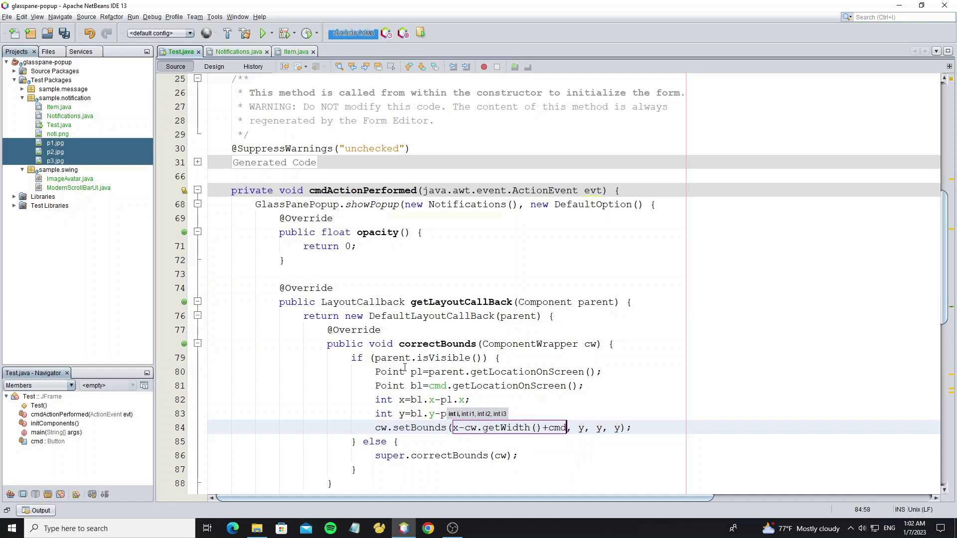
type(".getWidth(), y+")
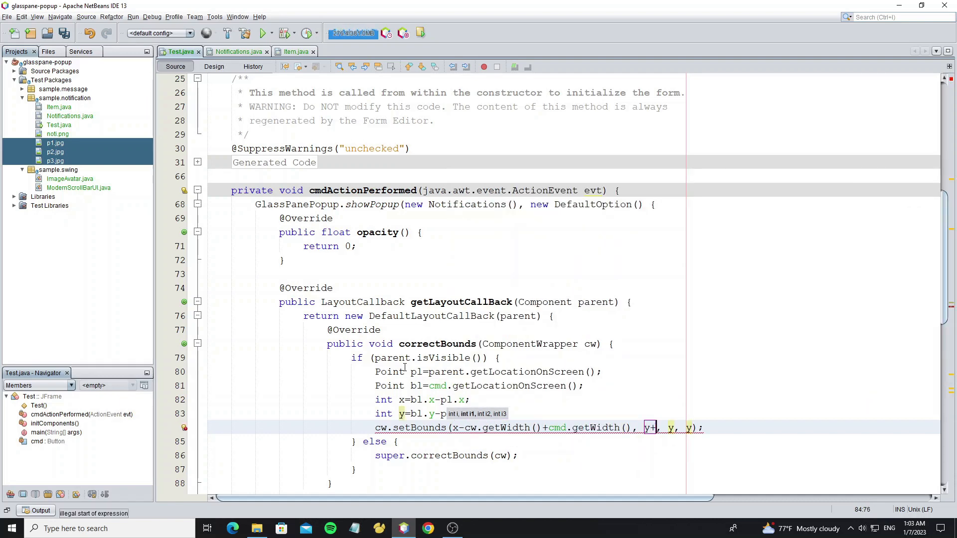
type("cmd.getHeight()")
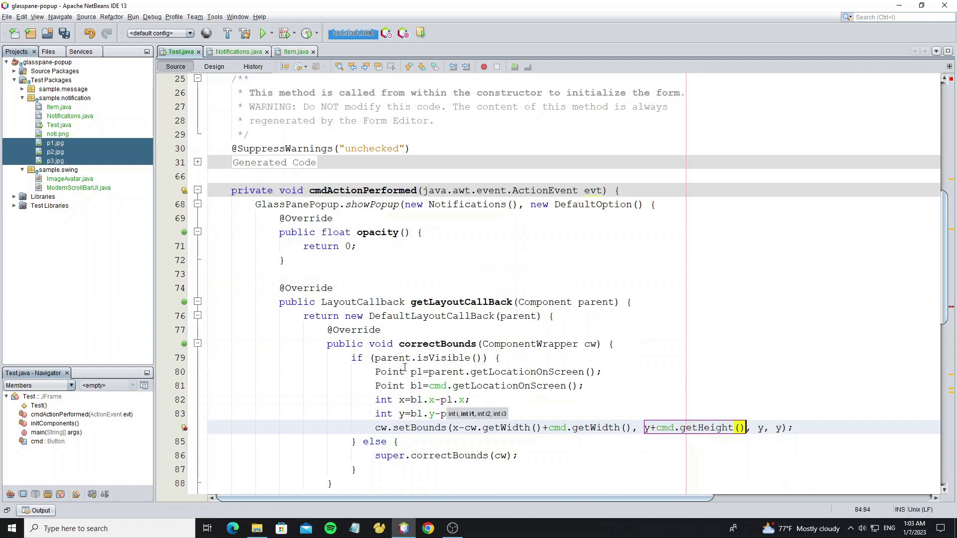
type("cw.getWidth(")
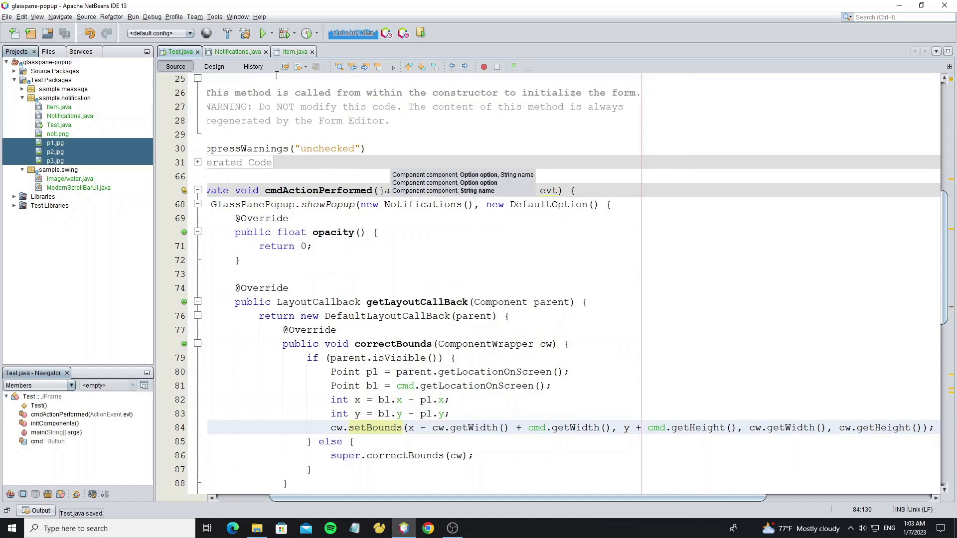
Run the project and show the bell's popup to check its placement
left_click(261, 32)
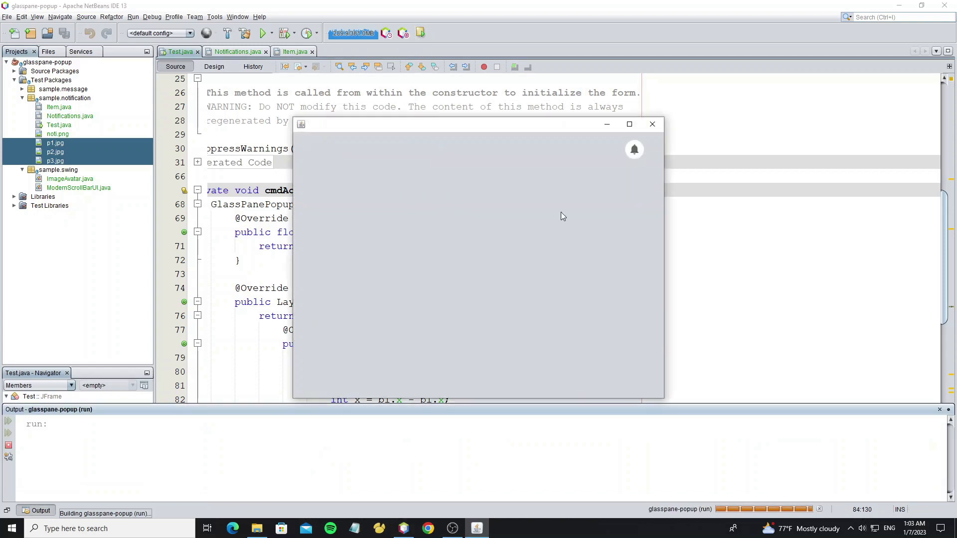
left_click(634, 150)
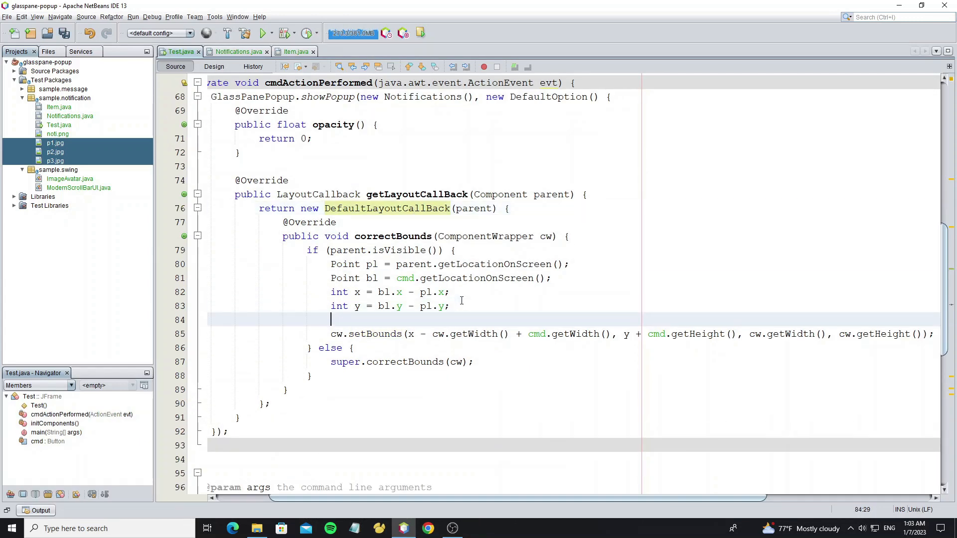
Add y += (1f - getAnimate()) * 10f above setBounds for the slide offset
type("y+=")
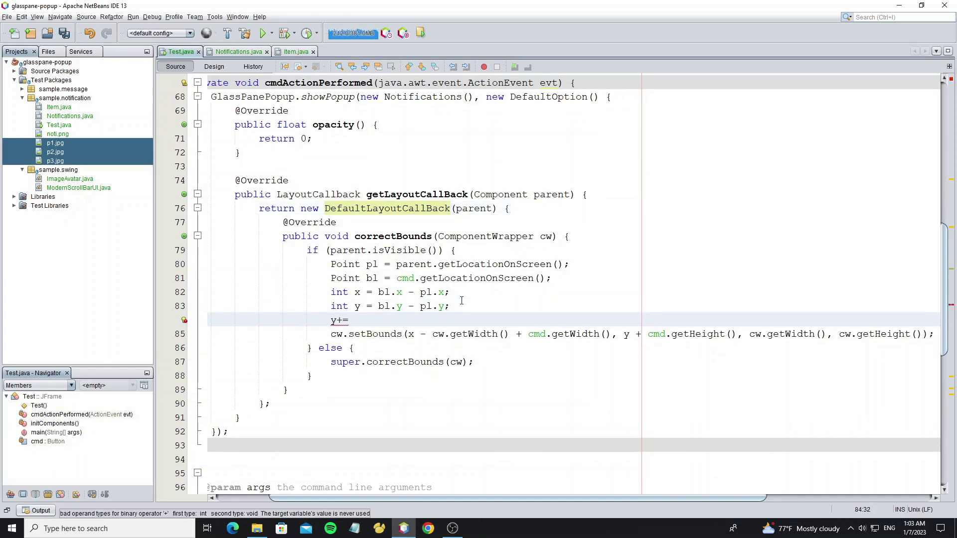
type("(1f-)")
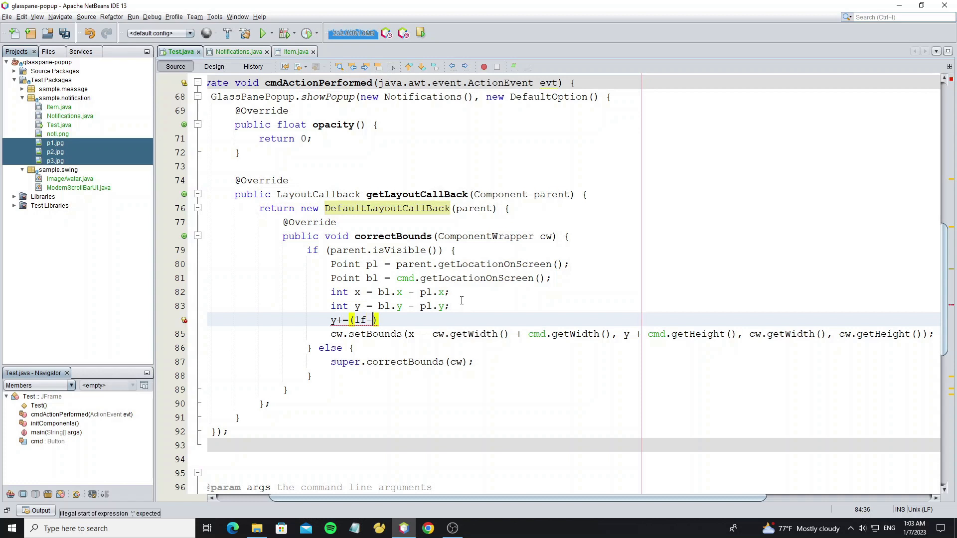
type("getAnimate()")
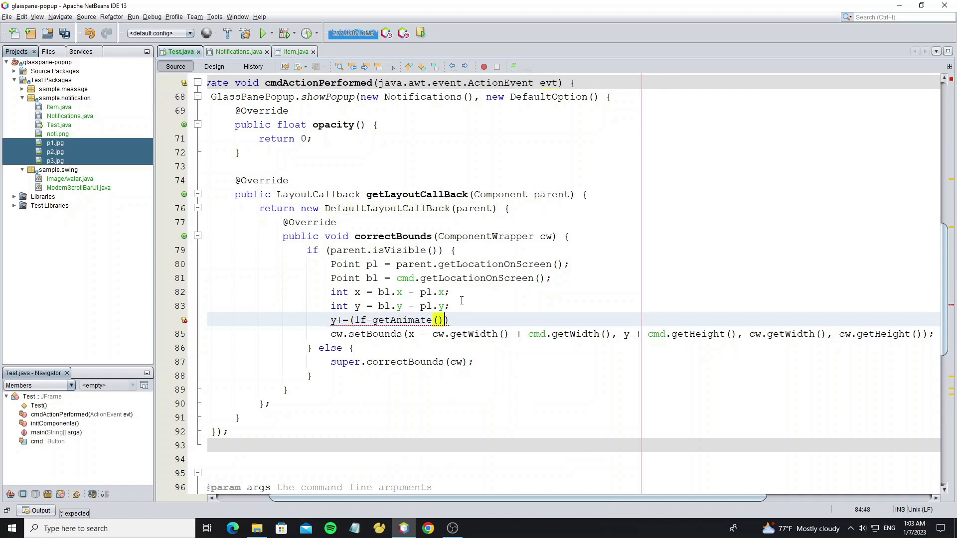
type("*10")
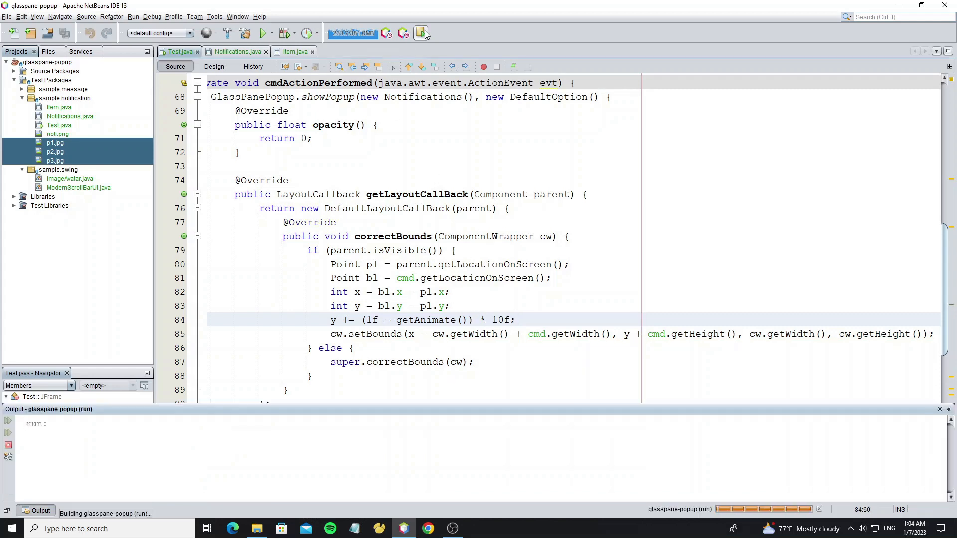
left_click(425, 33)
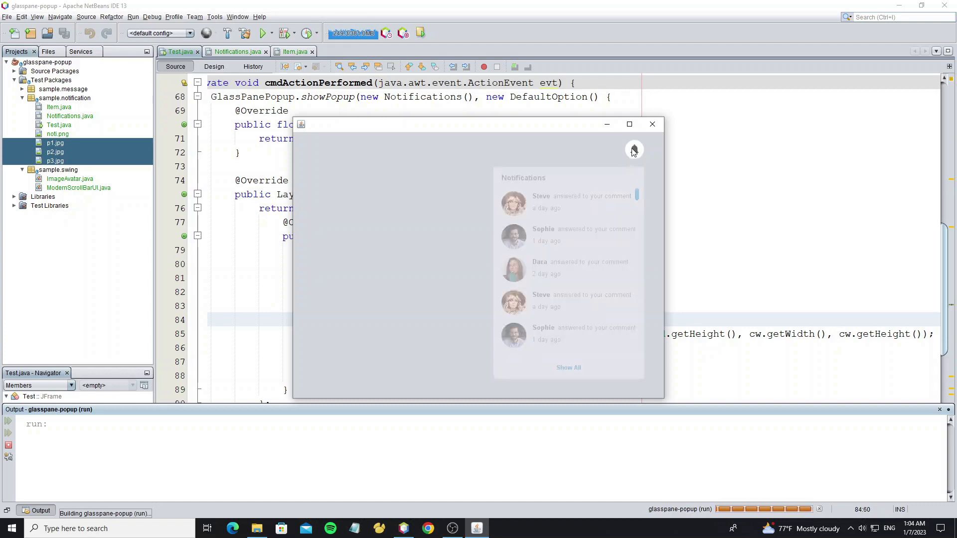
left_click(634, 150)
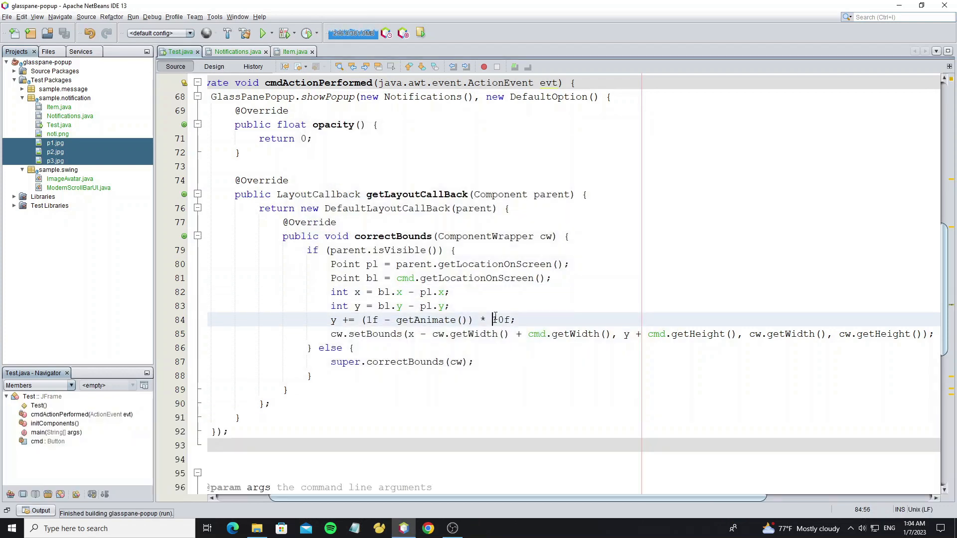
left_click(261, 33)
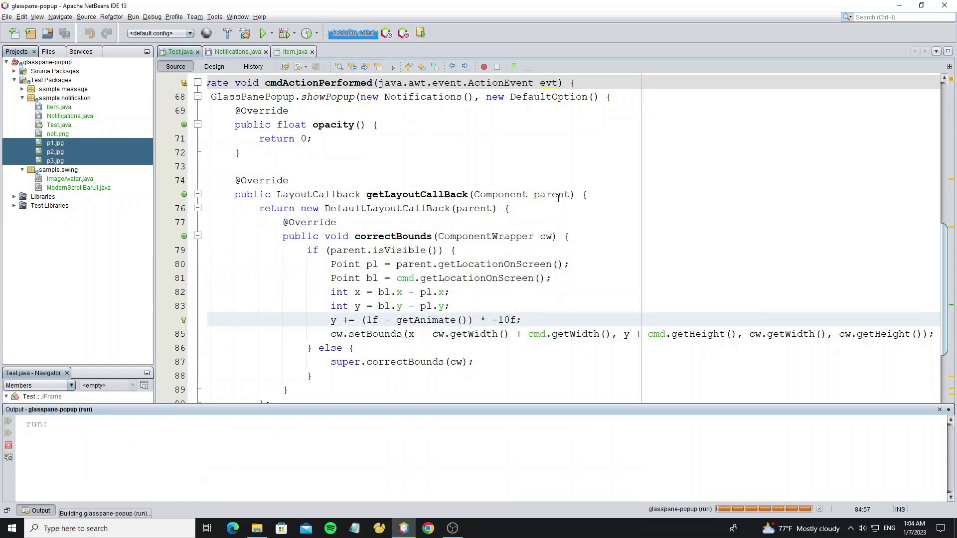
left_click(633, 149)
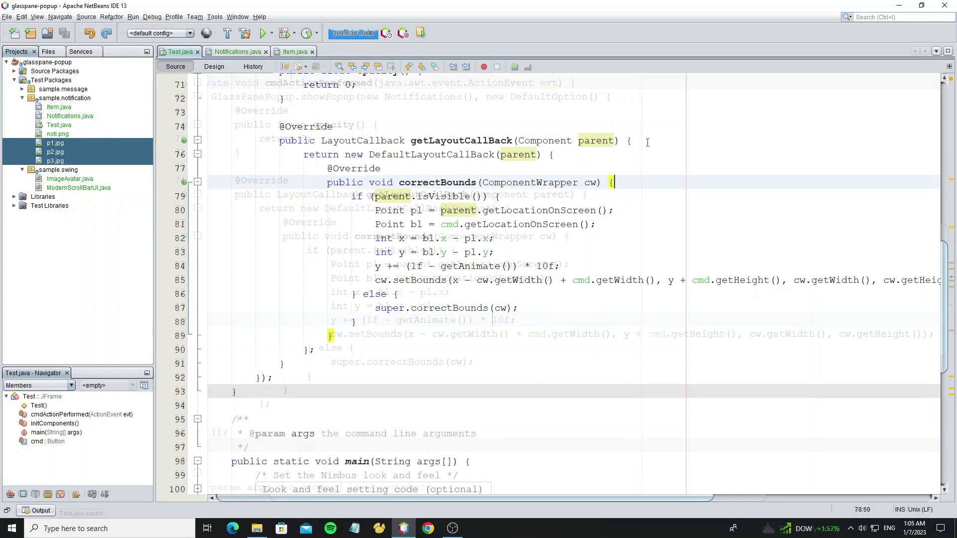
Scroll to the getLayout override and run the demo again
scroll("down", 3)
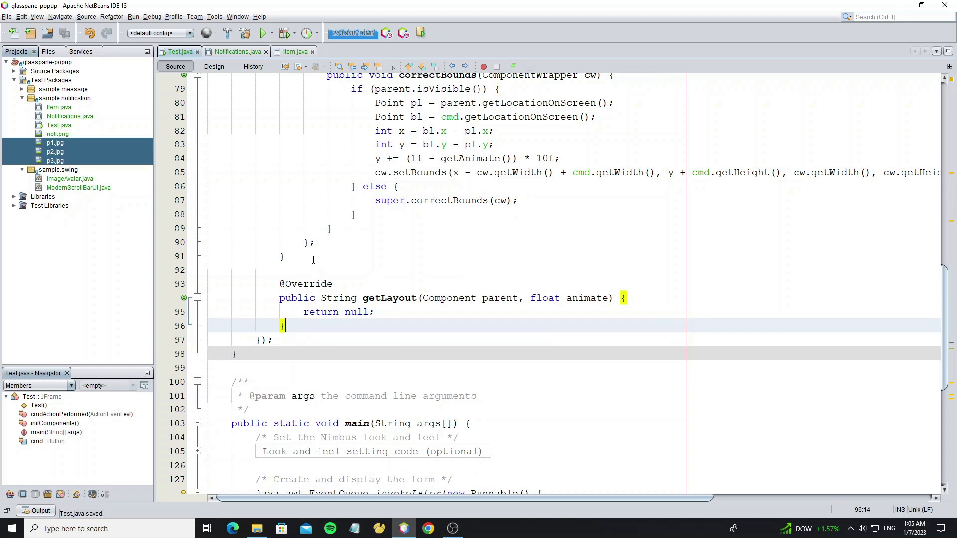
left_click(259, 33)
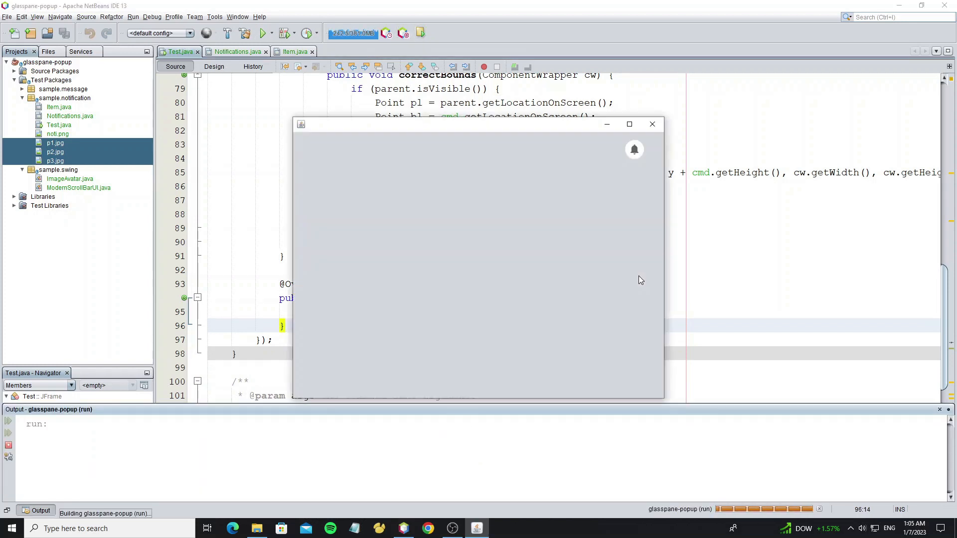
mouse_move(626, 158)
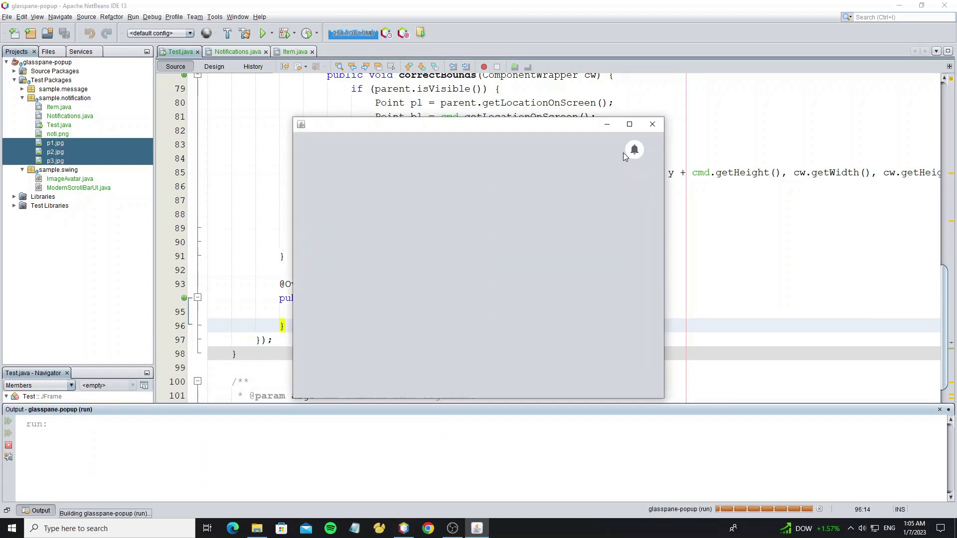
Show the sliding popup from the bell, then switch to the Notifications form in the designer
left_click(634, 150)
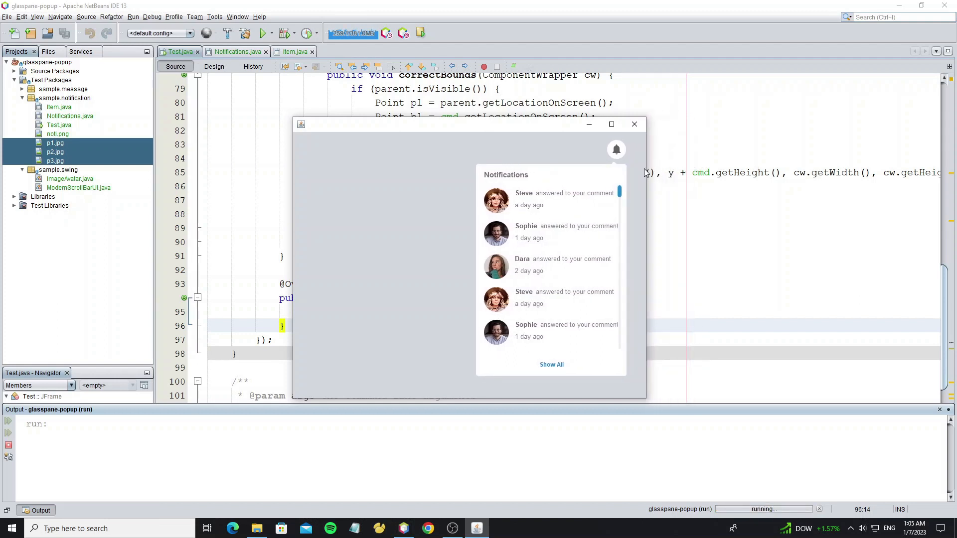
mouse_move(616, 155)
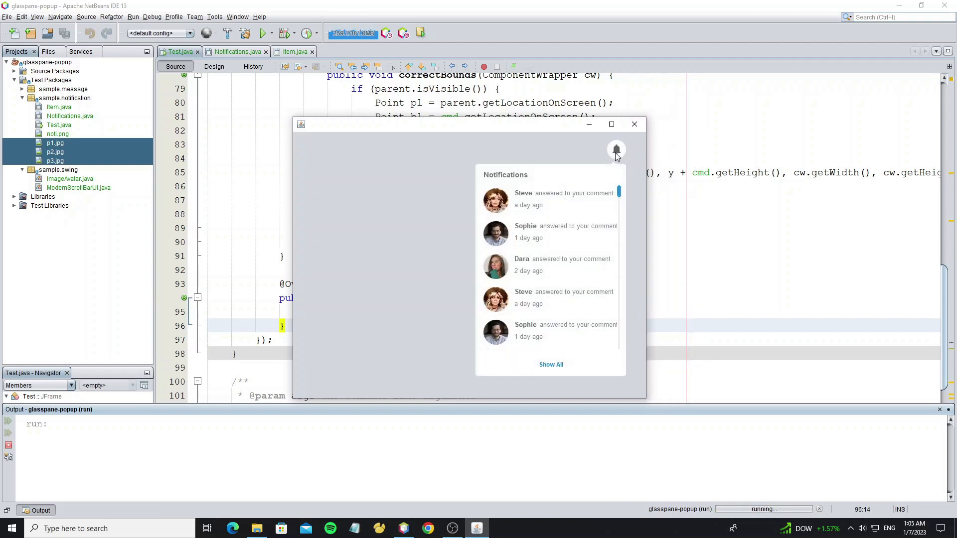
scroll("down", 3)
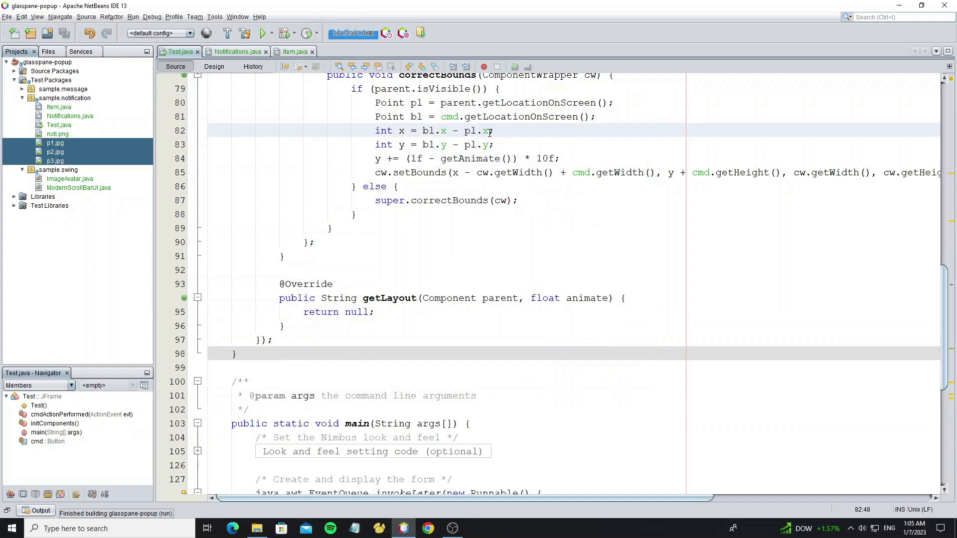
left_click(234, 52)
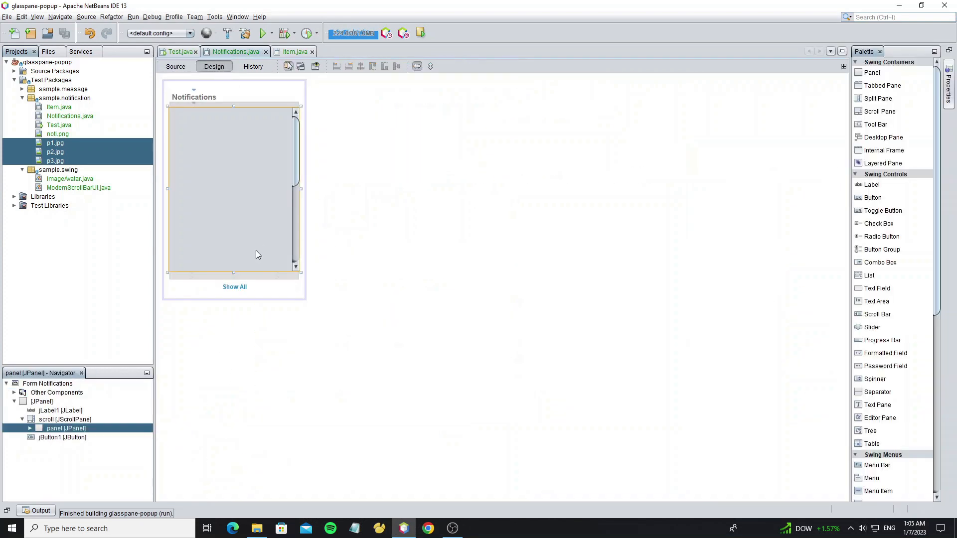